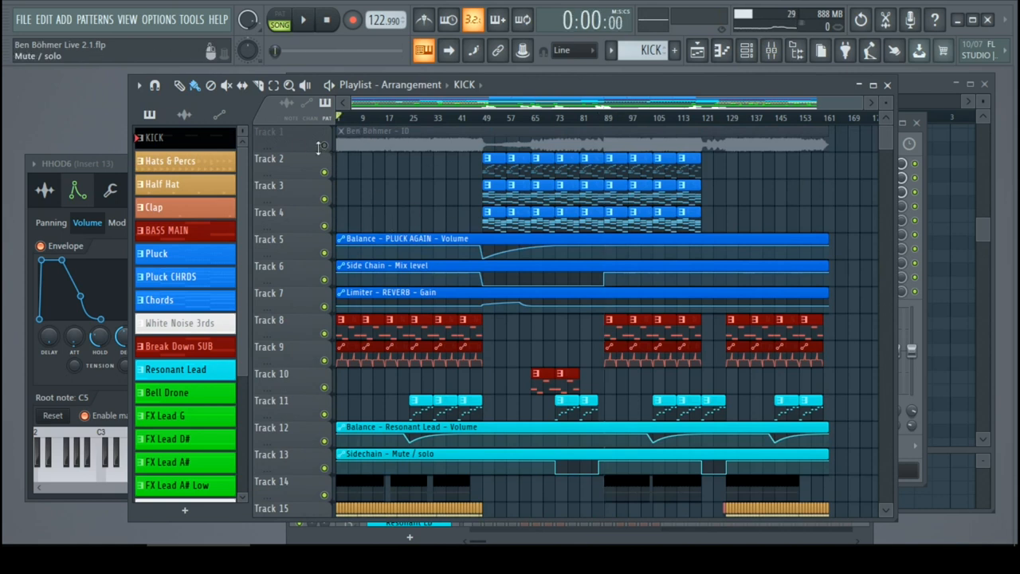
- Audition the Ben Böhmer reference track briefly, mute it again and play the arrangement in Song mode
left_click(303, 19)
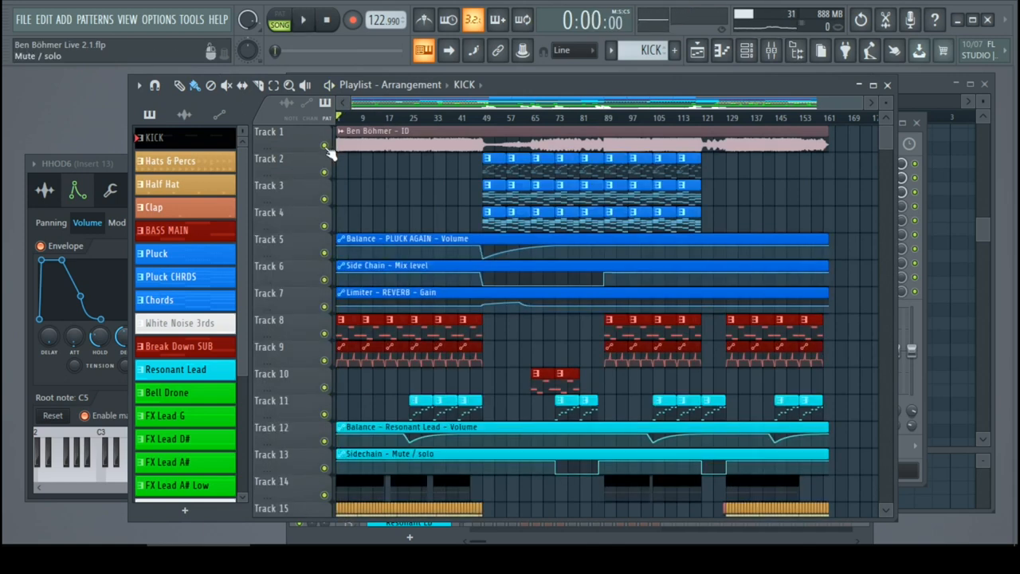
scroll("down", 3)
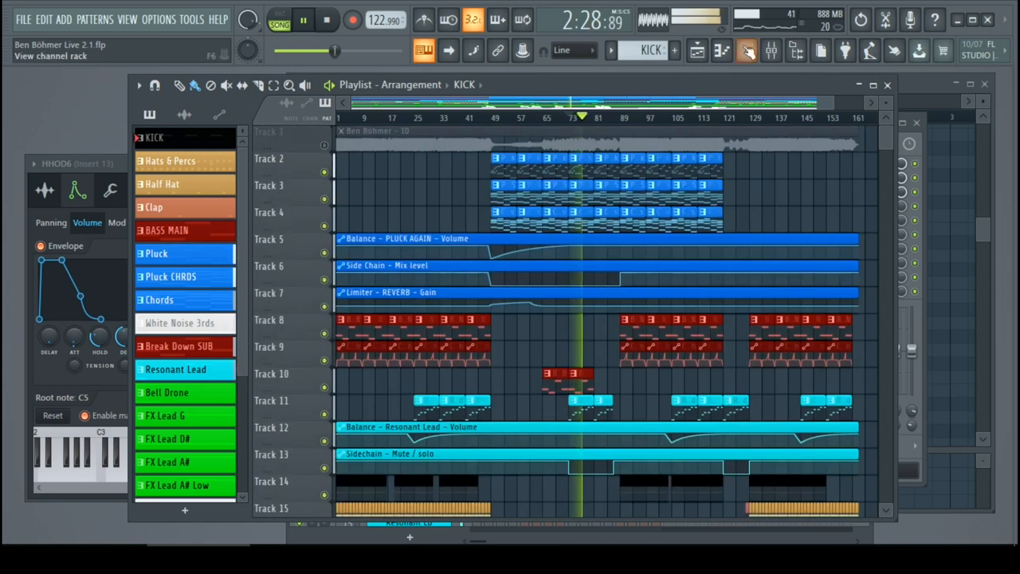
- Review the PLUCK AGAIN insert's effect slots in the Mixer, then return to the arrangement and stop playback
left_click(746, 50)
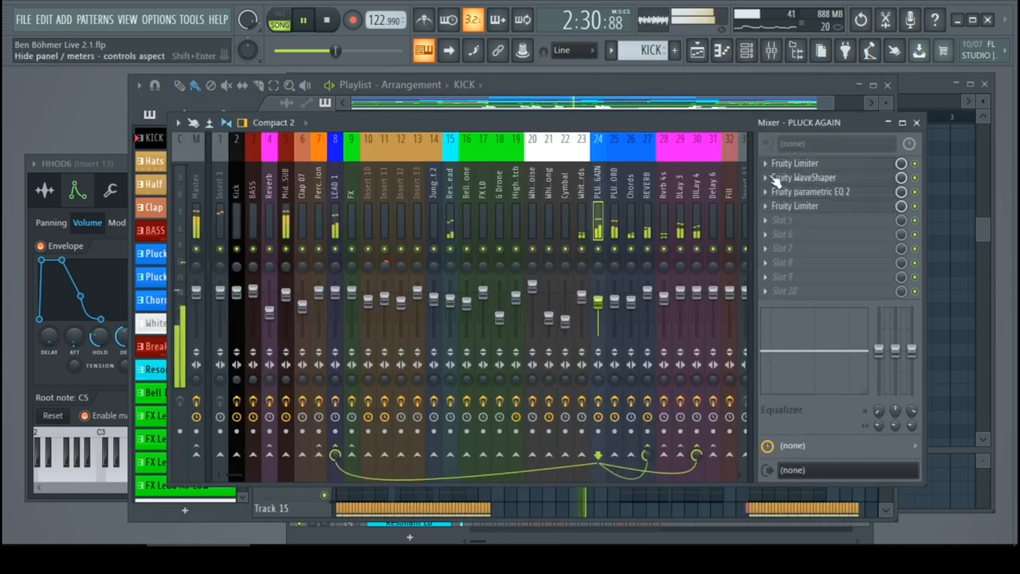
left_click(803, 177)
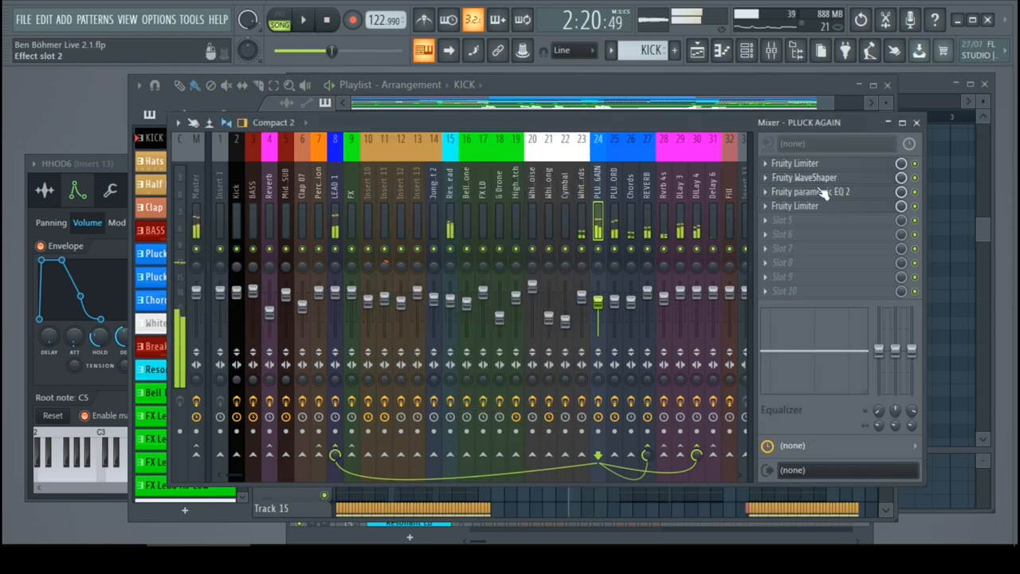
left_click(697, 51)
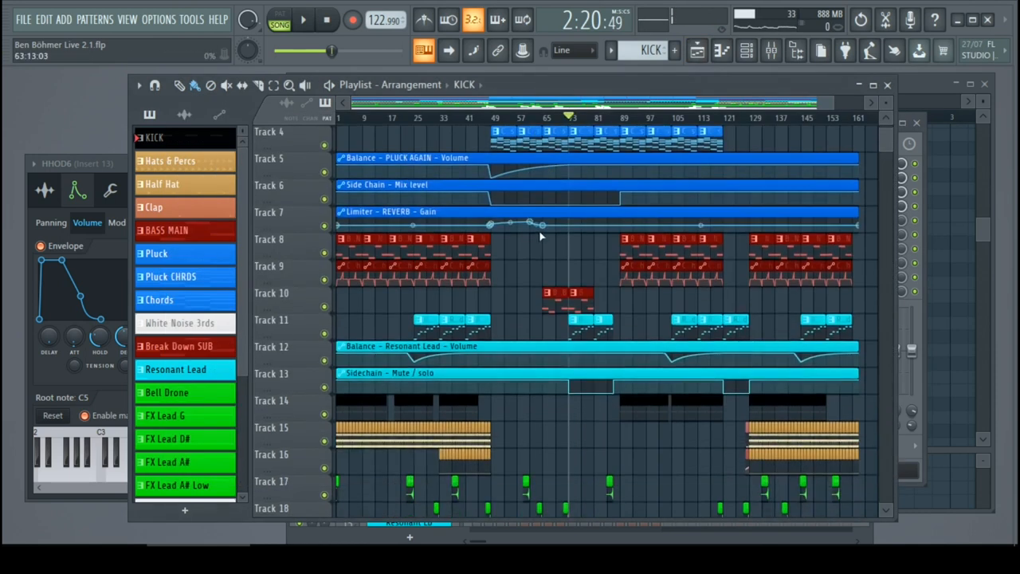
- Browse the lower FX and automation tracks, auditioning from two timeline positions, and bring up the Ben Bass pattern's notes
scroll("down", 3)
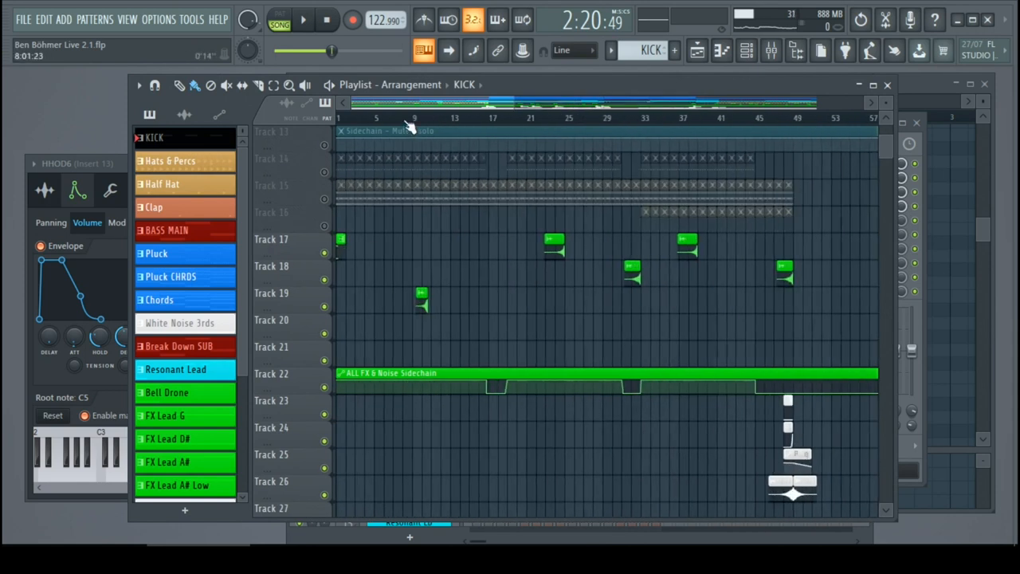
left_click(302, 19)
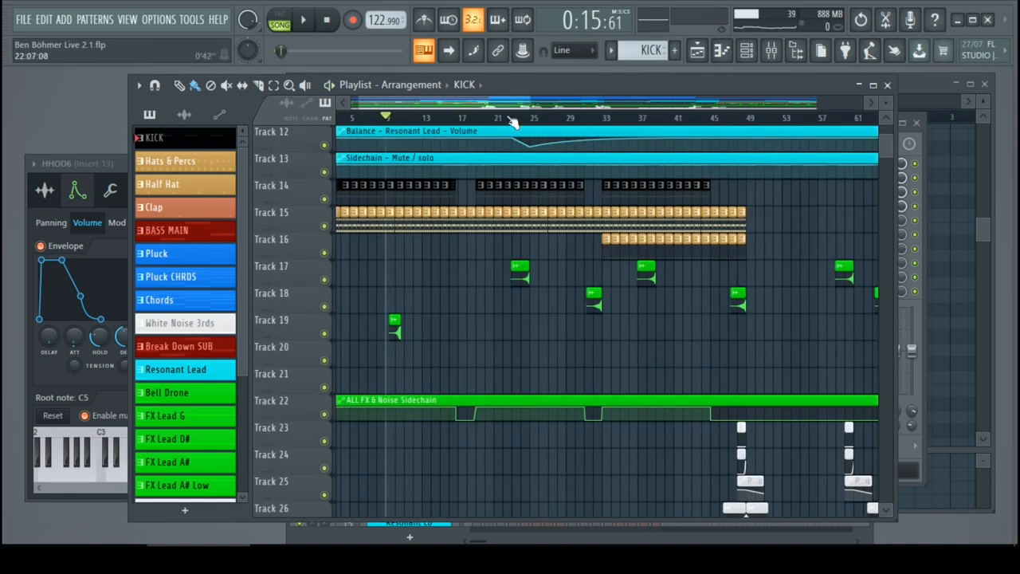
left_click(303, 20)
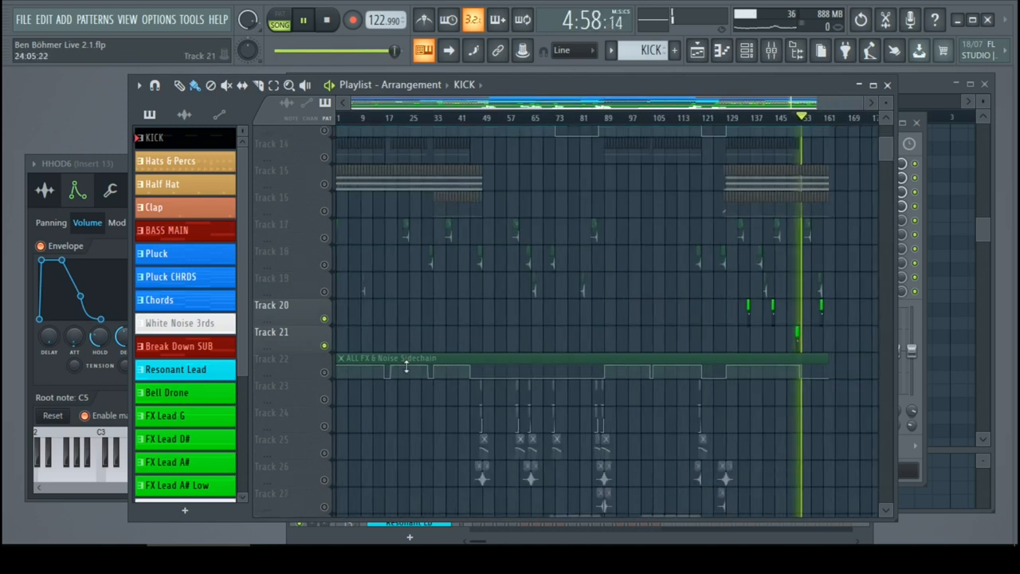
scroll("down", 3)
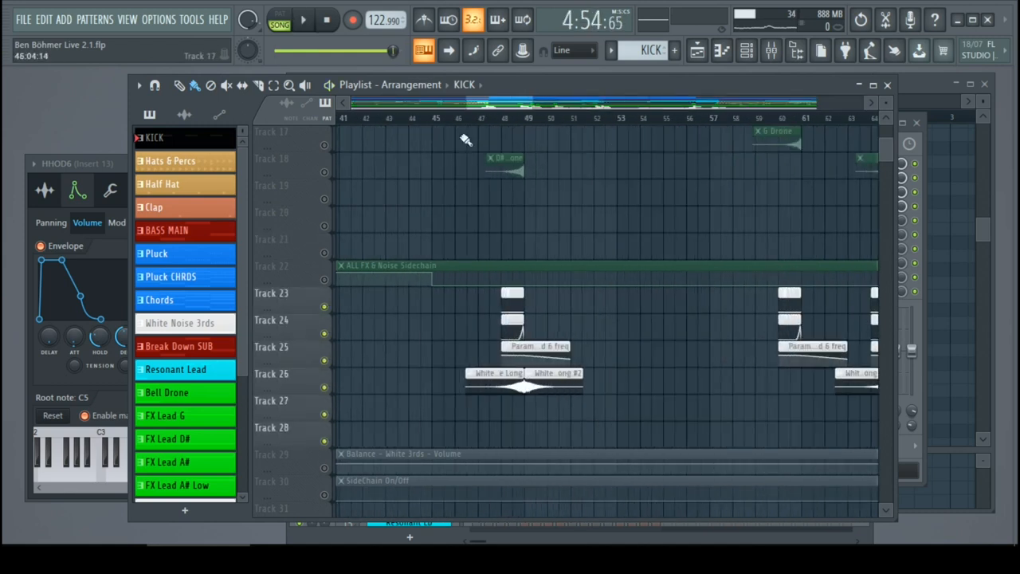
left_click(304, 20)
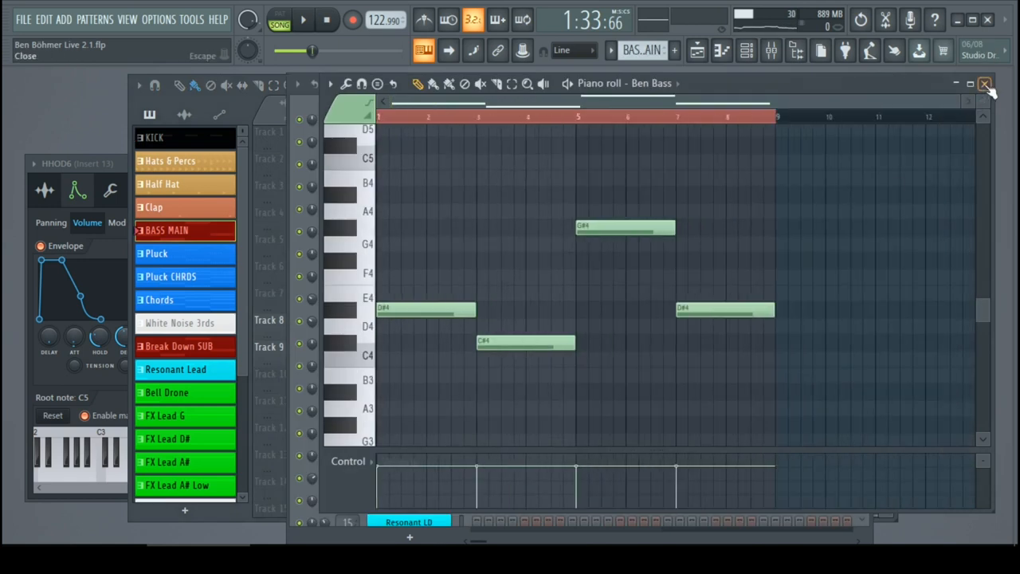
- Leave the Ben Bass note editor and bring up the channel's Charlatan synth settings
left_click(985, 83)
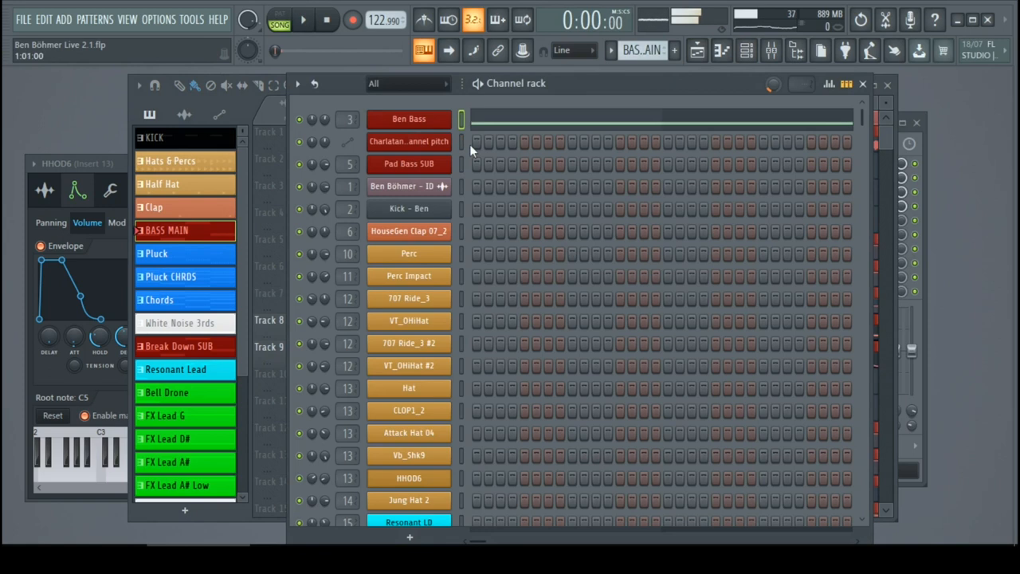
left_click(409, 118)
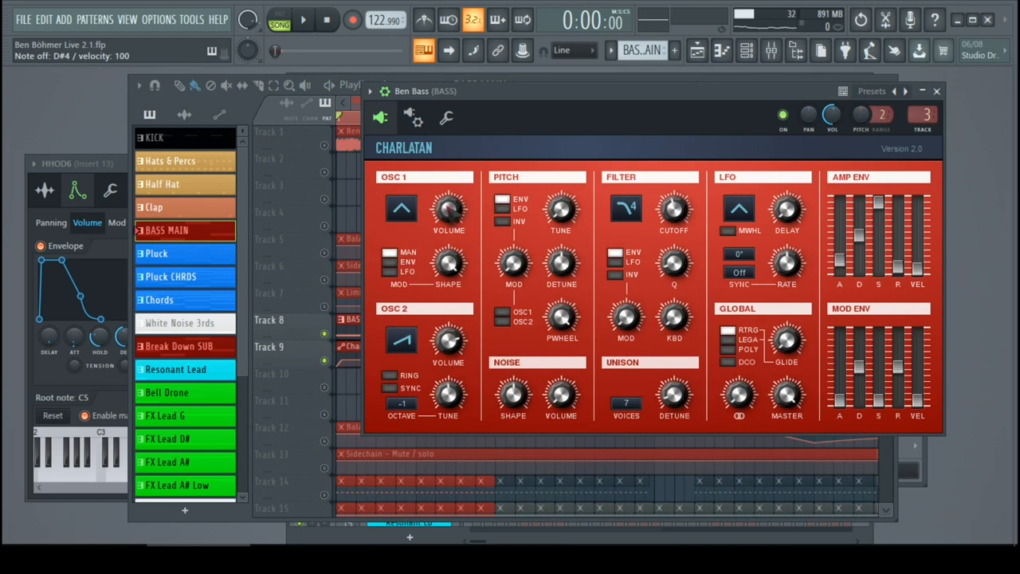
- Nudge the Charlatan Filter Cutoff on the bass, then close the synth and return to the BASS MAIN clips
left_click(402, 208)
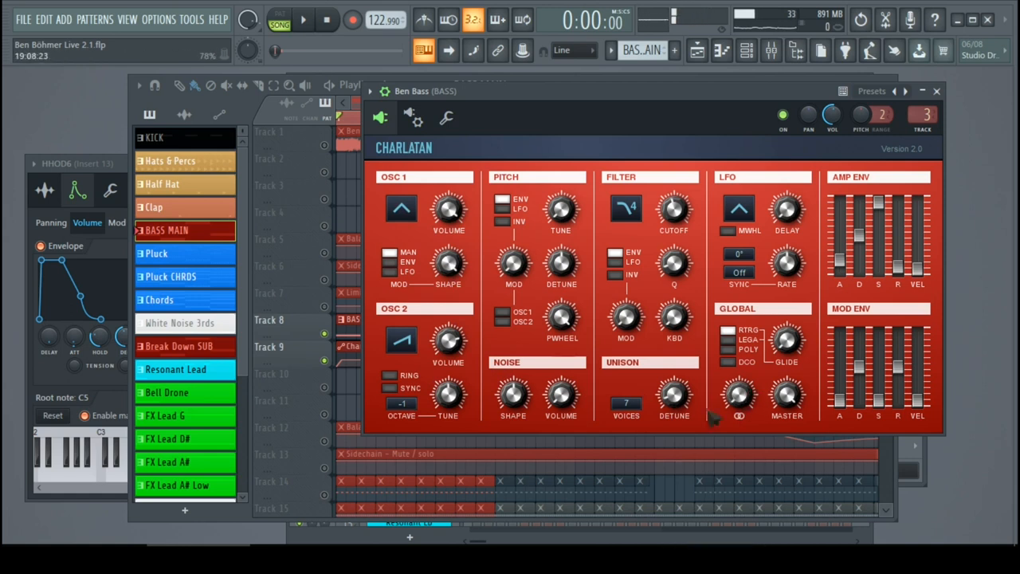
mouse_move(586, 252)
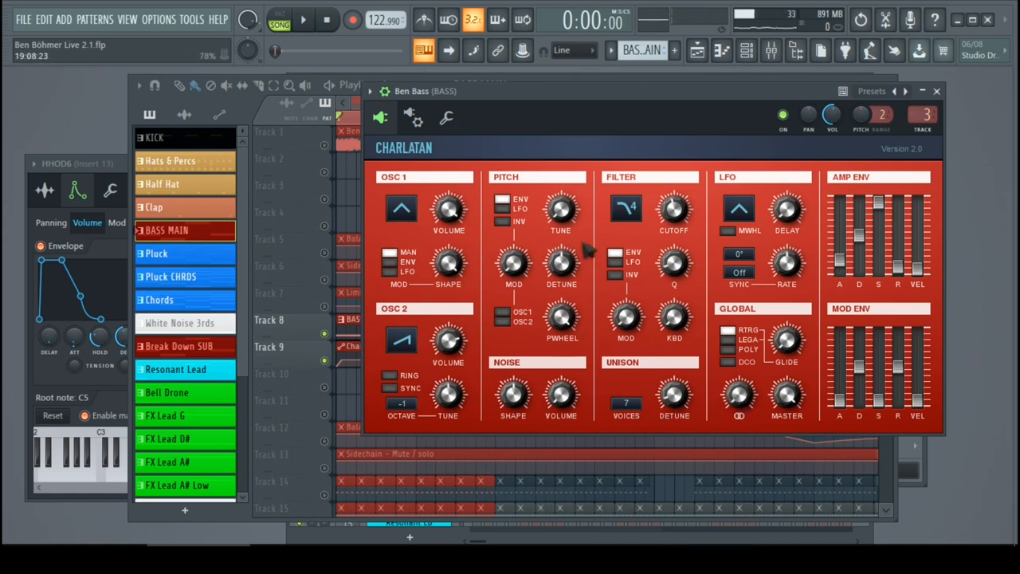
mouse_move(574, 361)
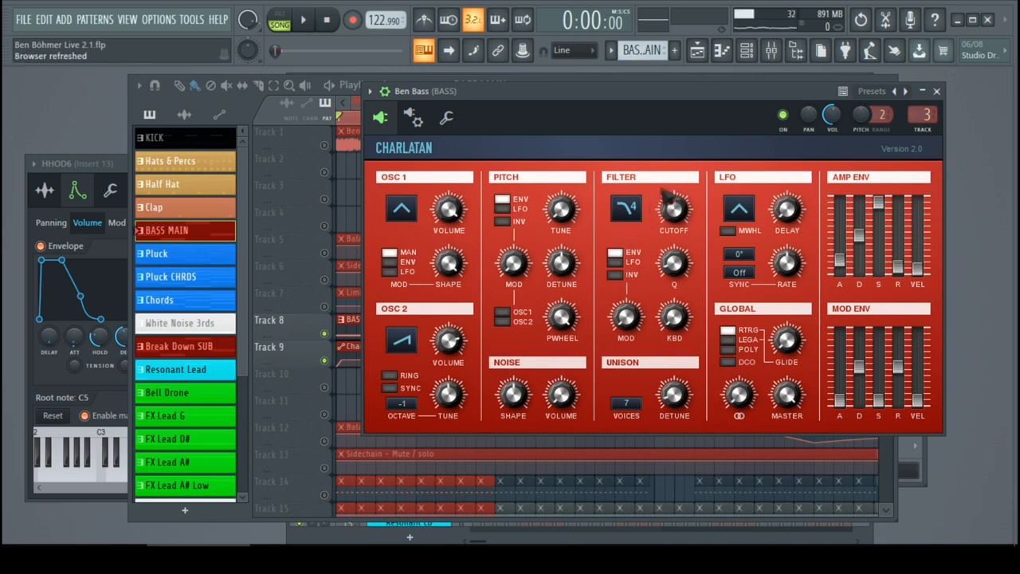
mouse_move(697, 430)
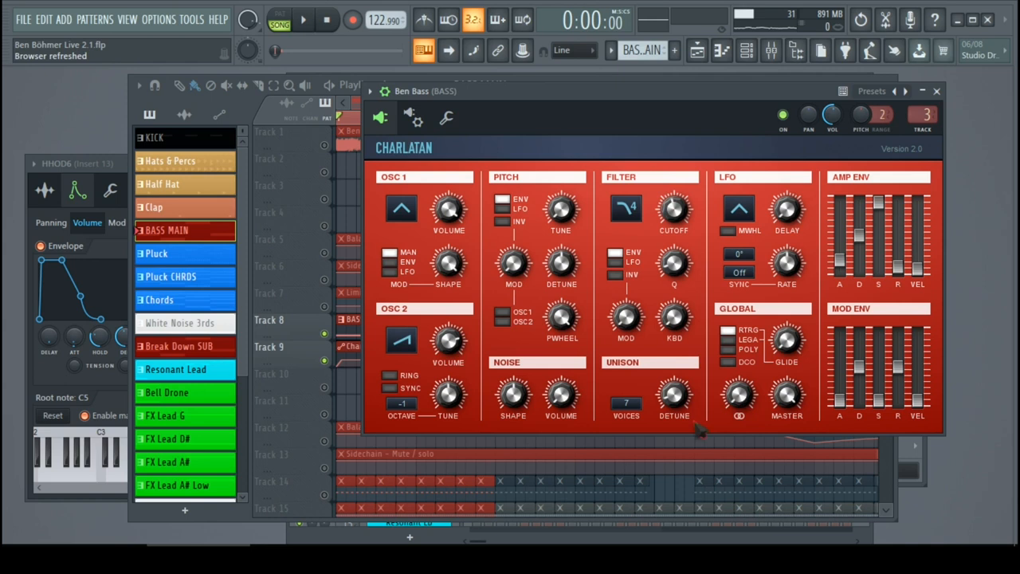
mouse_move(650, 367)
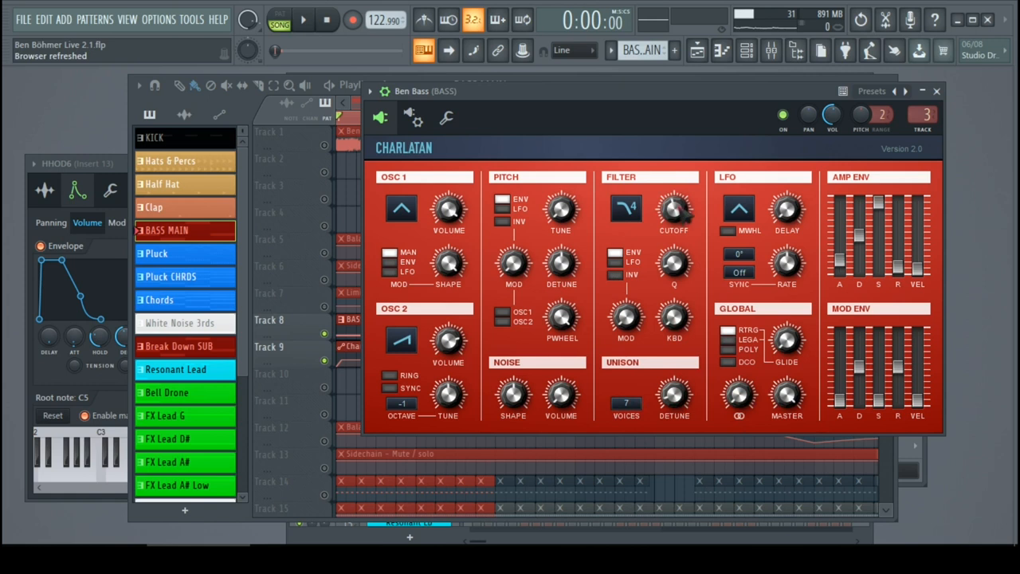
left_click_drag(673, 211, 674, 204)
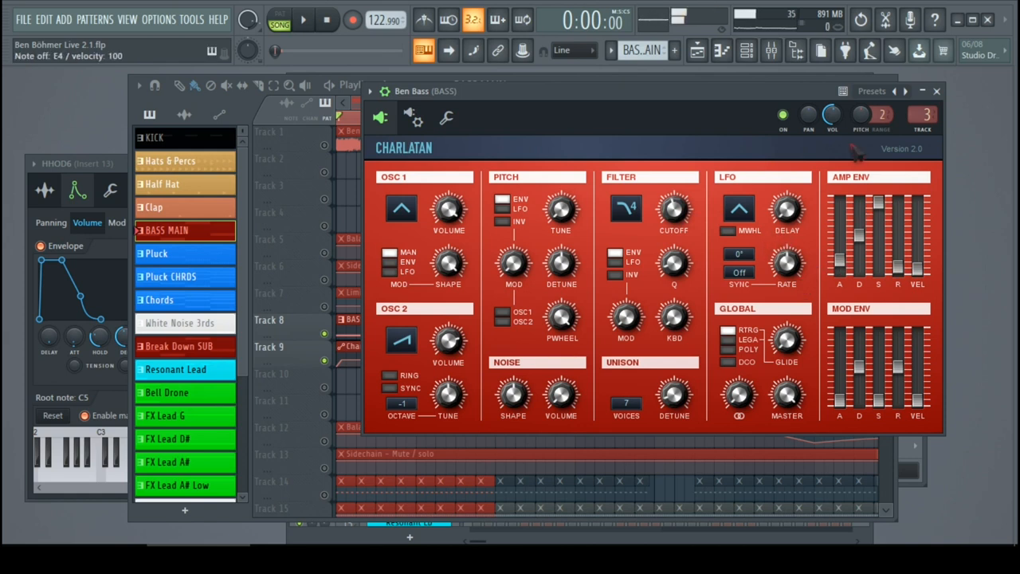
left_click(937, 91)
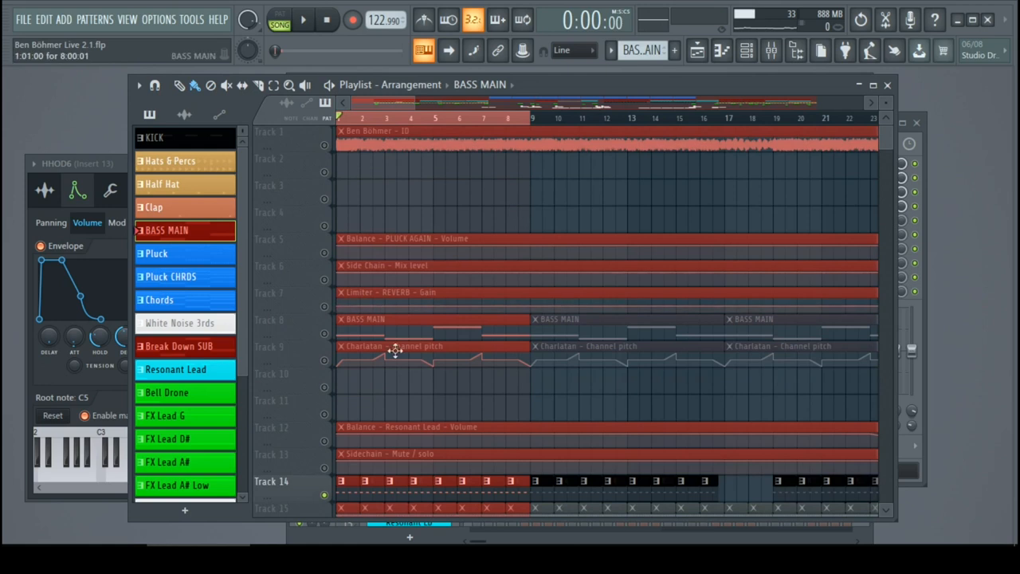
- Bring up Fruity Love Philter on the BASS mixer insert and start playback to hear the filter with the analysers running
scroll("down", 3)
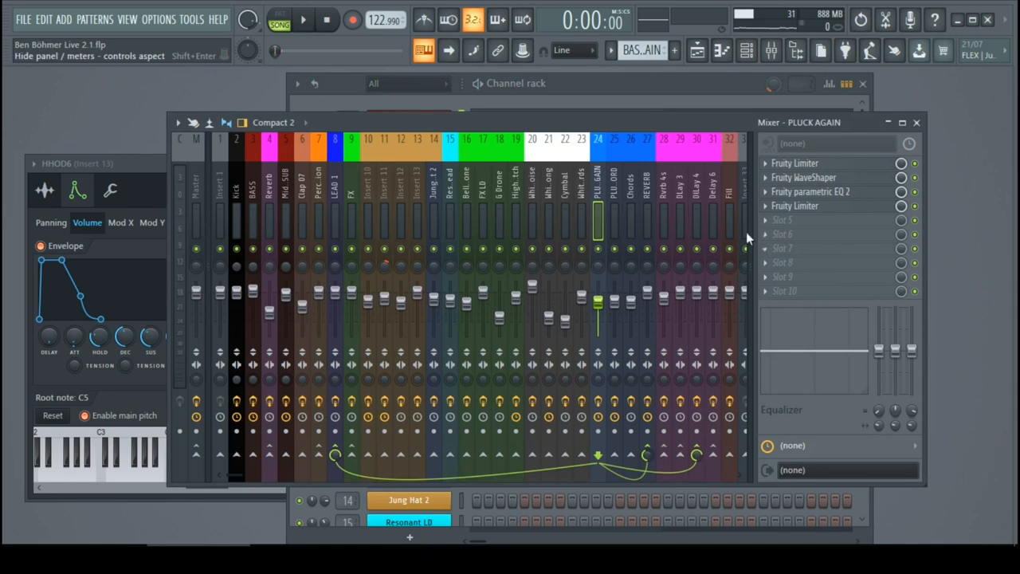
left_click(781, 291)
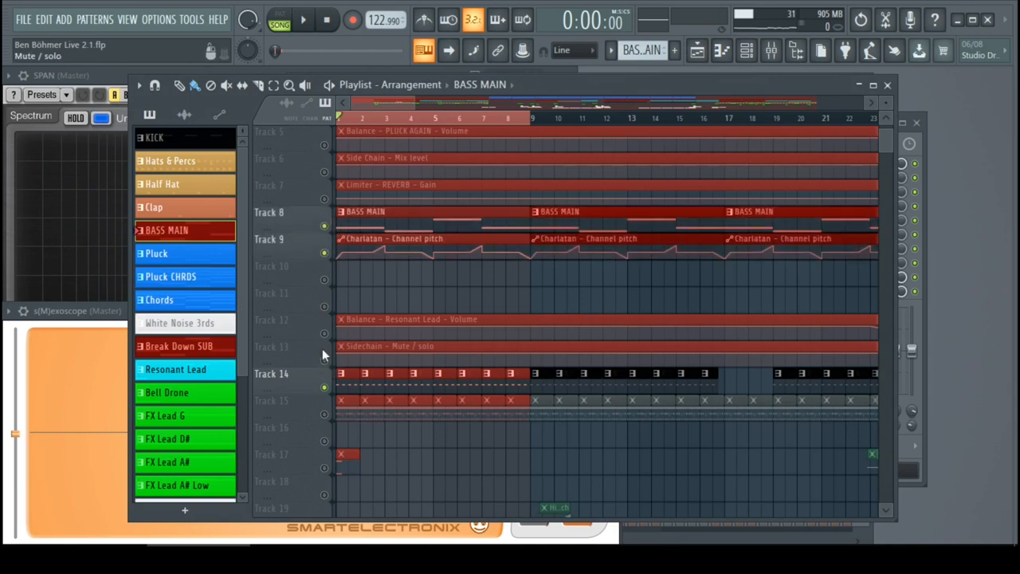
scroll("down", 3)
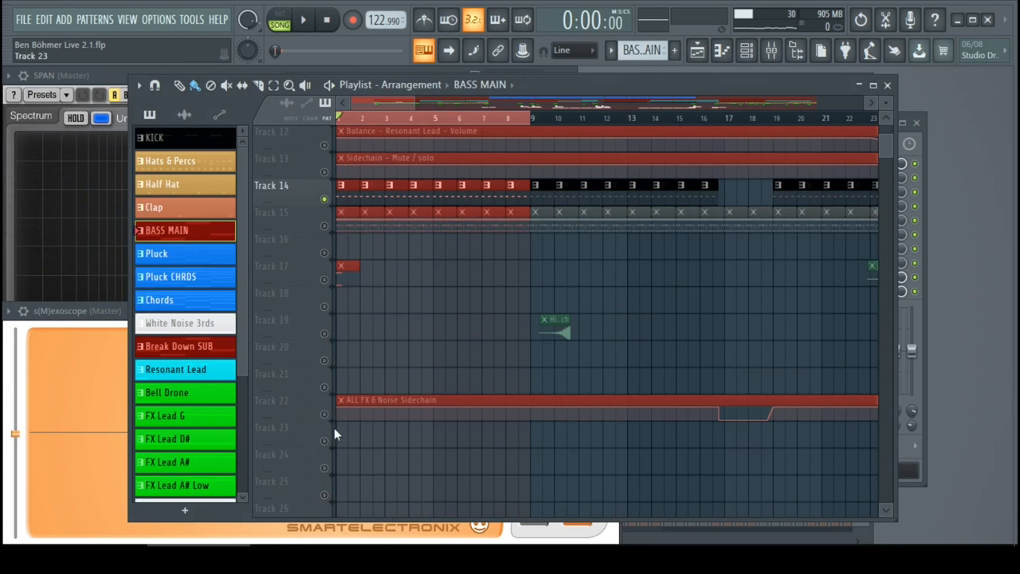
left_click(303, 20)
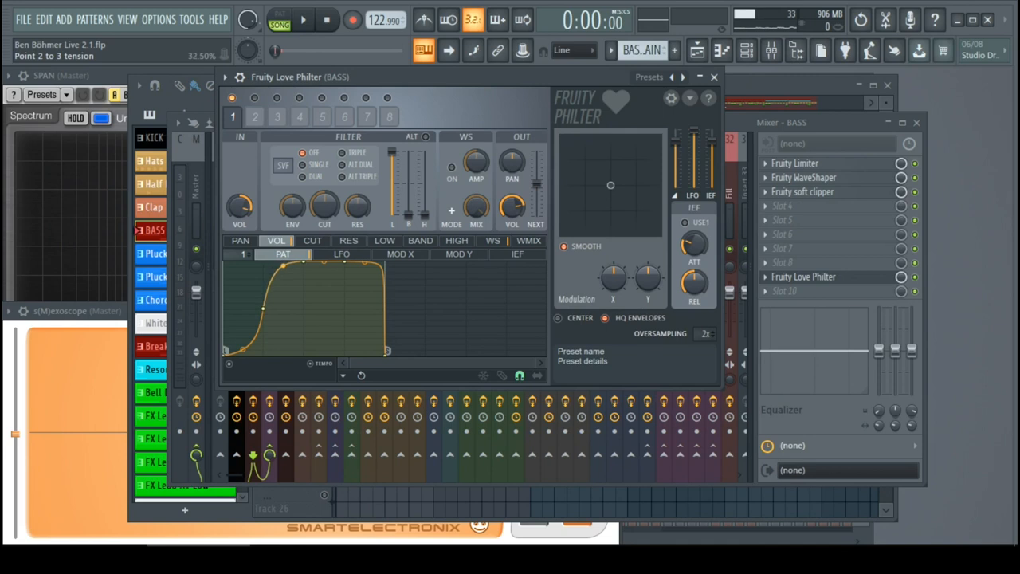
left_click(303, 19)
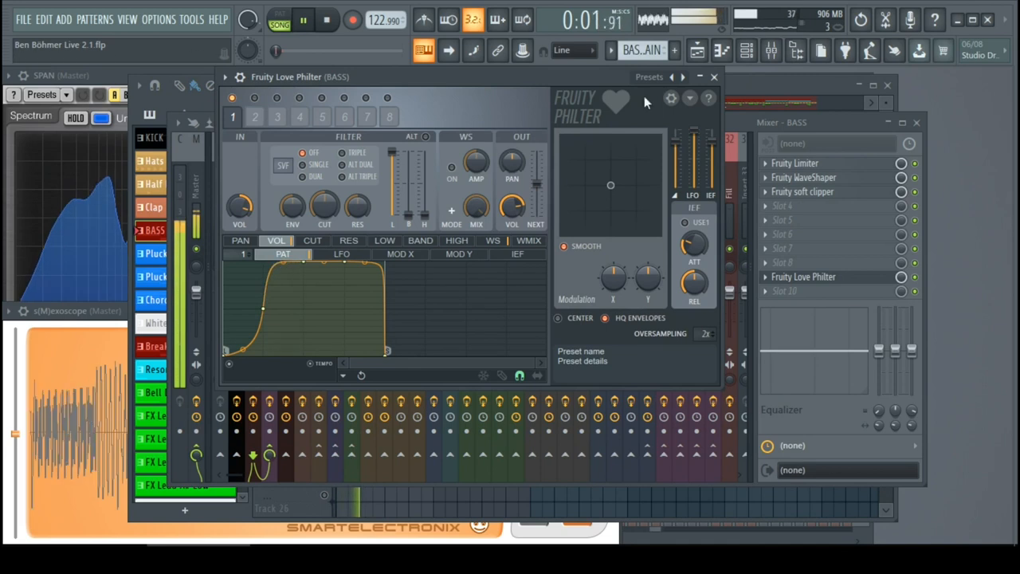
left_click(714, 76)
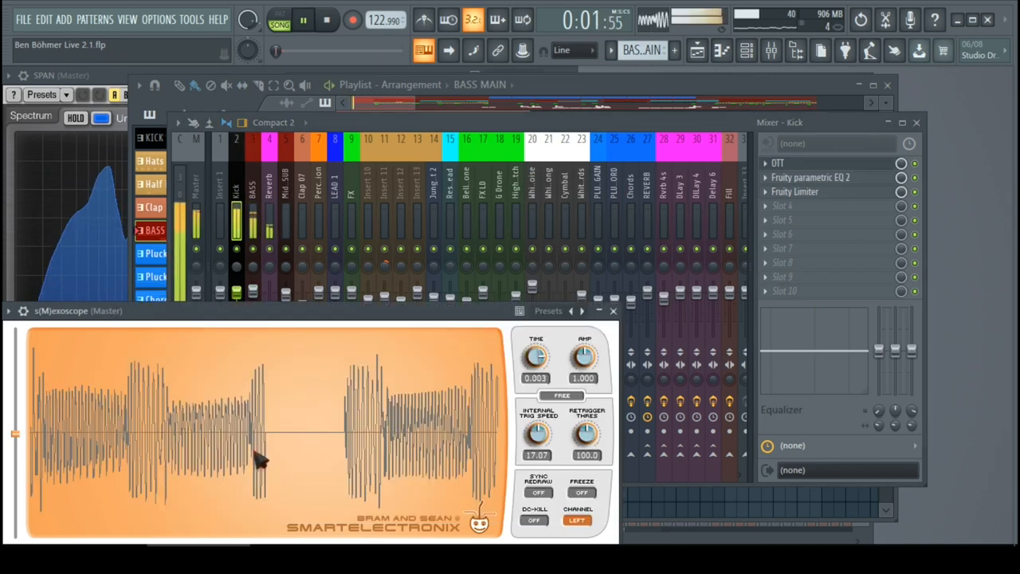
- Stop song playback and close the Master s(M)exoscope window, leaving the mixer on the Kick insert
left_click(328, 20)
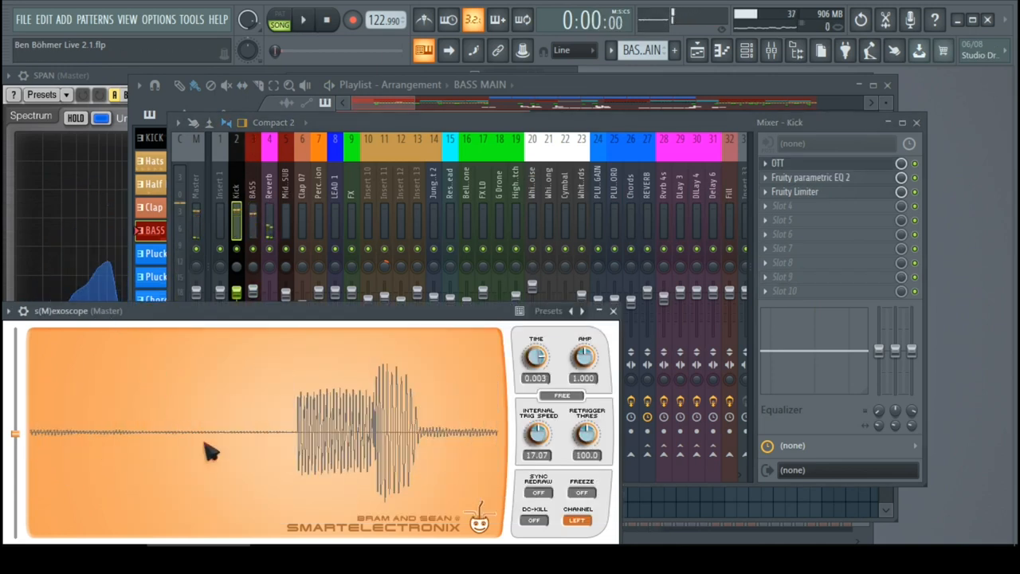
left_click(303, 20)
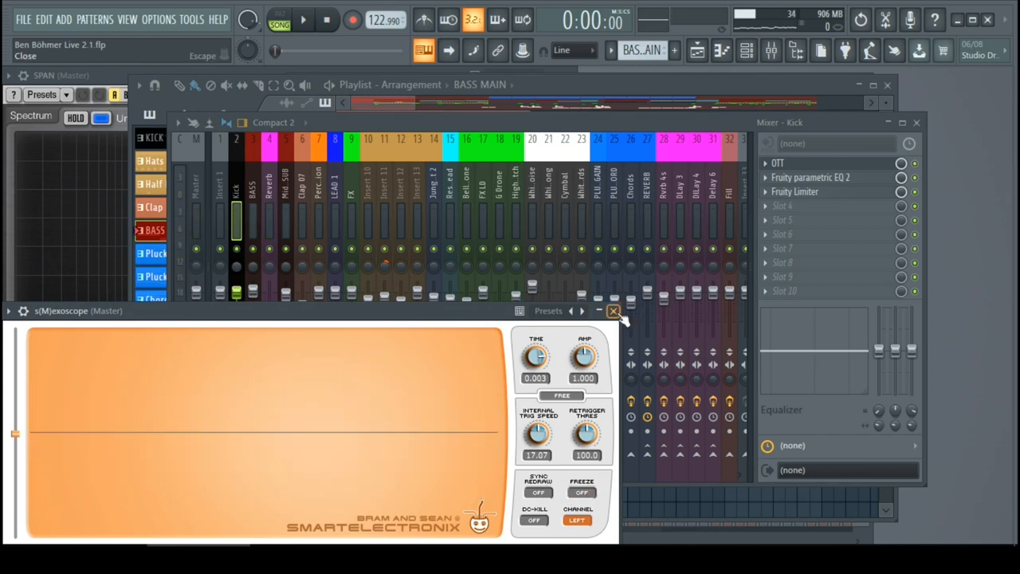
left_click(614, 311)
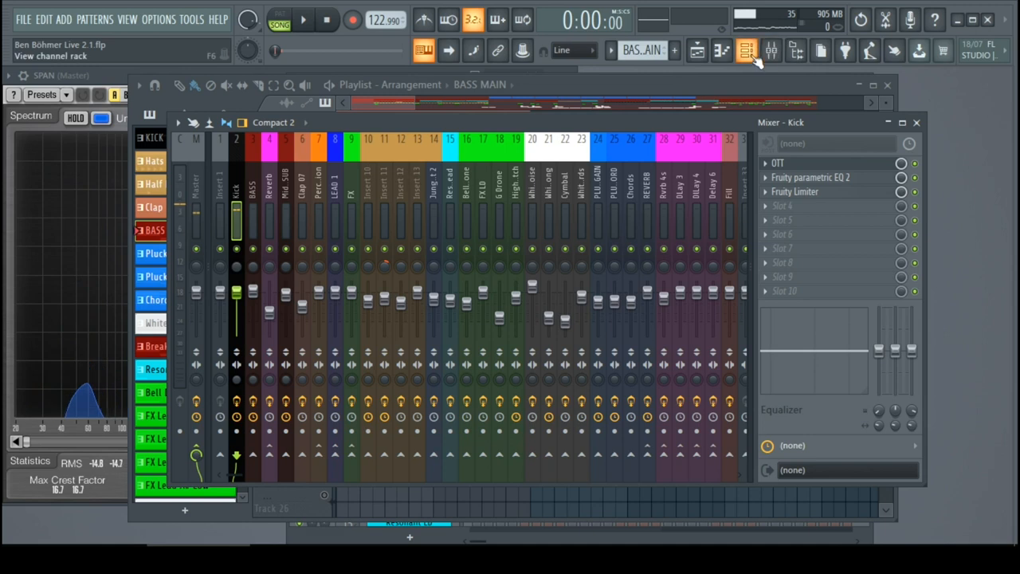
- View the Kick - Ben pattern's notes, then bring up its Sytrus synth showing operator 1's pitch envelope
left_click(747, 50)
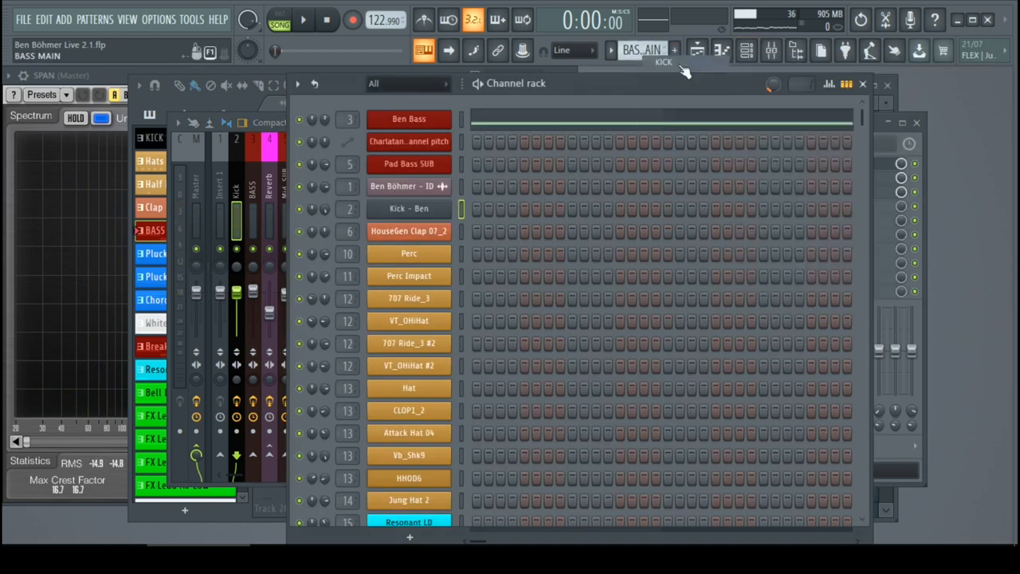
double_click(409, 208)
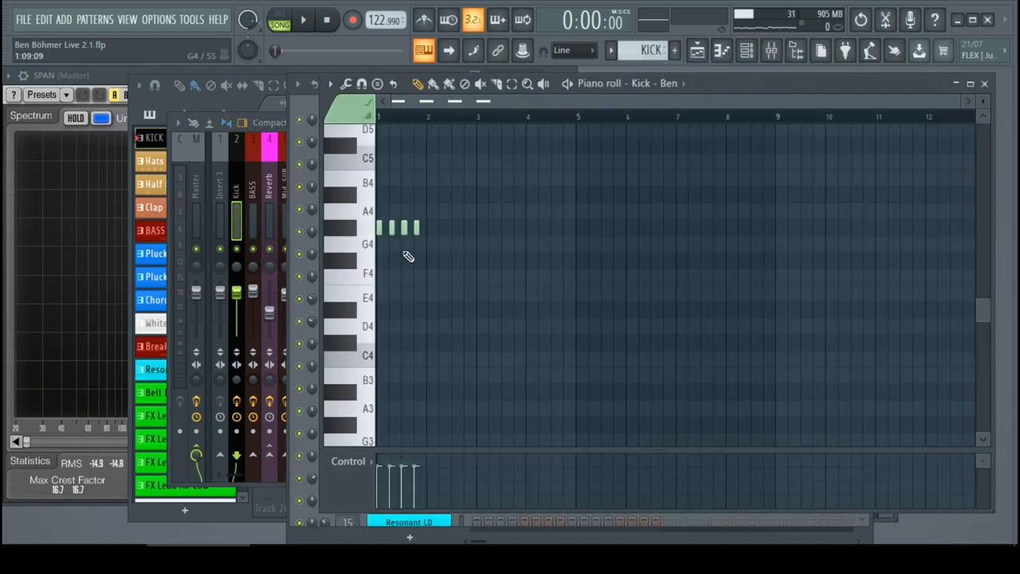
left_click(405, 244)
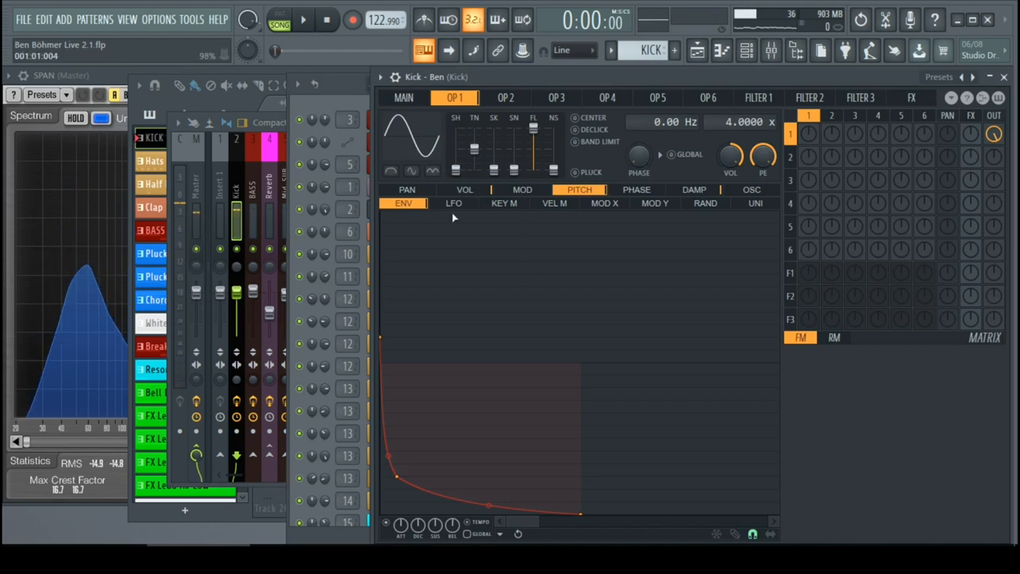
- Compare the kick's OP1 volume and pitch envelopes and drag the pitch envelope's first point lower
left_click(465, 190)
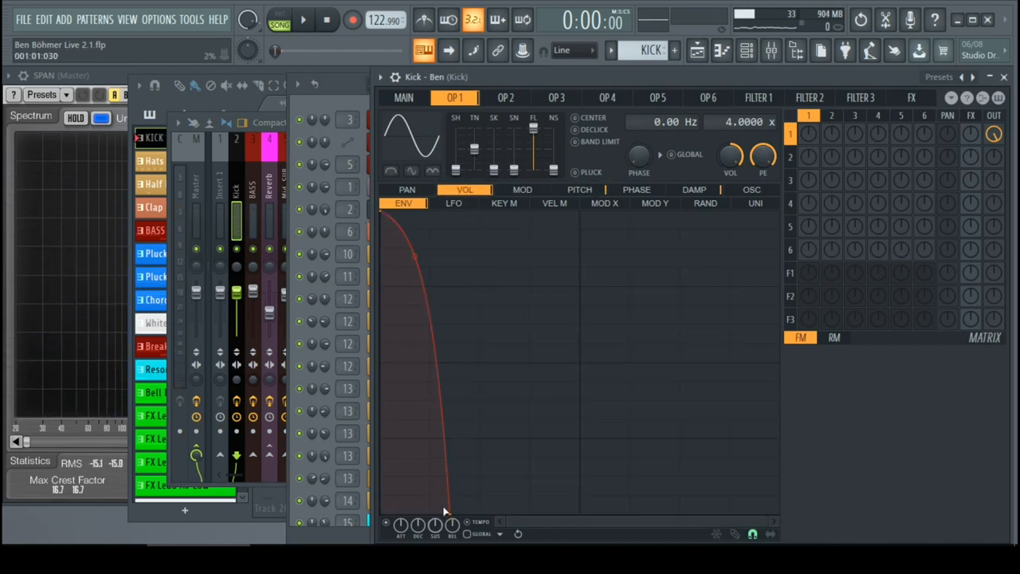
left_click(580, 190)
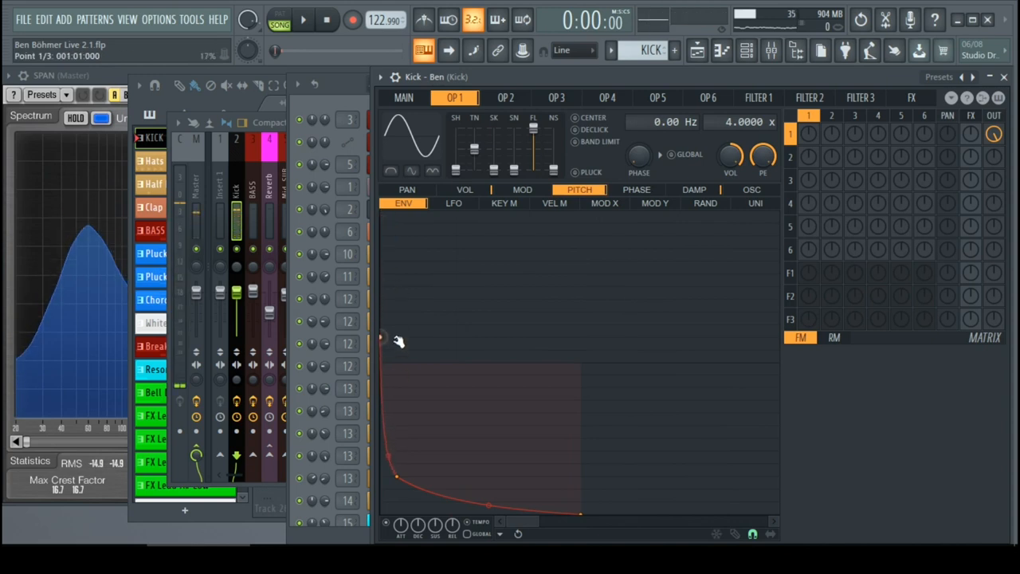
left_click_drag(399, 341, 491, 502)
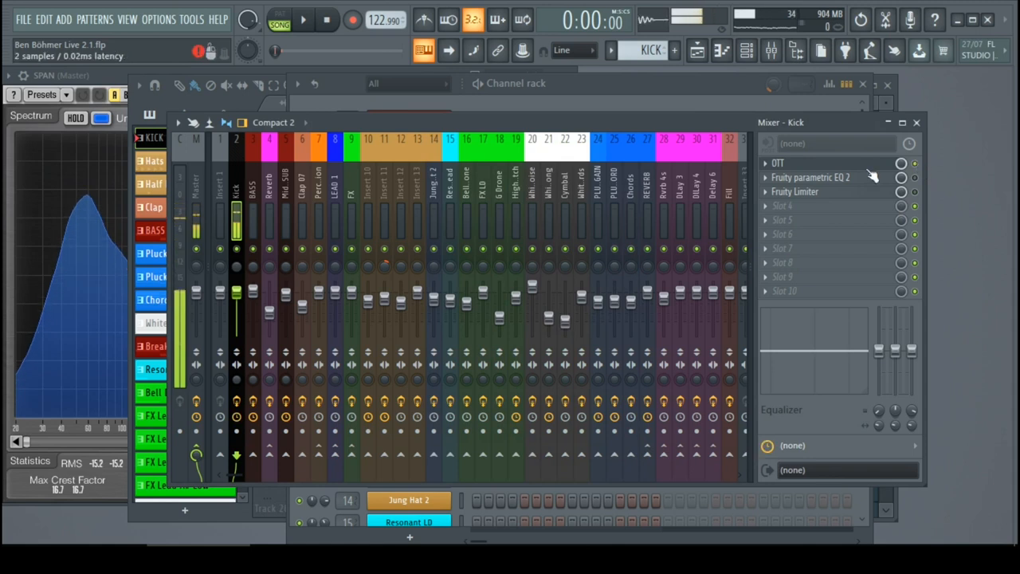
- Boost band 3 of the Kick's Fruity parametric EQ 2 around the low mids and close the EQ
left_click(779, 162)
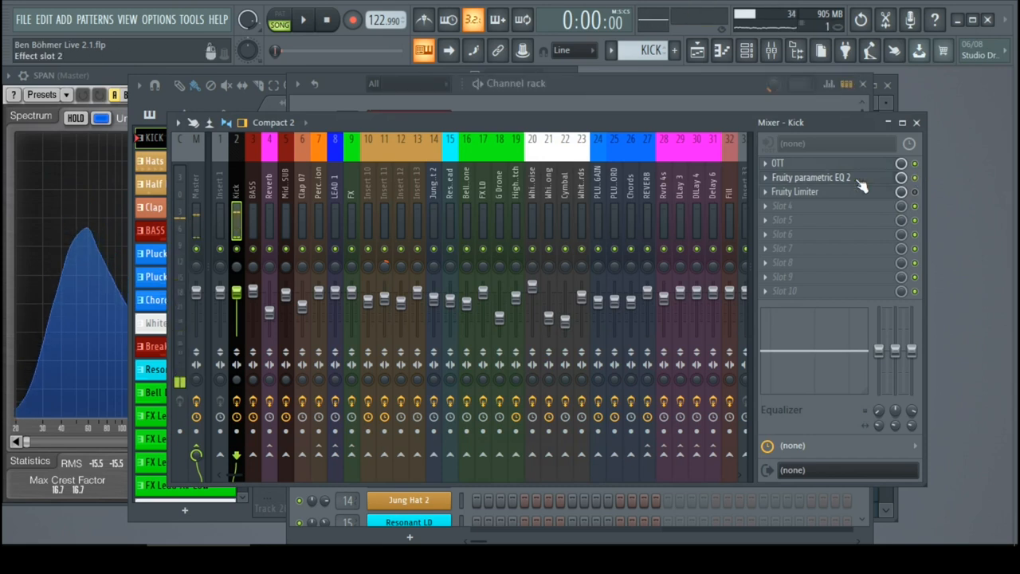
left_click(811, 177)
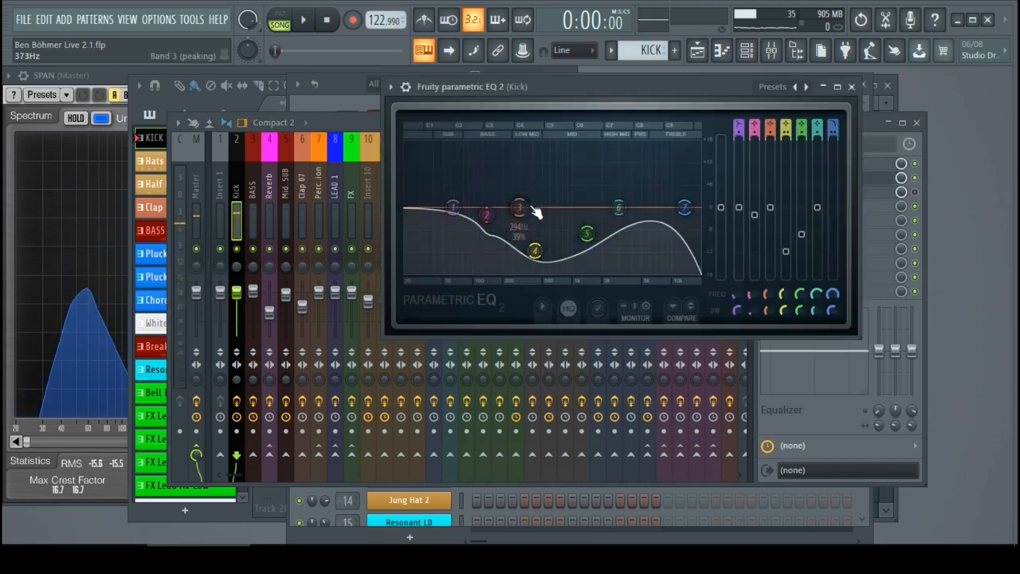
left_click_drag(520, 207, 529, 148)
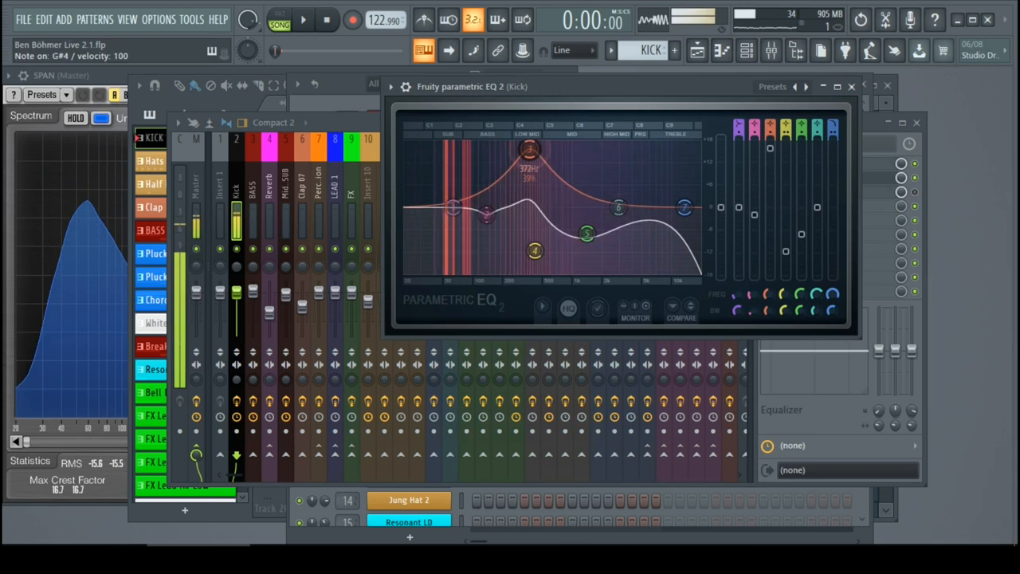
right_click(527, 153)
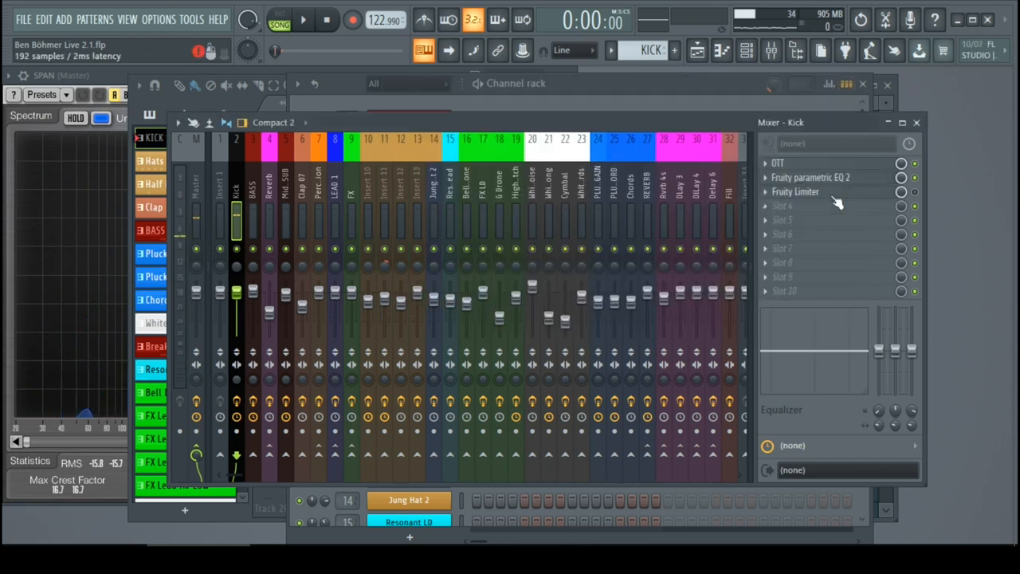
- Check the Kick's Fruity Limiter settings, close it and move to the BASS insert's effect chain
left_click(794, 191)
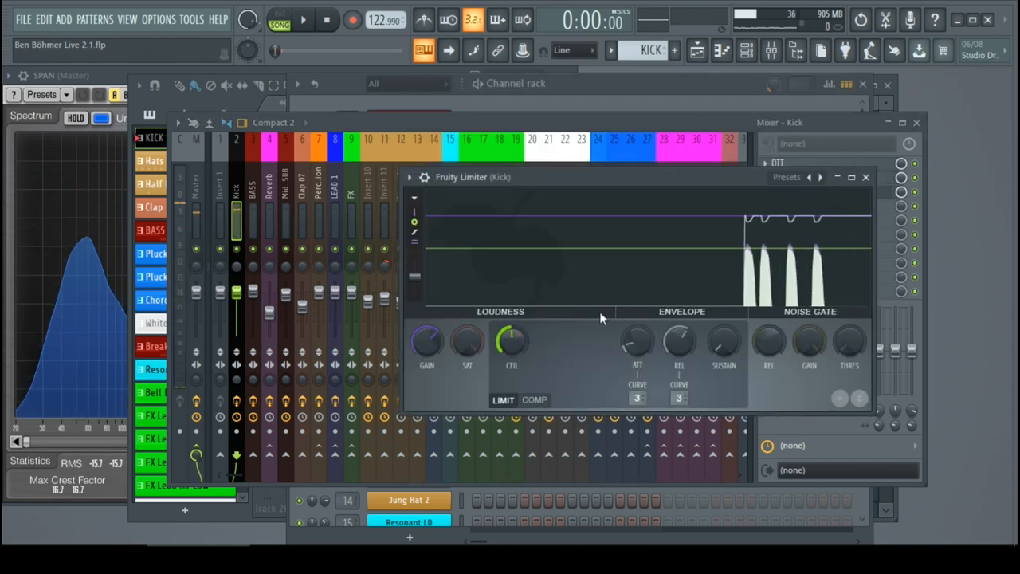
left_click(866, 177)
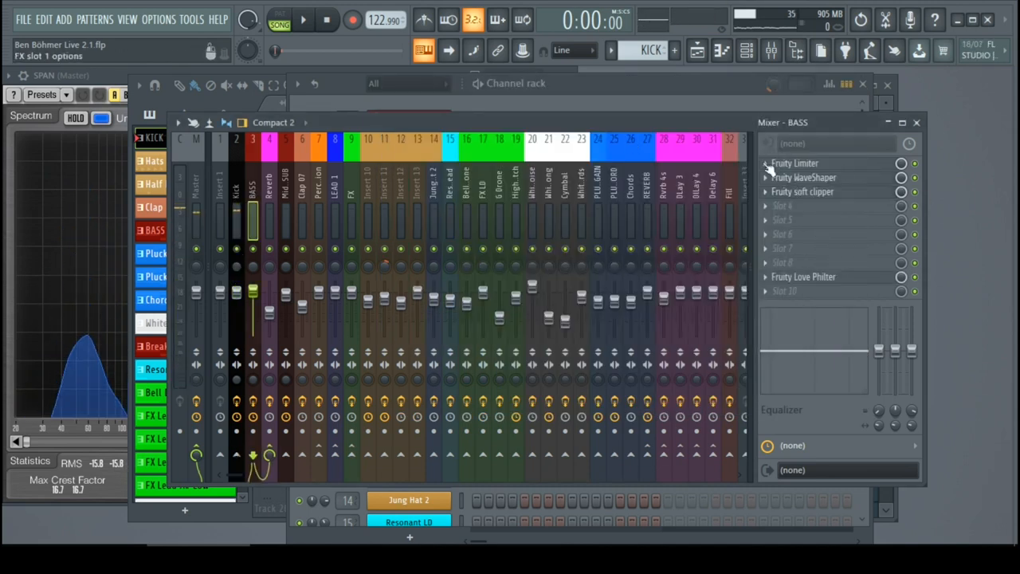
- Show the BASS insert's effect chain and audition its Fruity Limiter settings
left_click(795, 163)
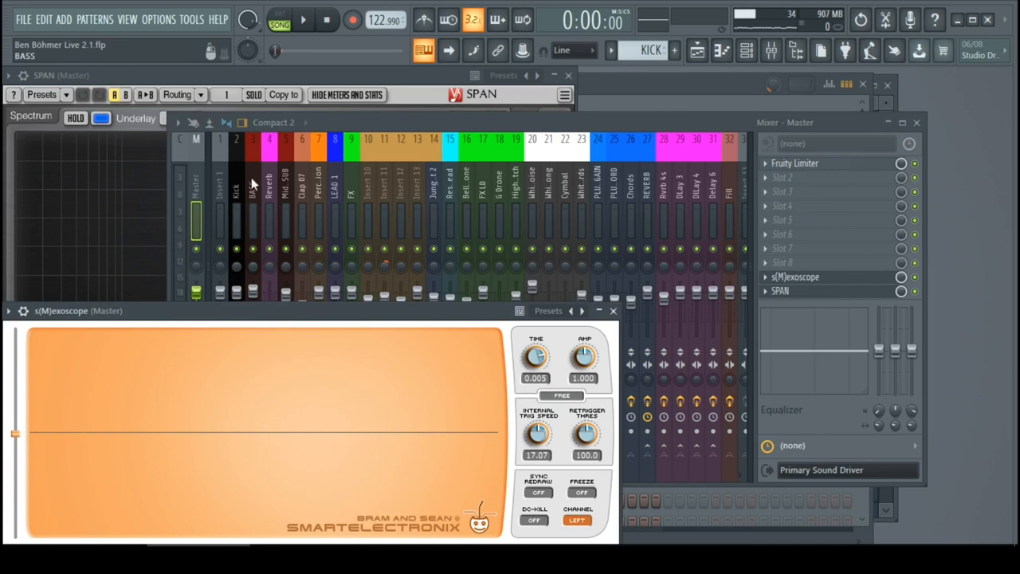
left_click(253, 215)
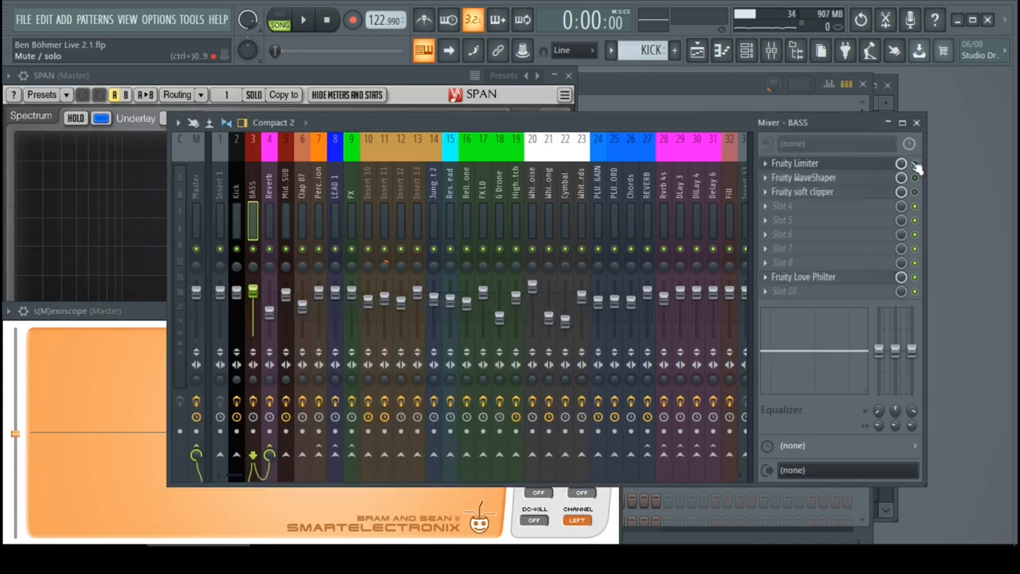
left_click(794, 163)
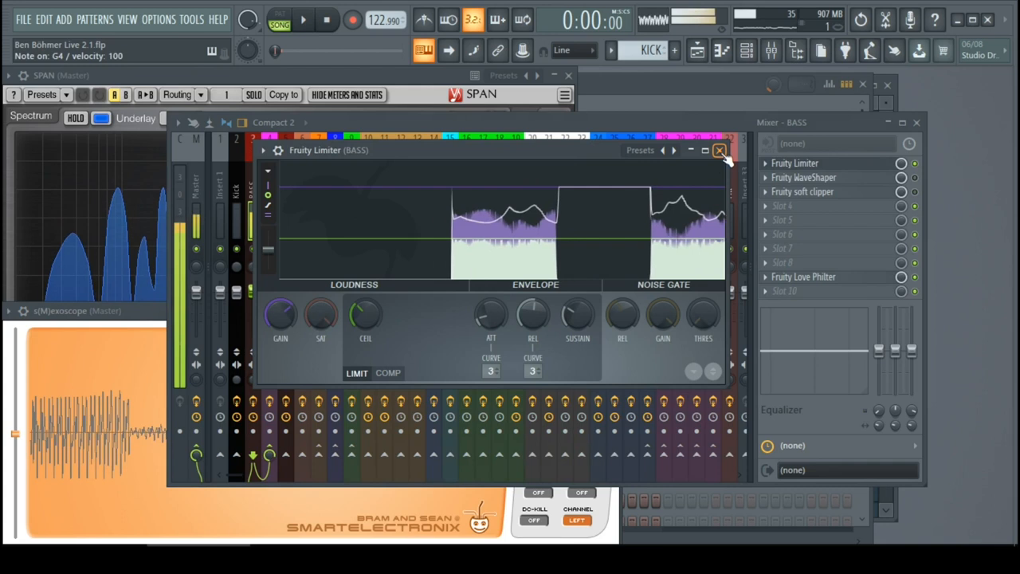
left_click(719, 151)
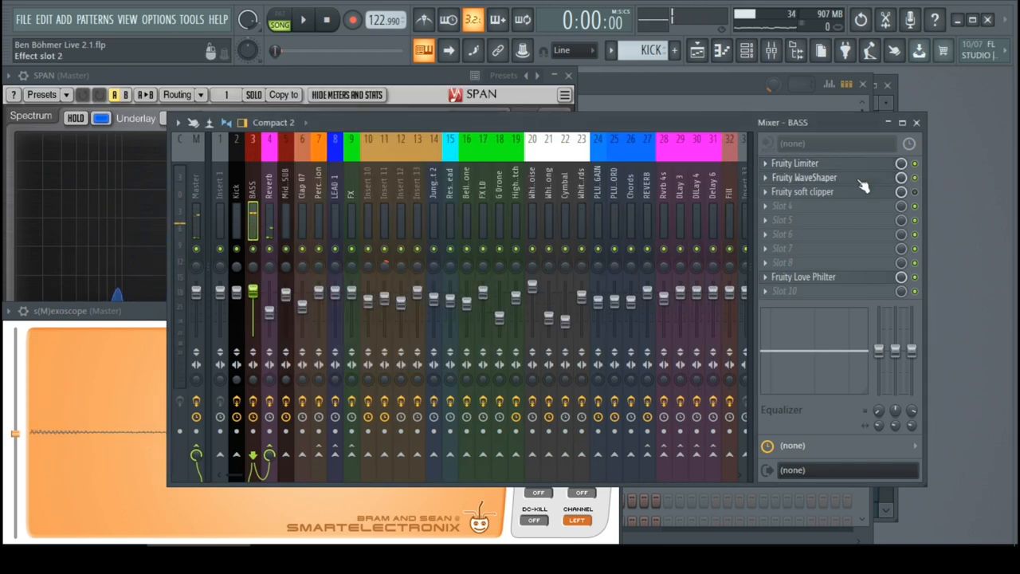
- Bring up the BASS insert's Fruity WaveShaper and soft clipper settings
left_click(803, 177)
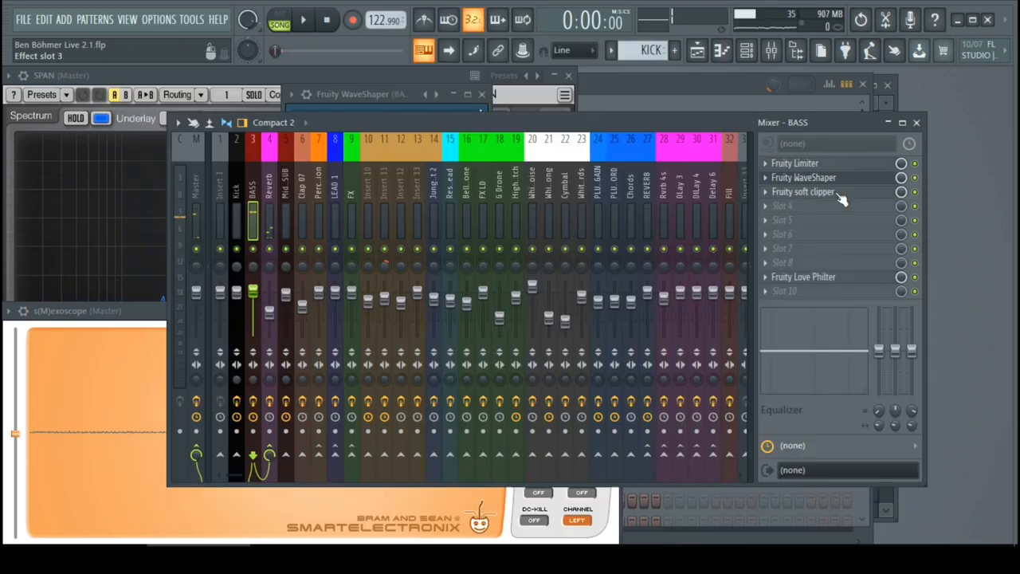
left_click(805, 192)
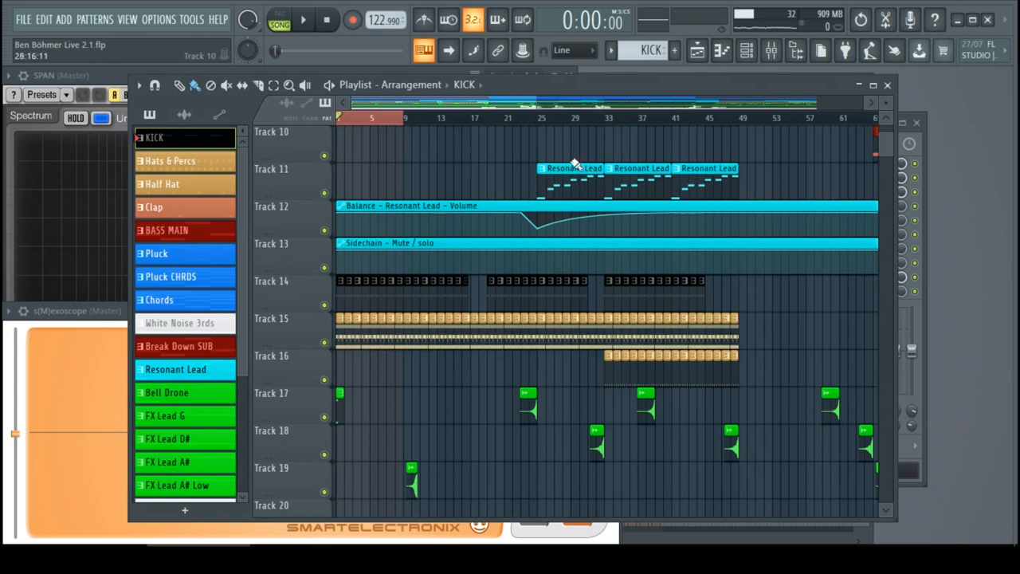
mouse_move(573, 158)
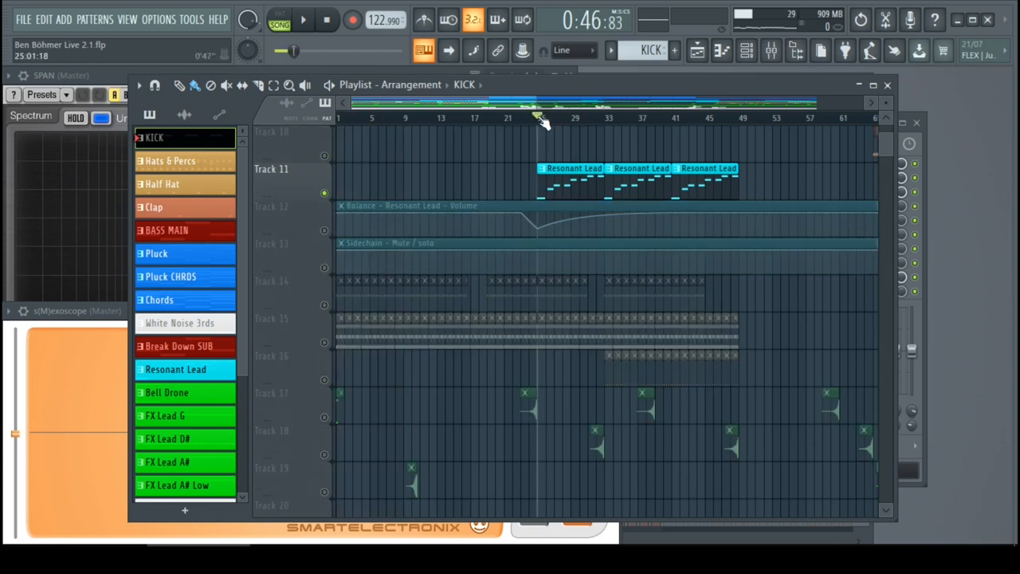
- Move the playback position to around bar 25 with the Resonant Lead soloed
left_click_drag(538, 117, 742, 359)
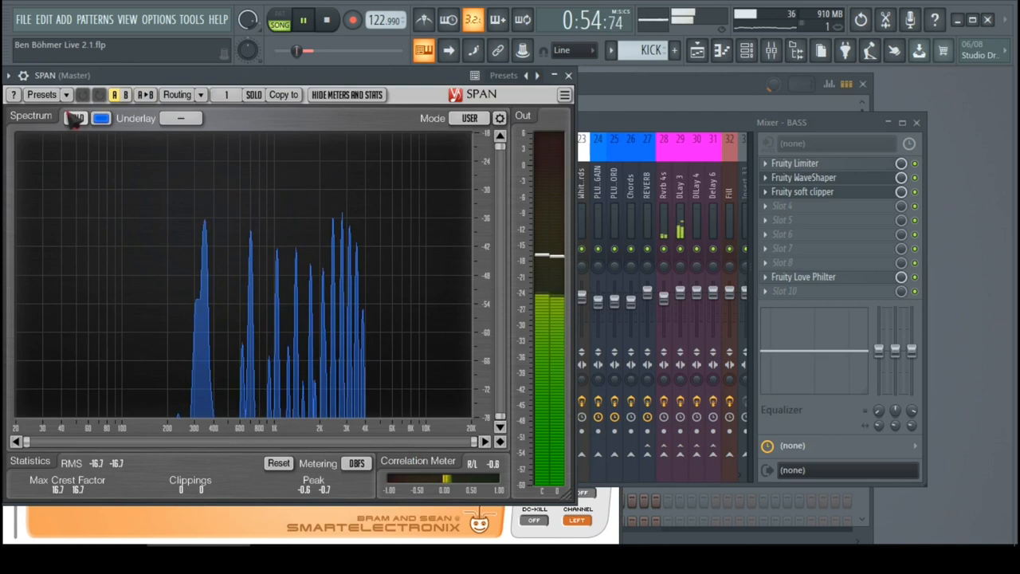
- Stop playback and freeze the lead's peak spectrum in SPAN with HOLD
left_click(75, 118)
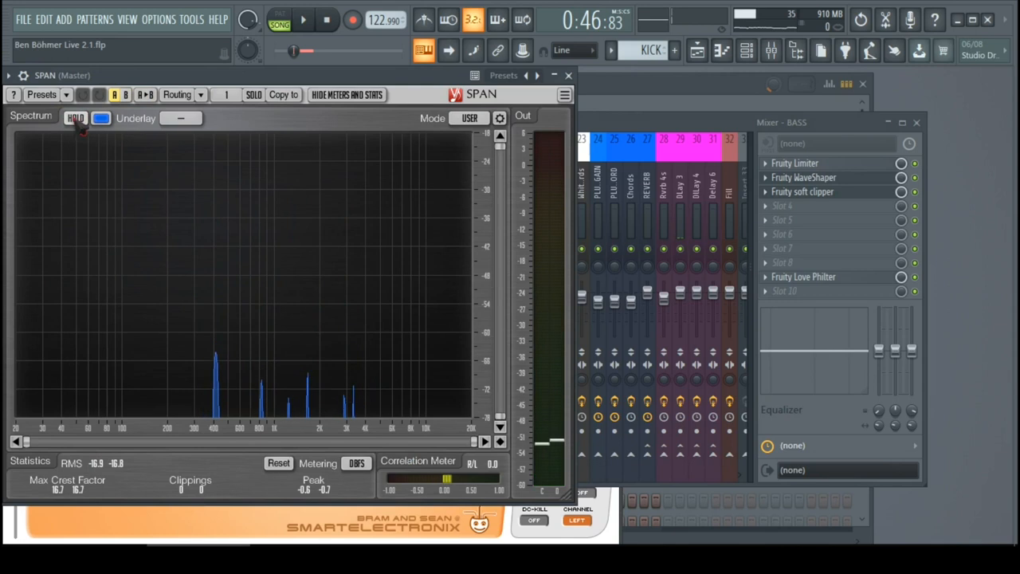
left_click(303, 19)
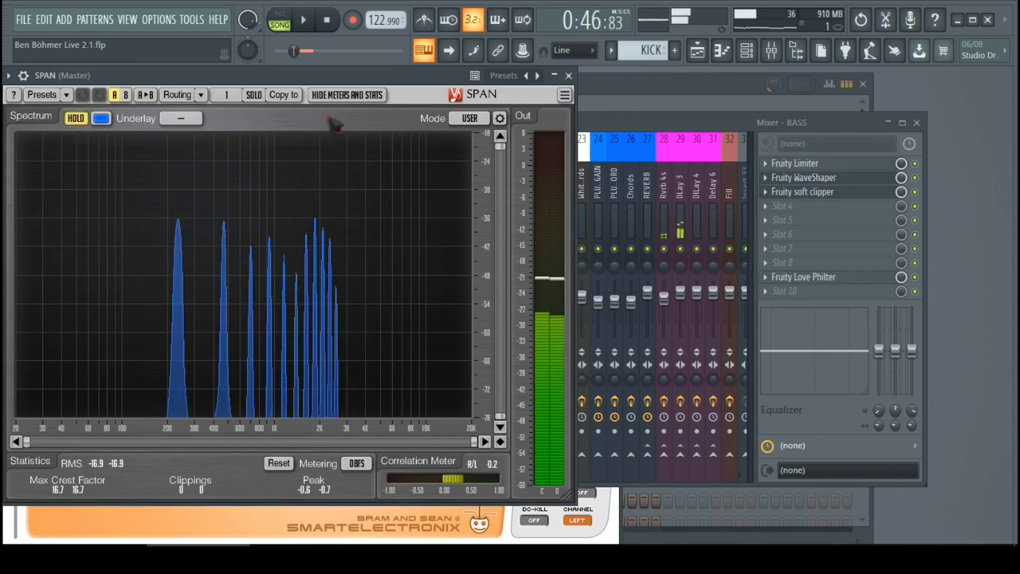
mouse_move(193, 223)
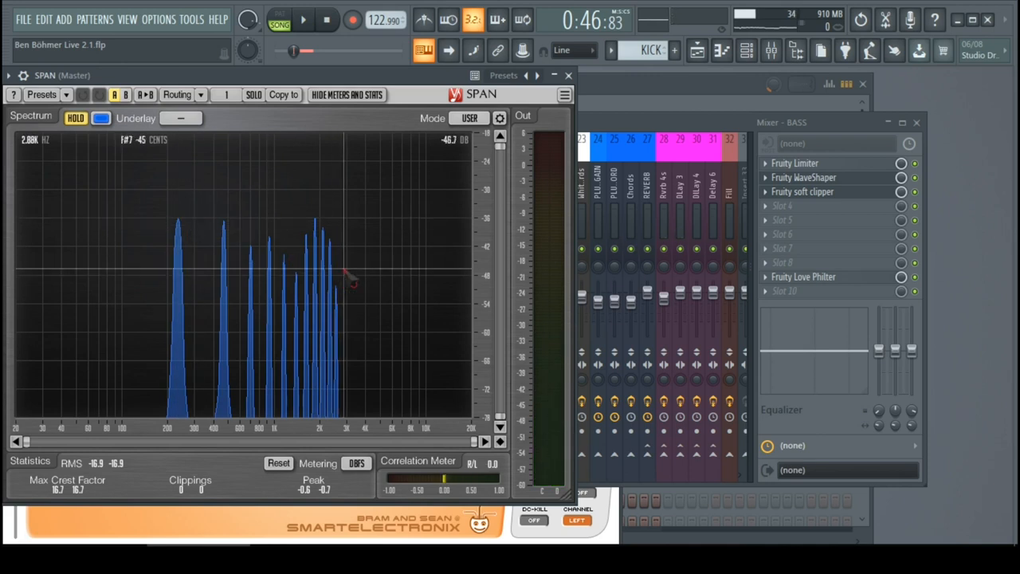
mouse_move(339, 285)
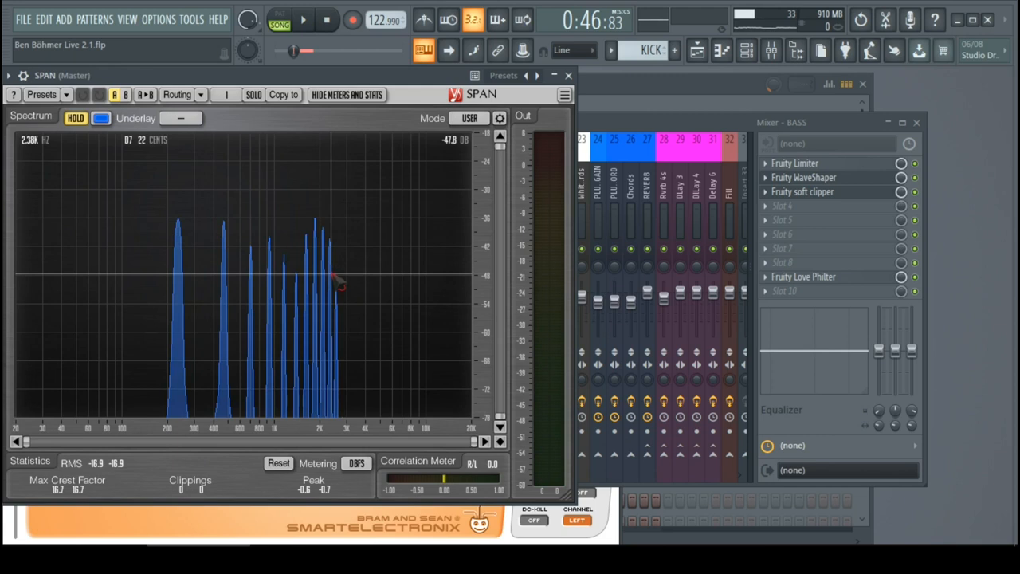
mouse_move(339, 219)
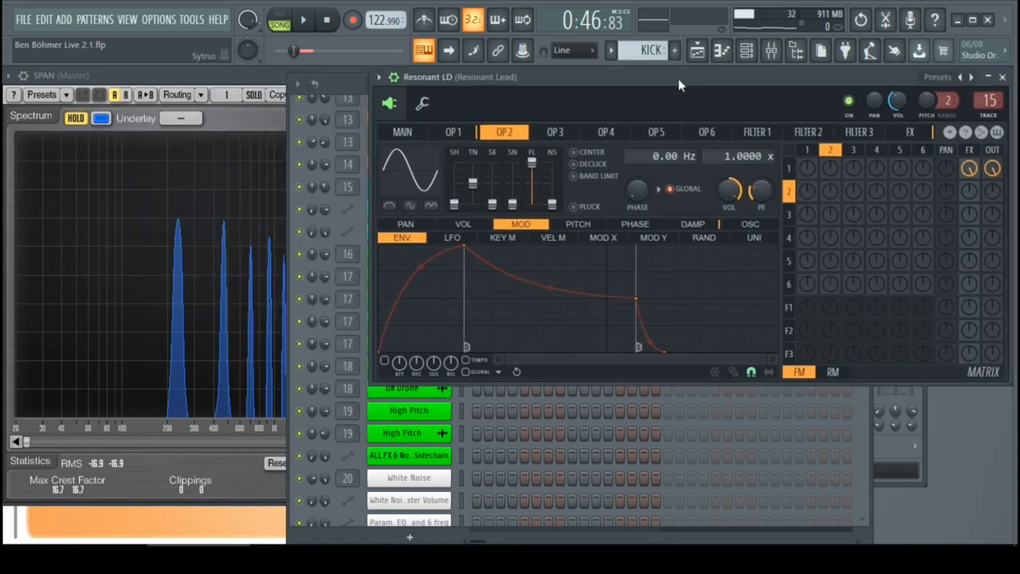
- Convert the lead's first operator waveform to sine harmonics with the first harmonic at full strength
left_click(454, 131)
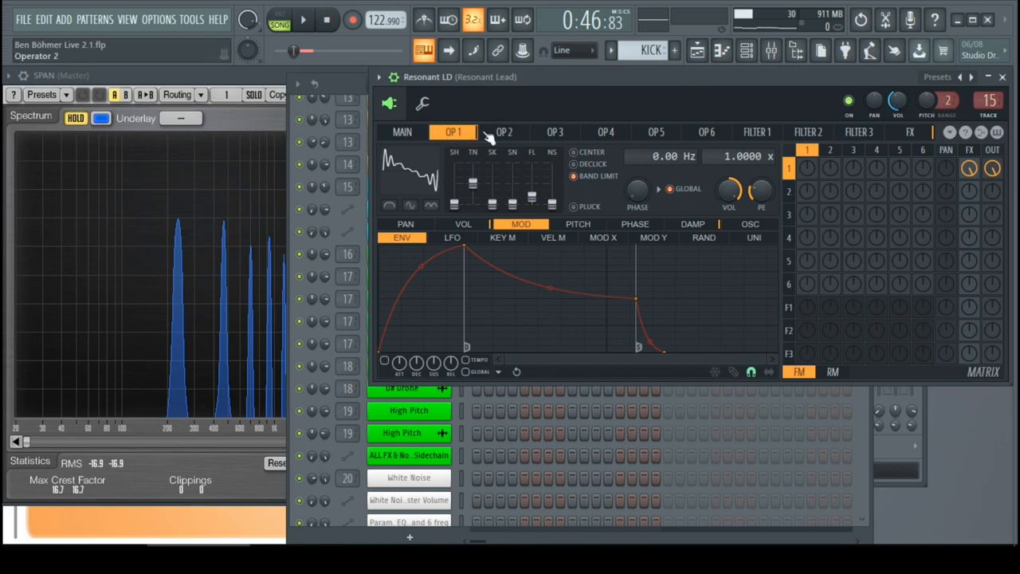
left_click(749, 224)
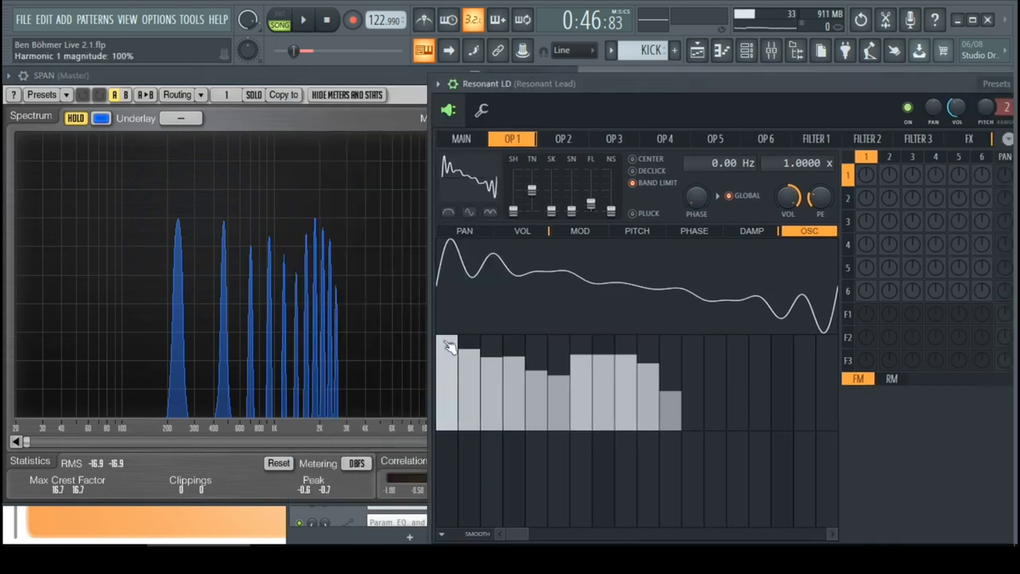
left_click(563, 138)
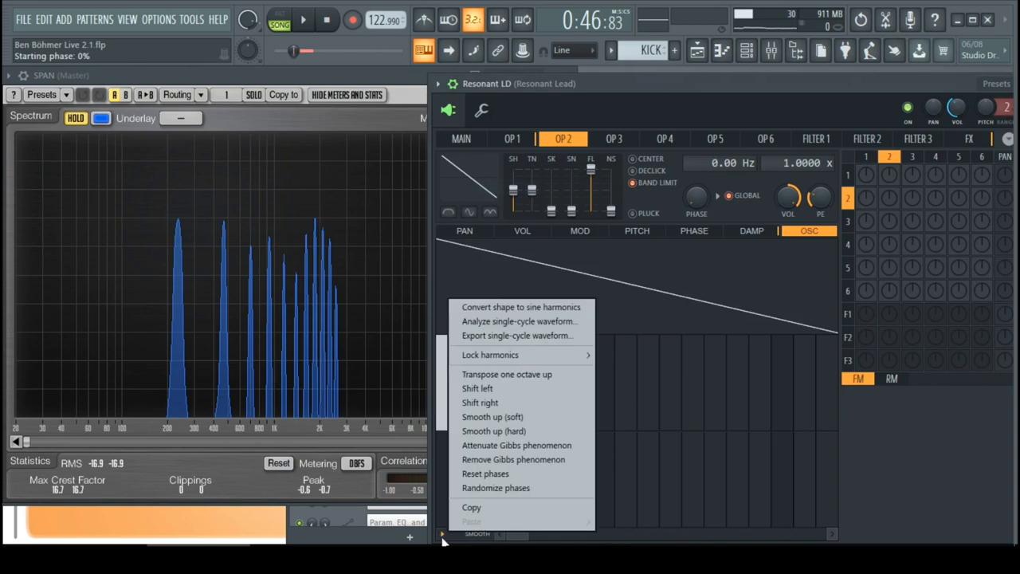
left_click(521, 306)
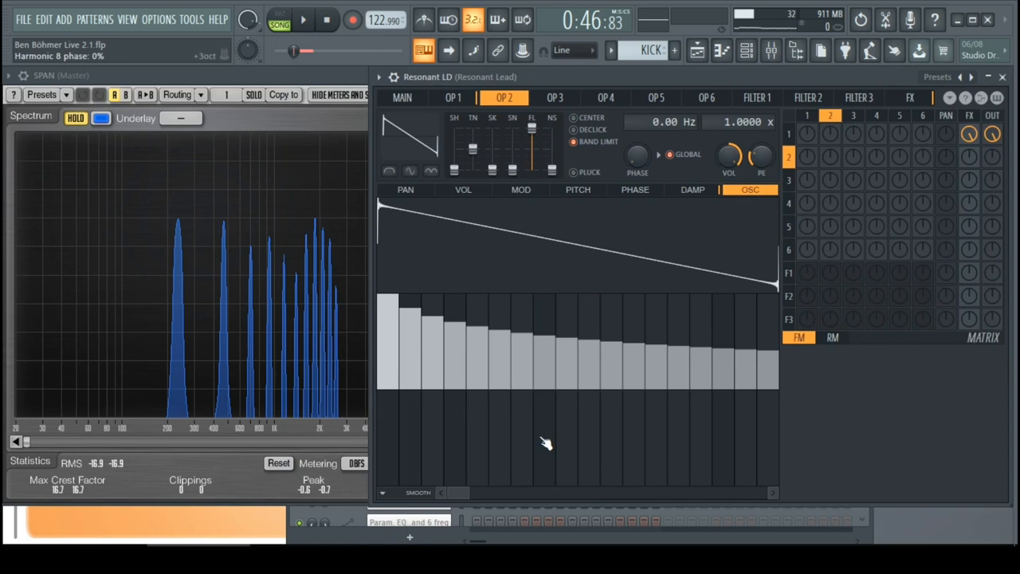
left_click_drag(546, 443, 515, 343)
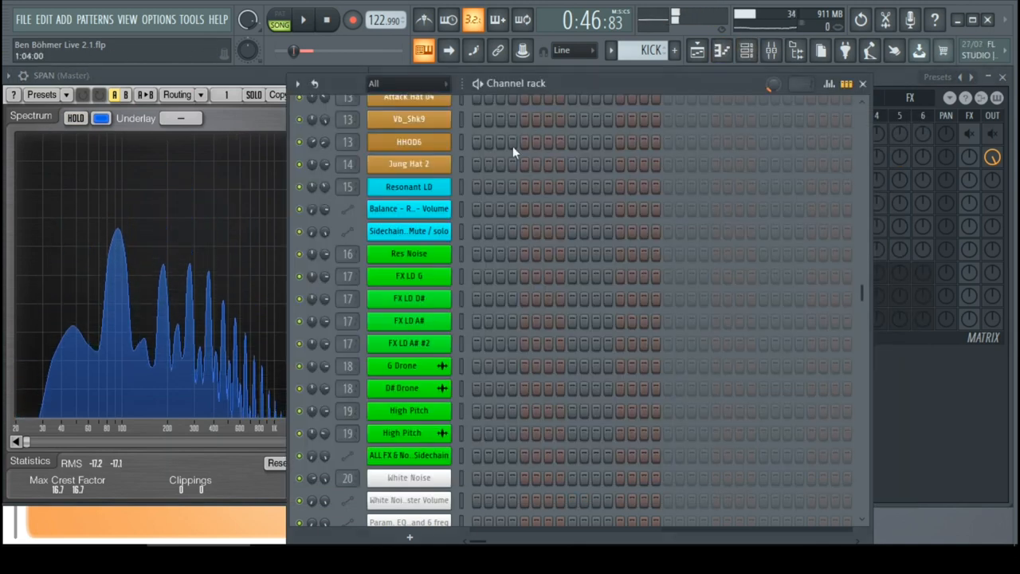
- Bring the Resonant Lead synth back to front and return to the mixer
left_click(409, 187)
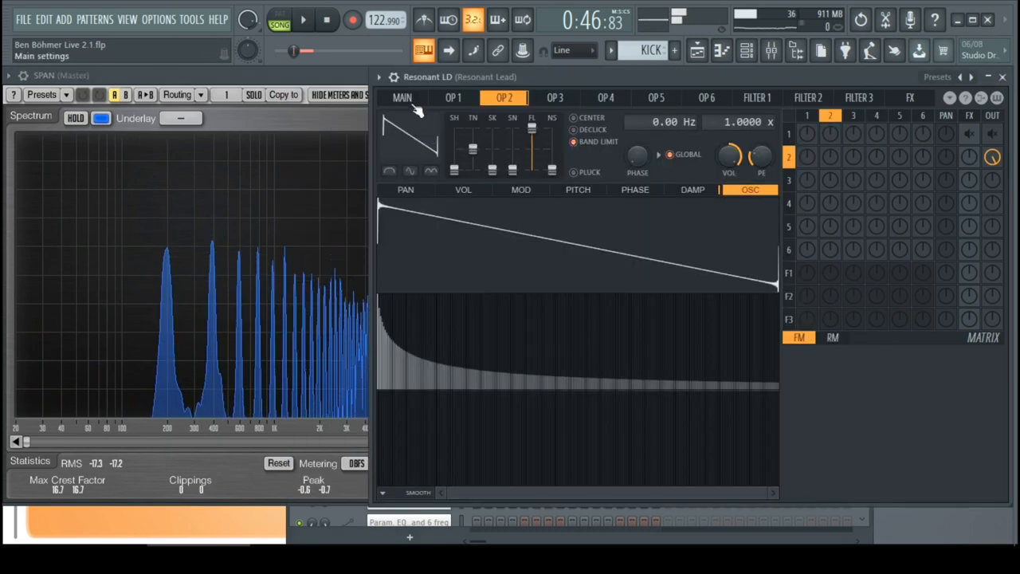
left_click(402, 97)
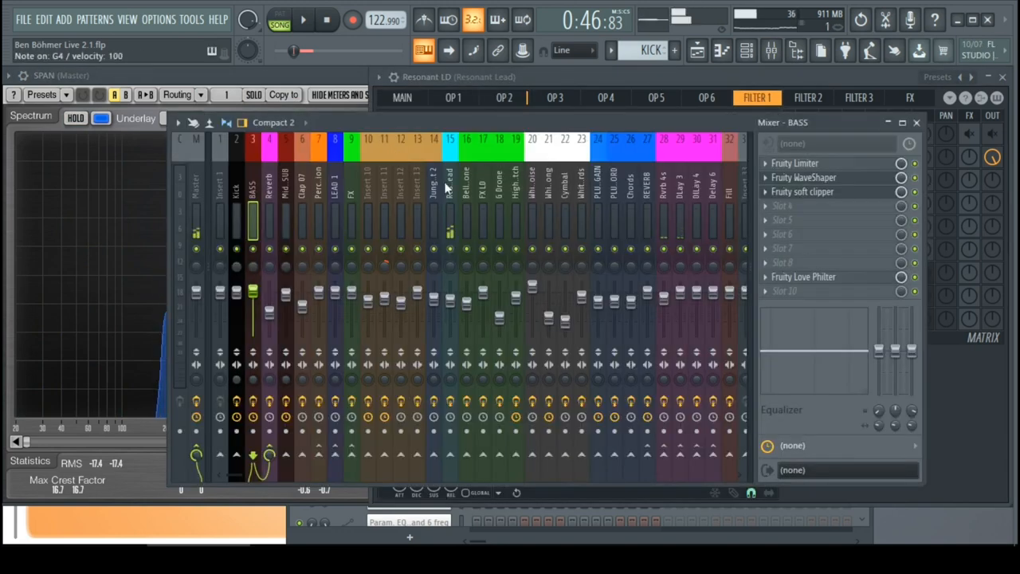
- Inspect the Resonant Lead insert's Fruity Parametric EQ 2
left_click(450, 215)
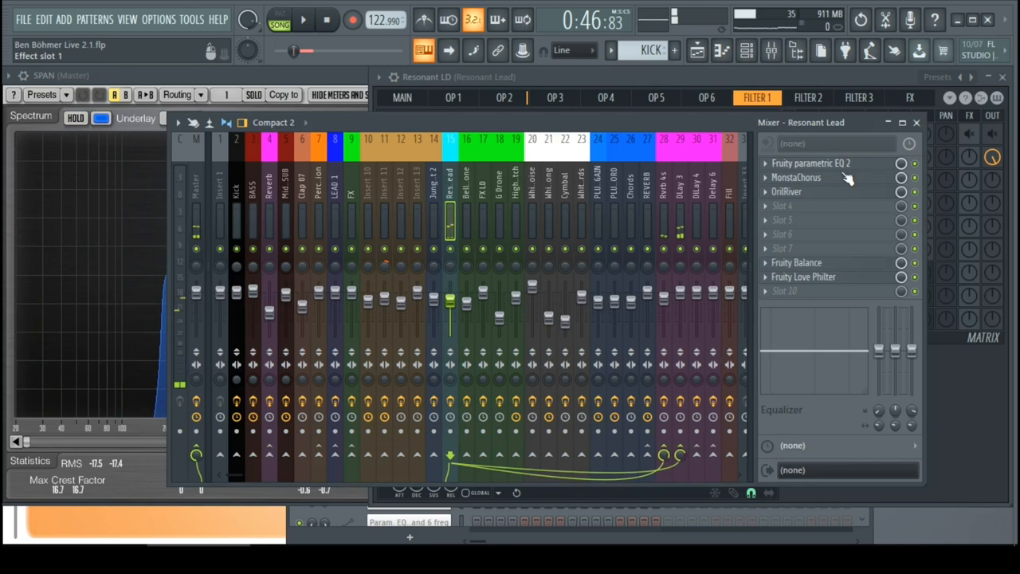
left_click(811, 162)
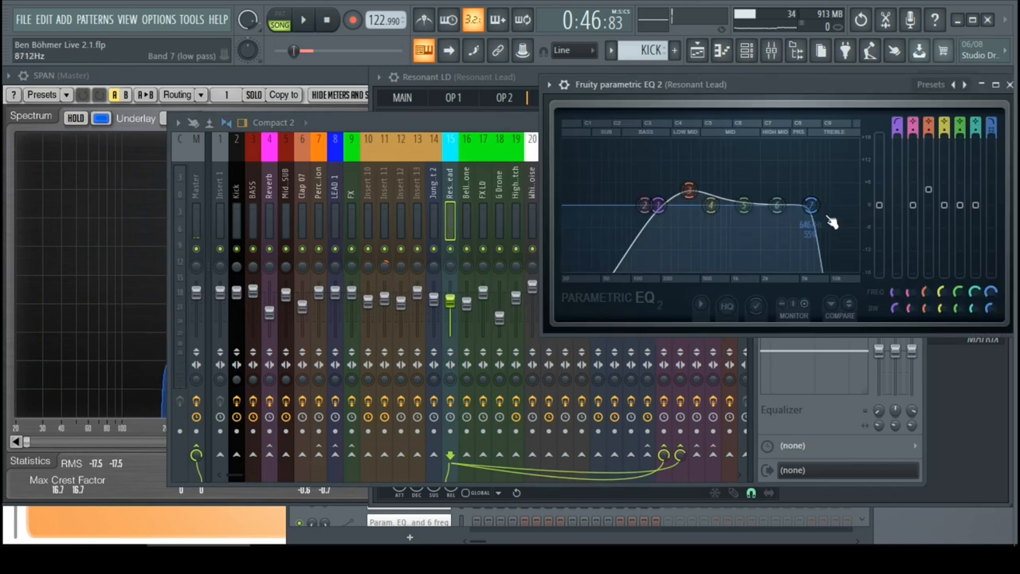
left_click_drag(813, 205, 797, 215)
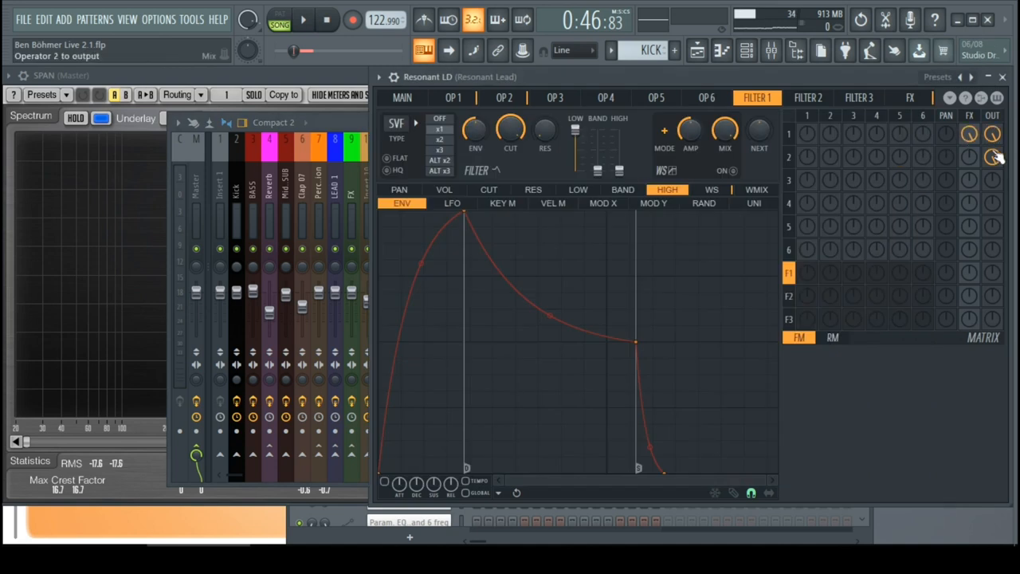
- Review the waveforms of Sytrus operators 1 and 2 before closing the synth
left_click(453, 97)
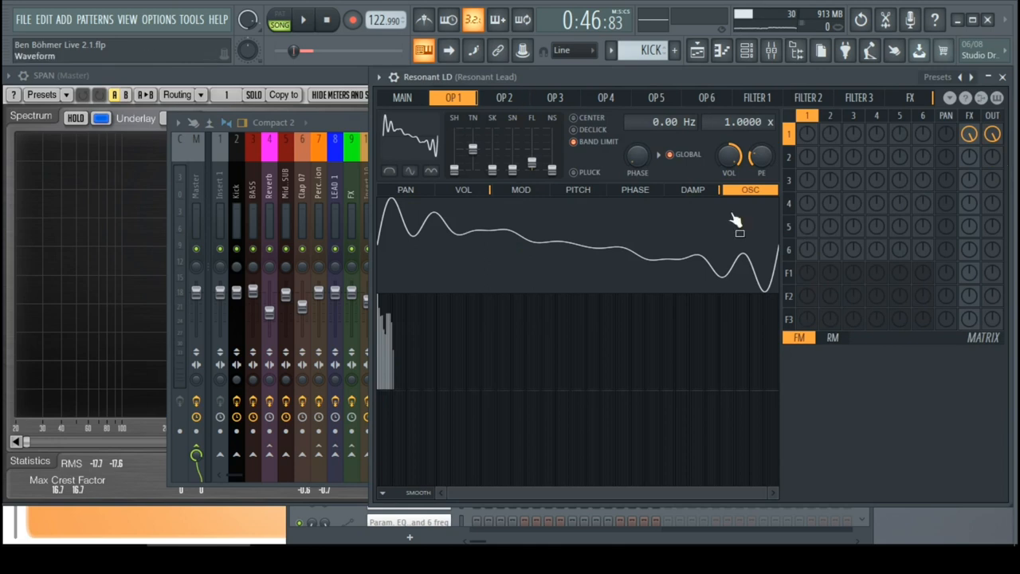
left_click(504, 97)
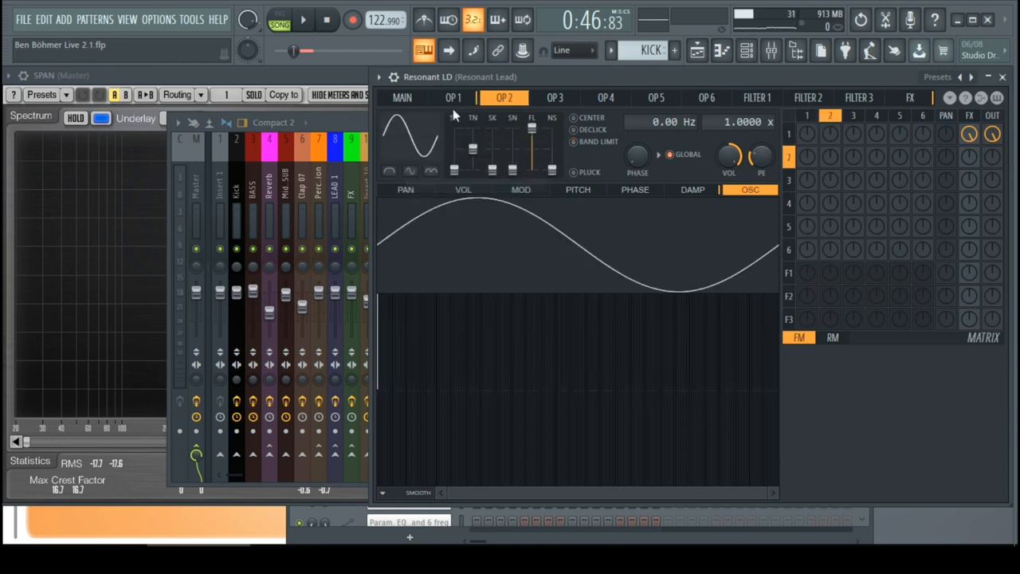
left_click(453, 97)
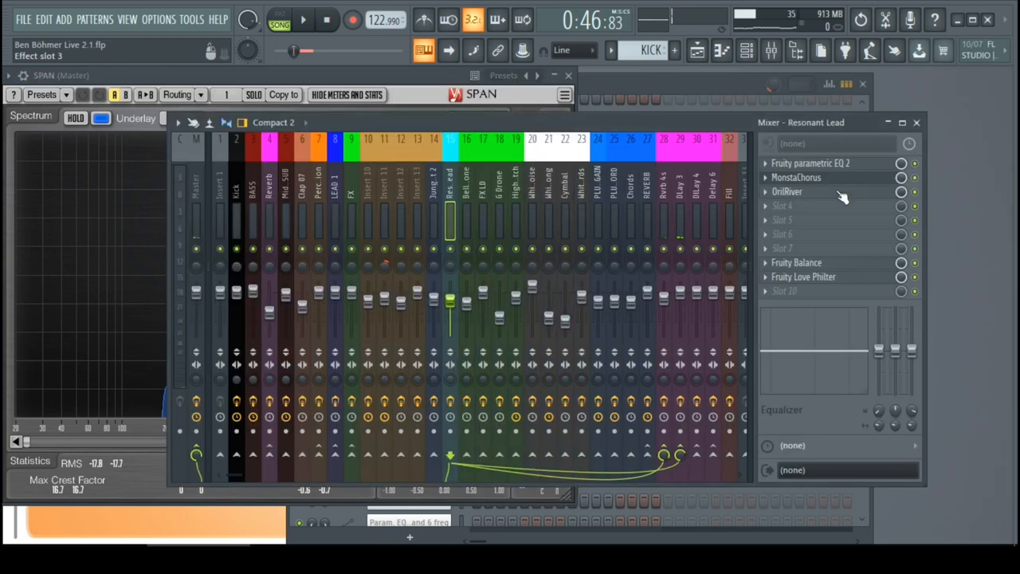
- Audition the lead's MonstaChorus and remaining effect slots, then return to the Playlist
left_click(810, 163)
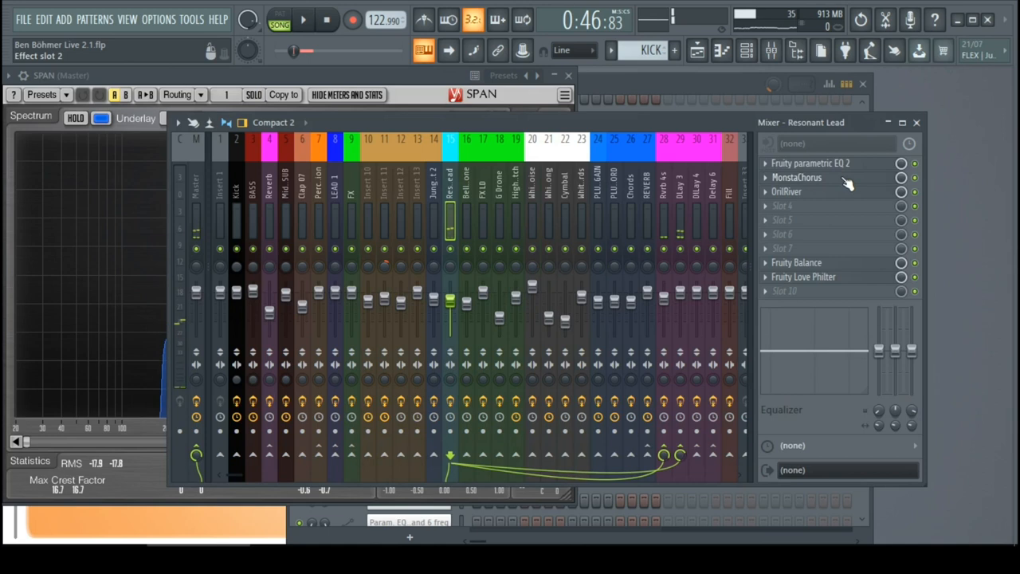
left_click(796, 177)
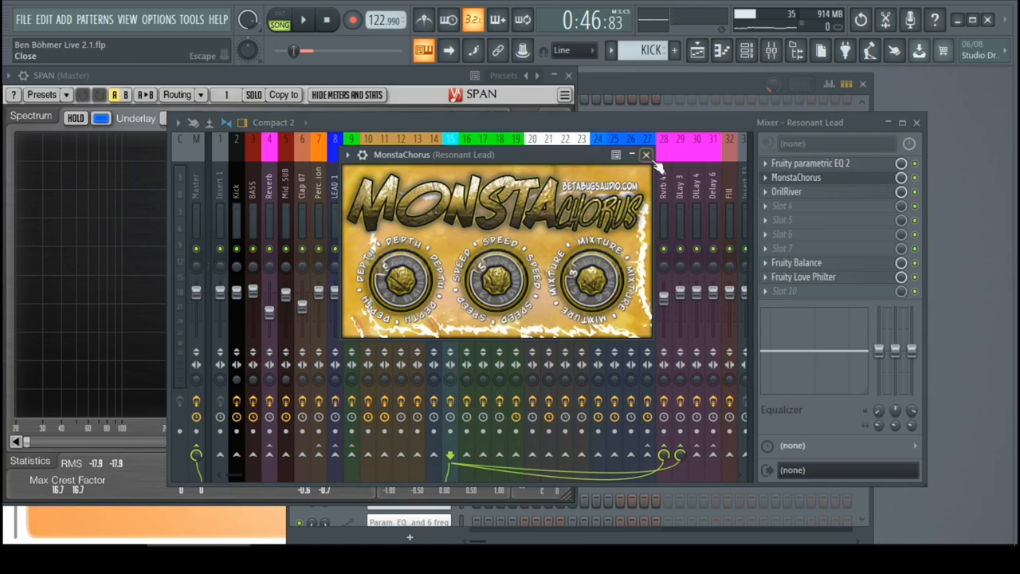
left_click(645, 155)
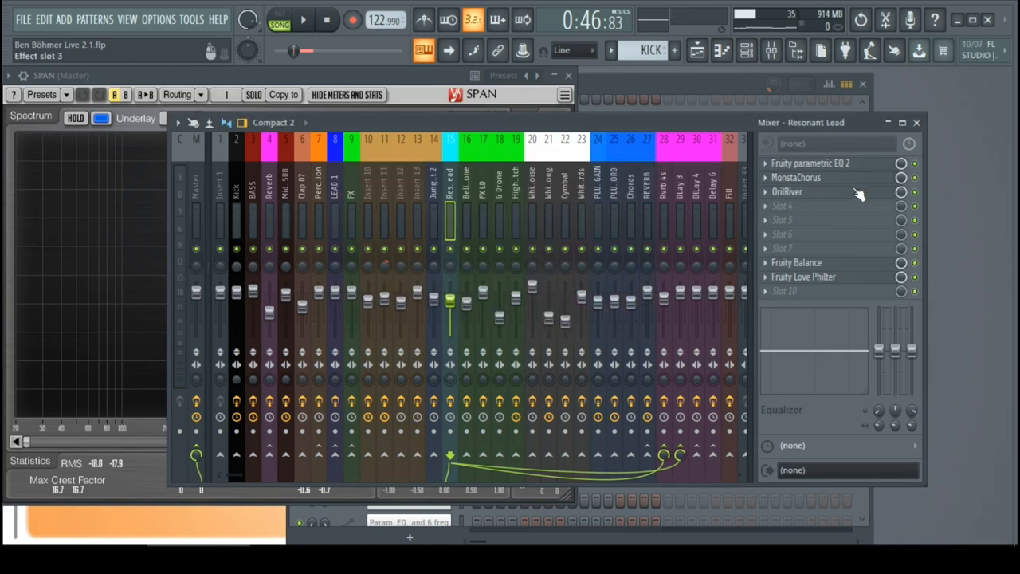
left_click(788, 191)
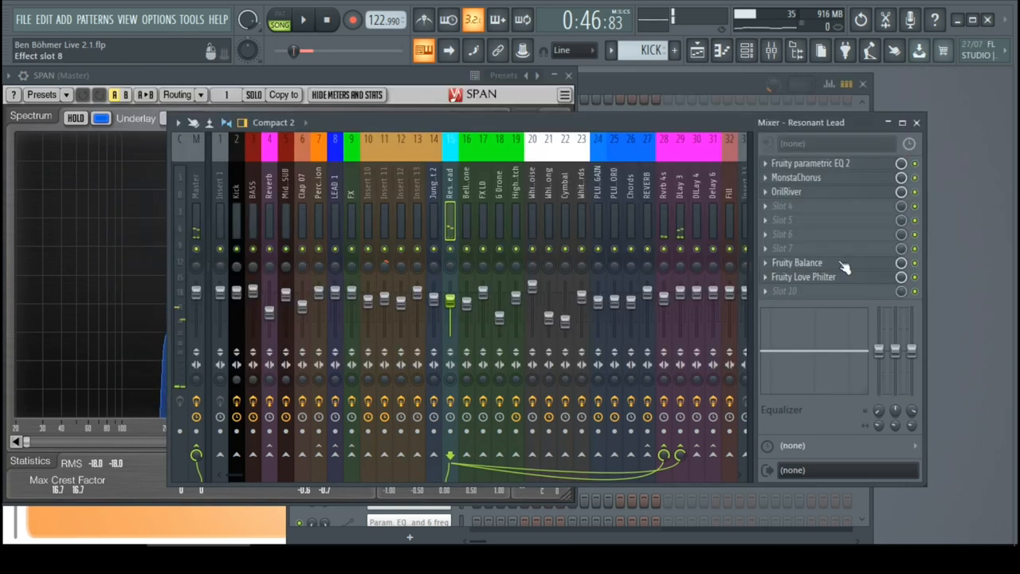
left_click(797, 263)
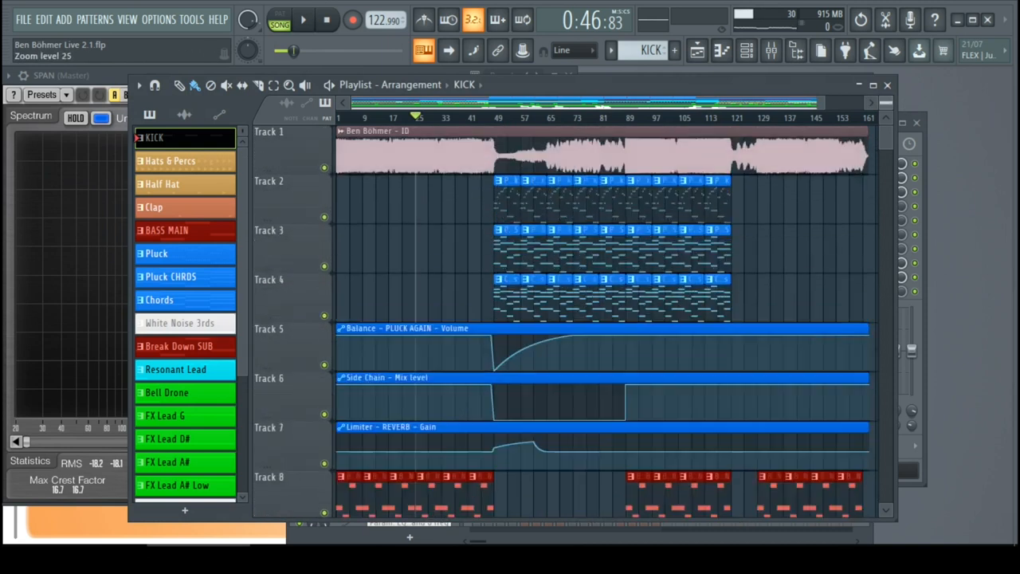
- Scroll the arrangement to the soloed lead tracks and bring up the mixer
scroll("down", 3)
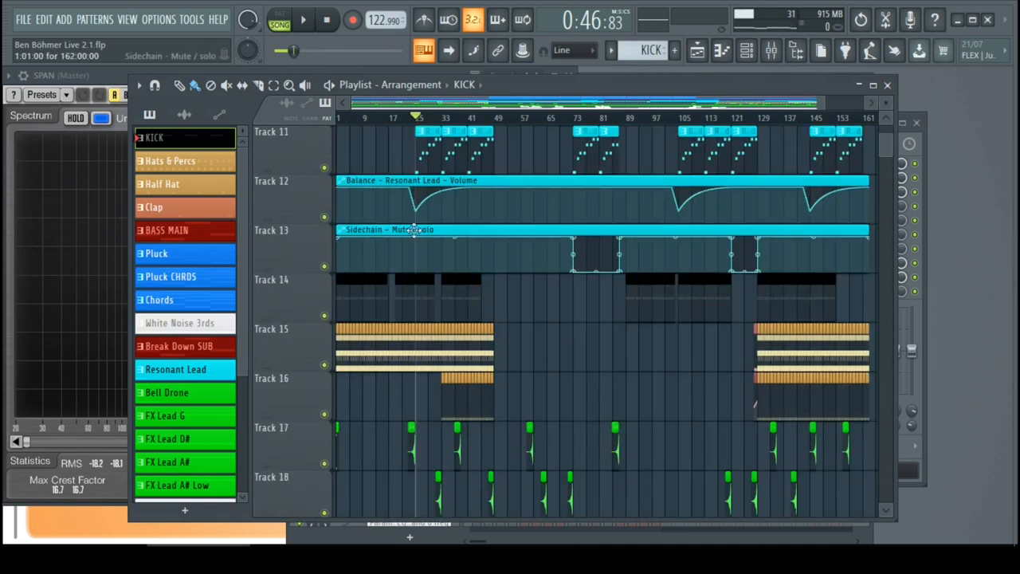
scroll("right", 3)
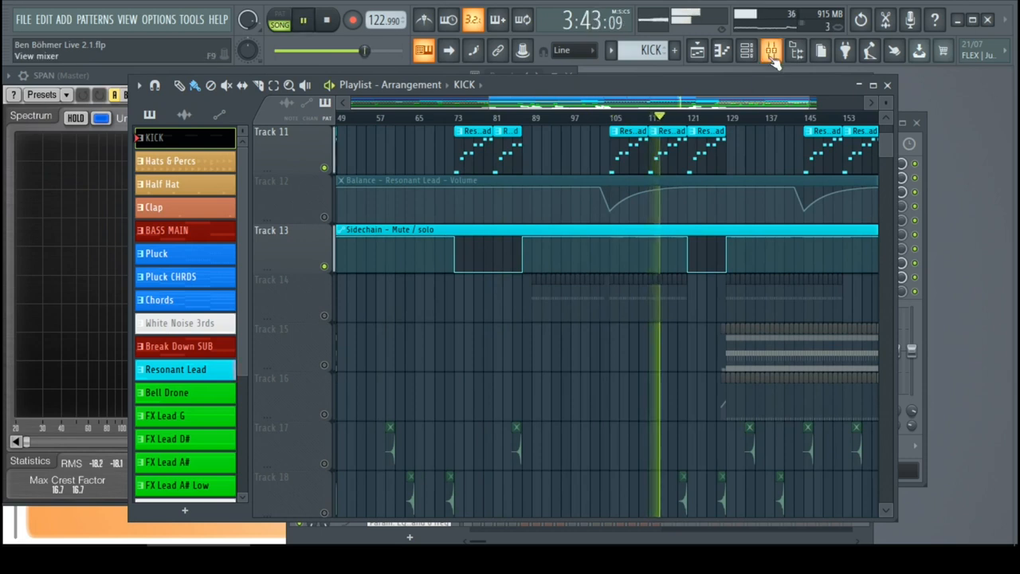
left_click(770, 51)
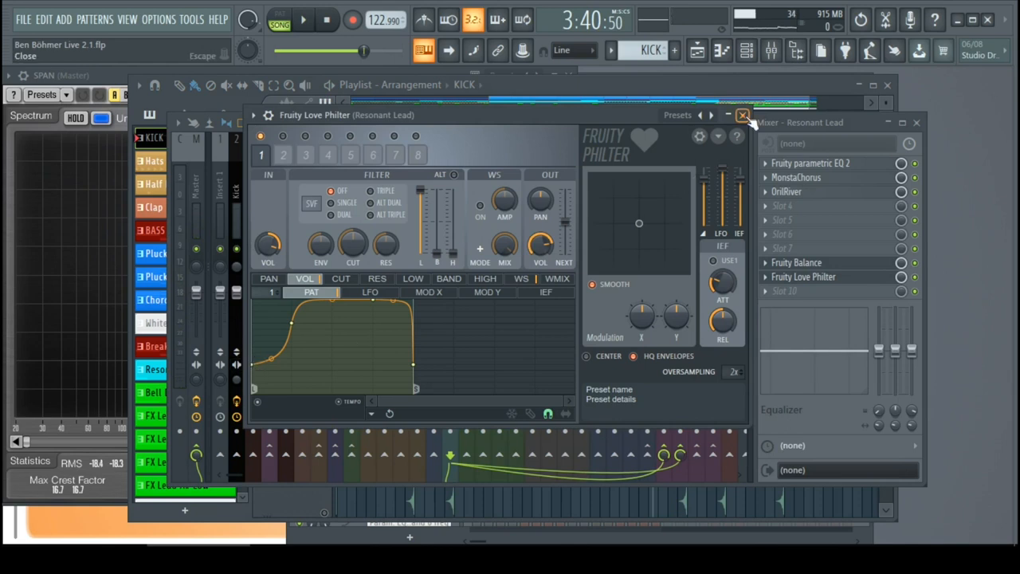
- Close the Resonant Lead's Fruity Love Philter window
left_click(742, 115)
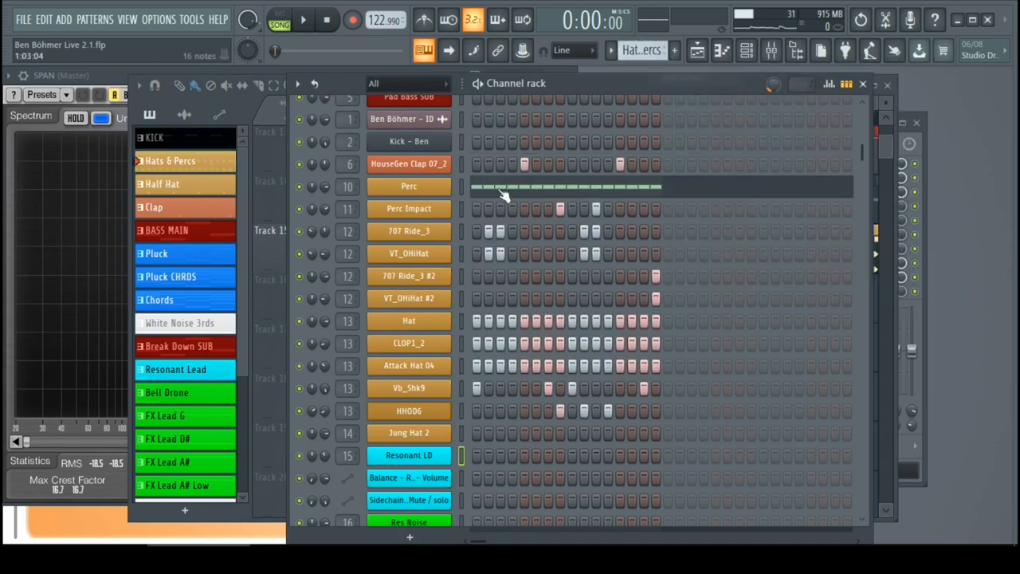
- Audition the Hats & Percs pattern, then bring up the Perc channel's Synth1 on the Perc Stomp preset
left_click(304, 19)
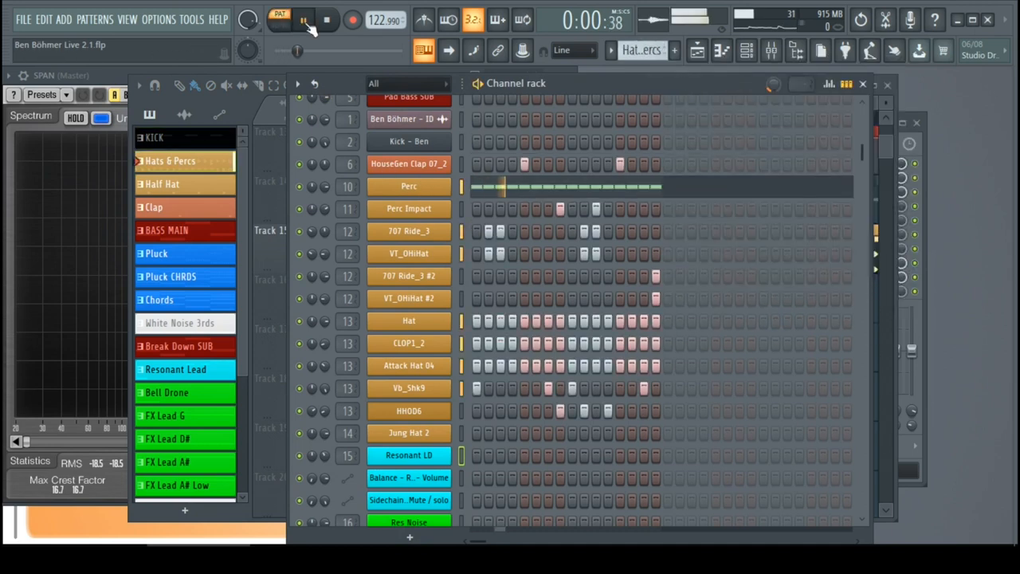
left_click(303, 19)
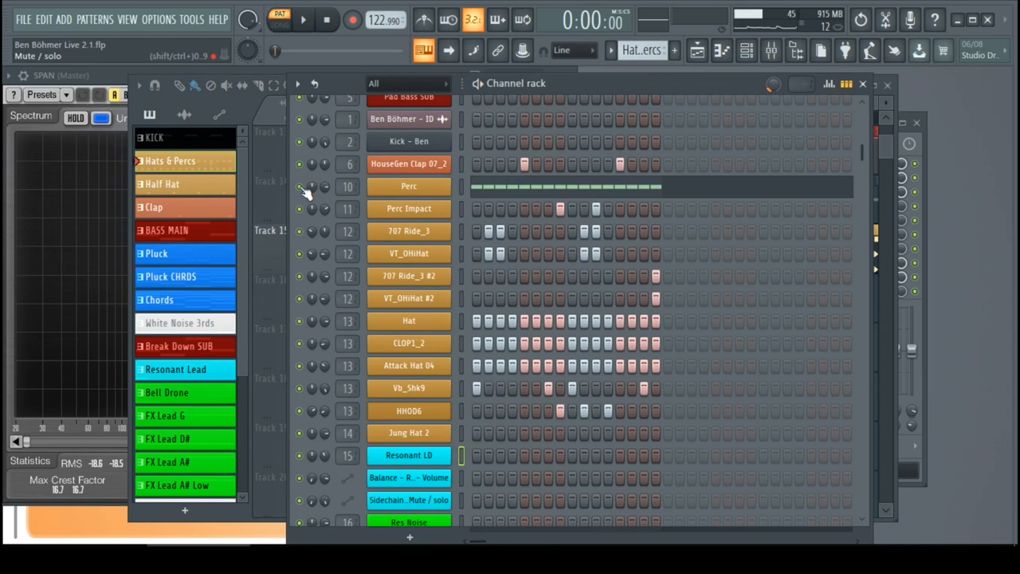
scroll("down", 3)
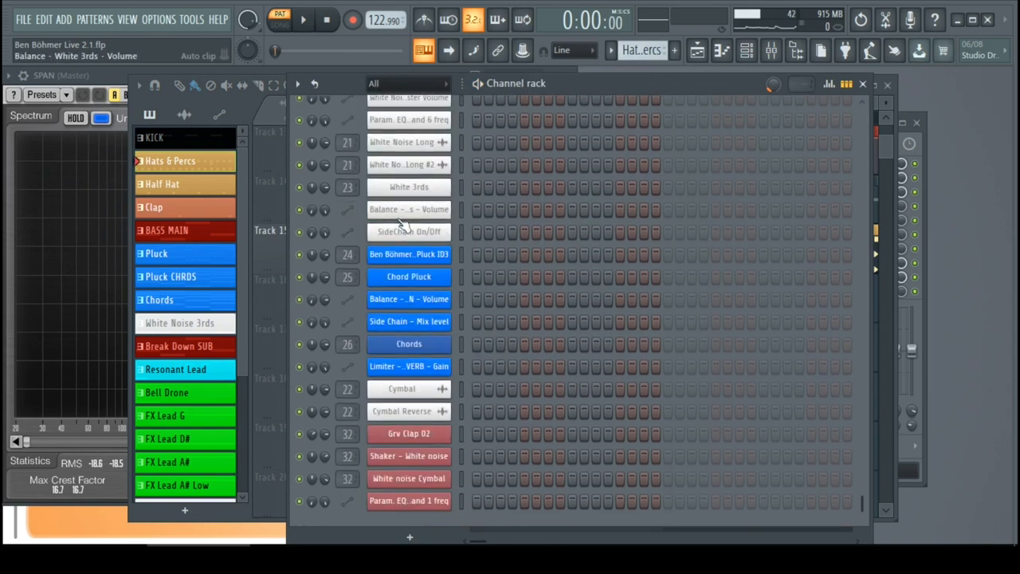
left_click(408, 253)
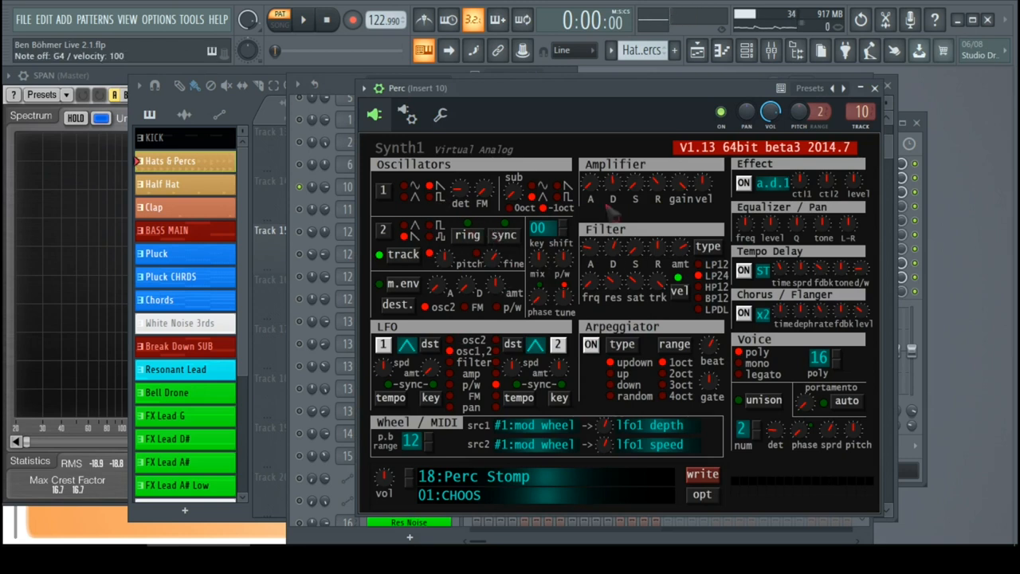
mouse_move(618, 263)
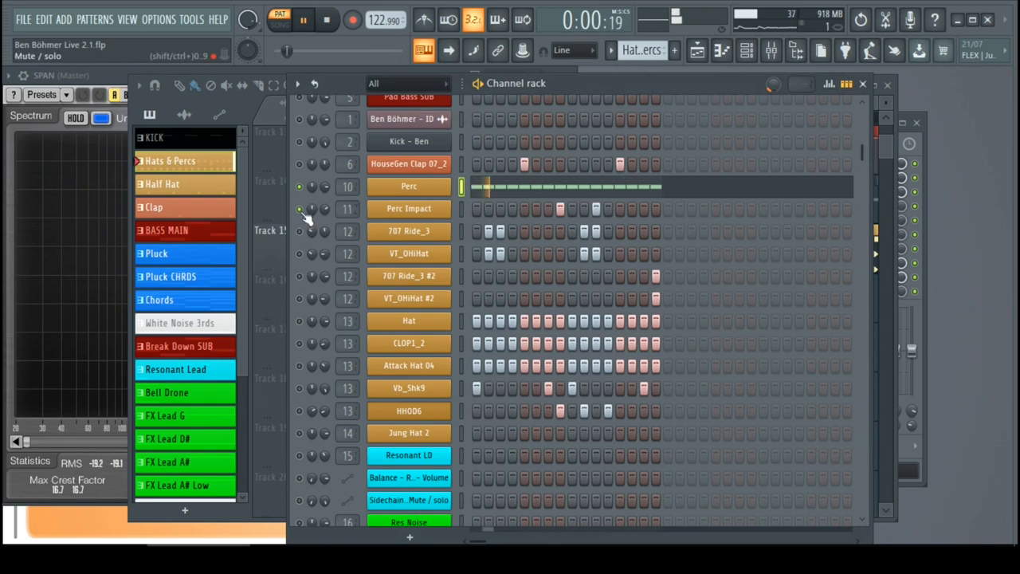
- Stop playback and bring the Playlist arrangement back in front at 0:00
left_click(328, 19)
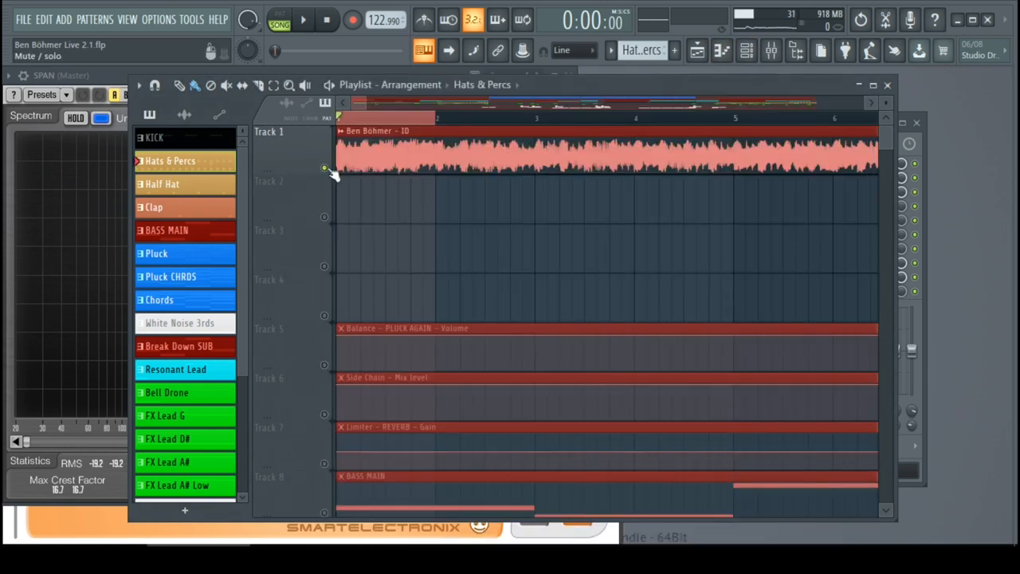
- Unsolo Track 1 so all arrangement tracks play, then bring up the mixer
left_click(304, 19)
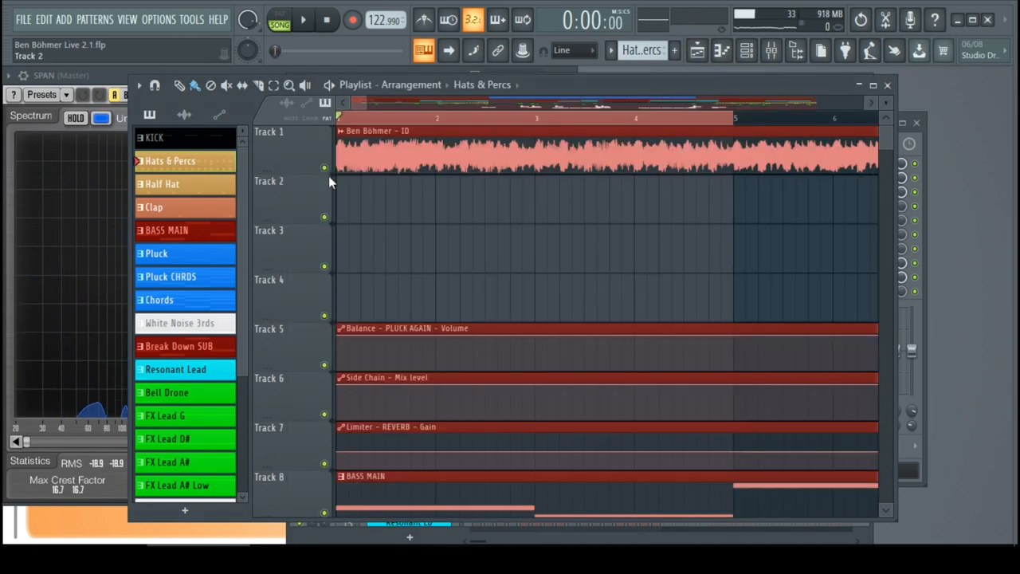
left_click(303, 20)
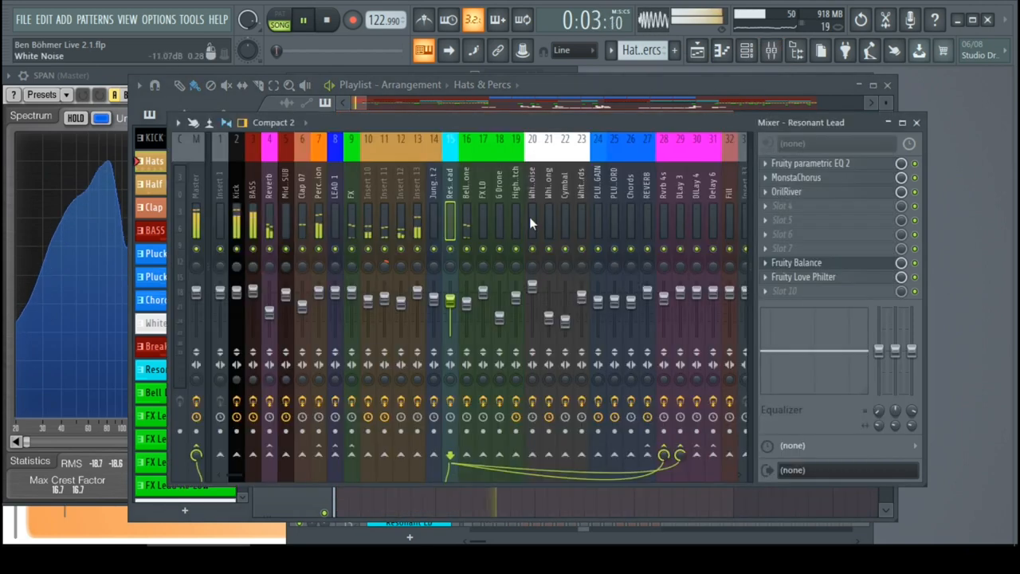
left_click(747, 50)
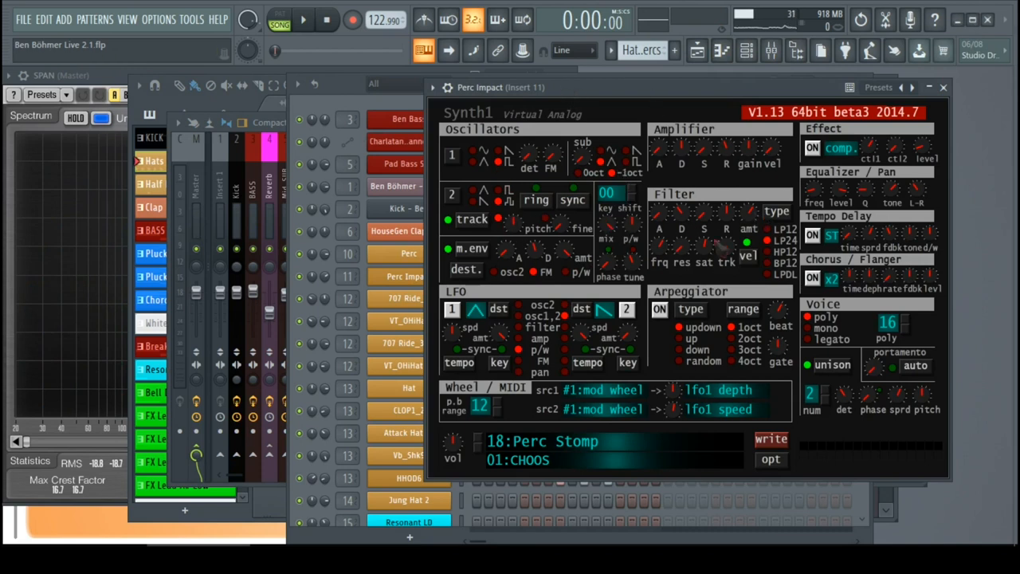
mouse_move(721, 255)
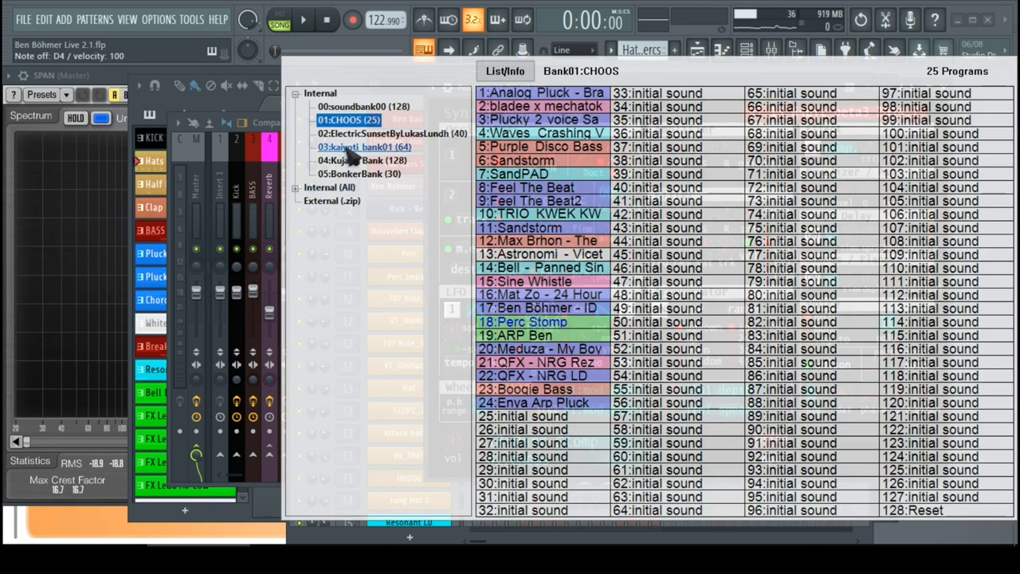
- Close the Synth1 bank list on Perc Impact and show the mixer on Insert 1
left_click(364, 147)
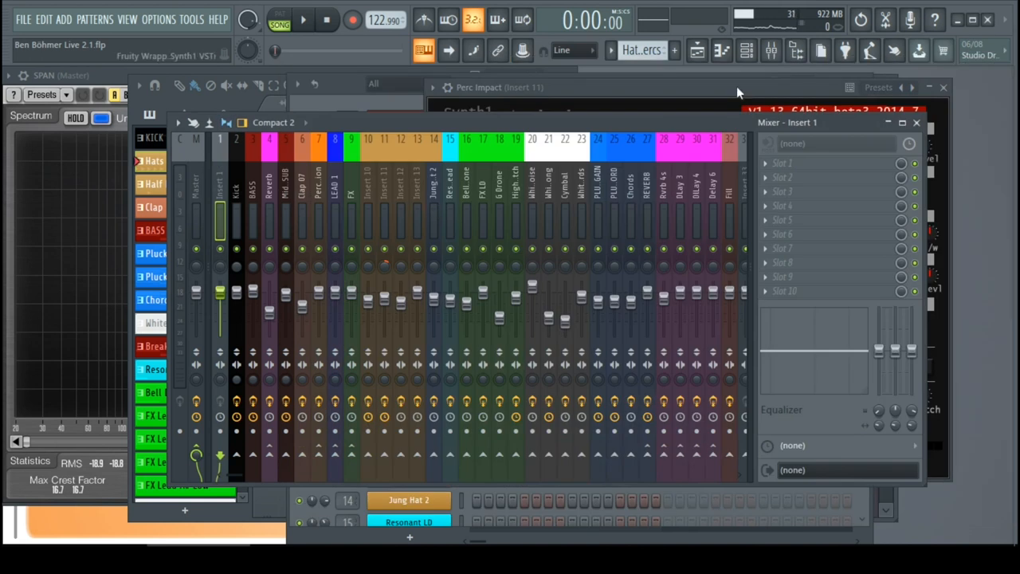
- Audition Perc Impact solo and toggle Jung Hat 2's mute in the Channel Rack
left_click(747, 50)
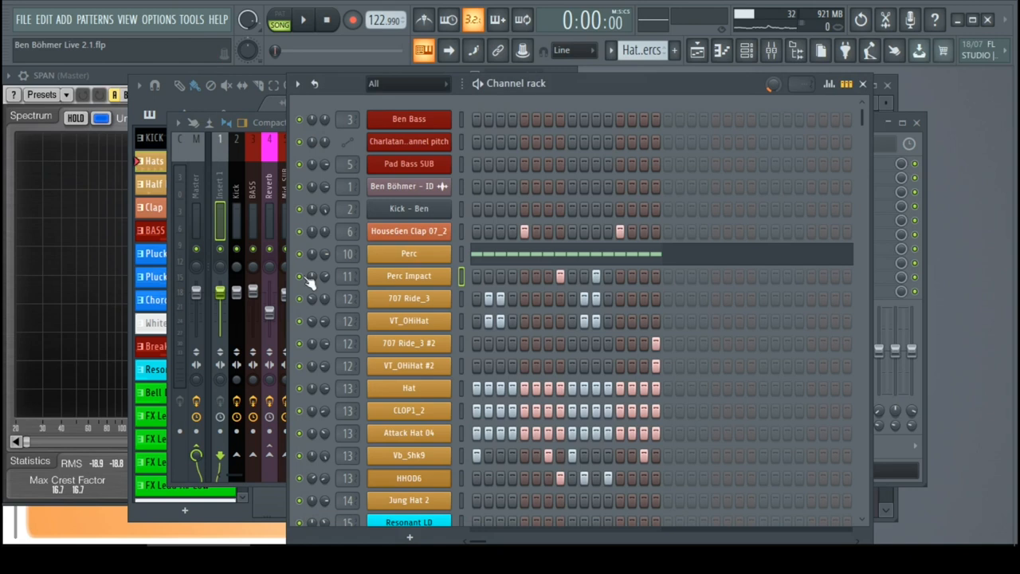
left_click(279, 20)
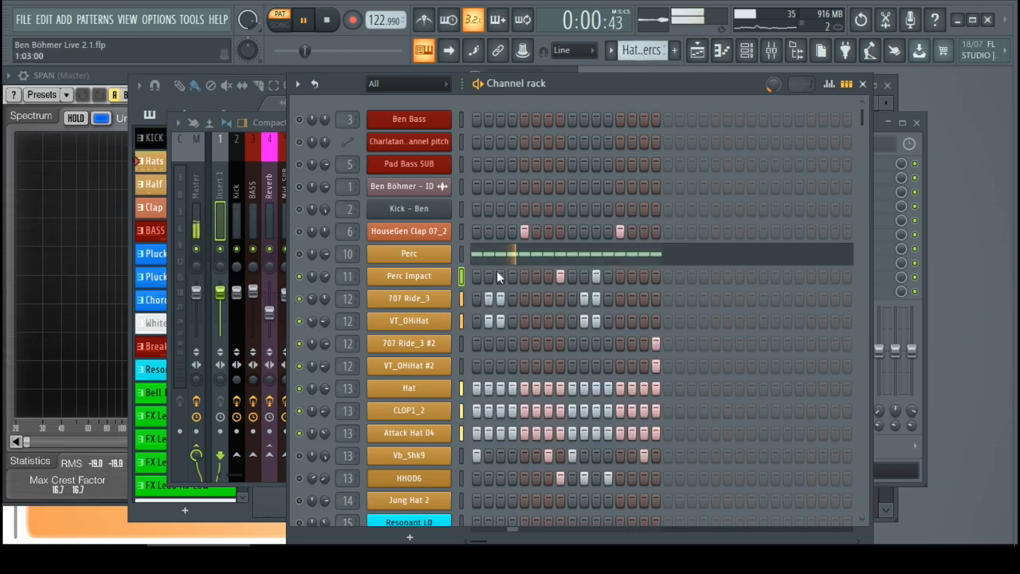
scroll("down", 3)
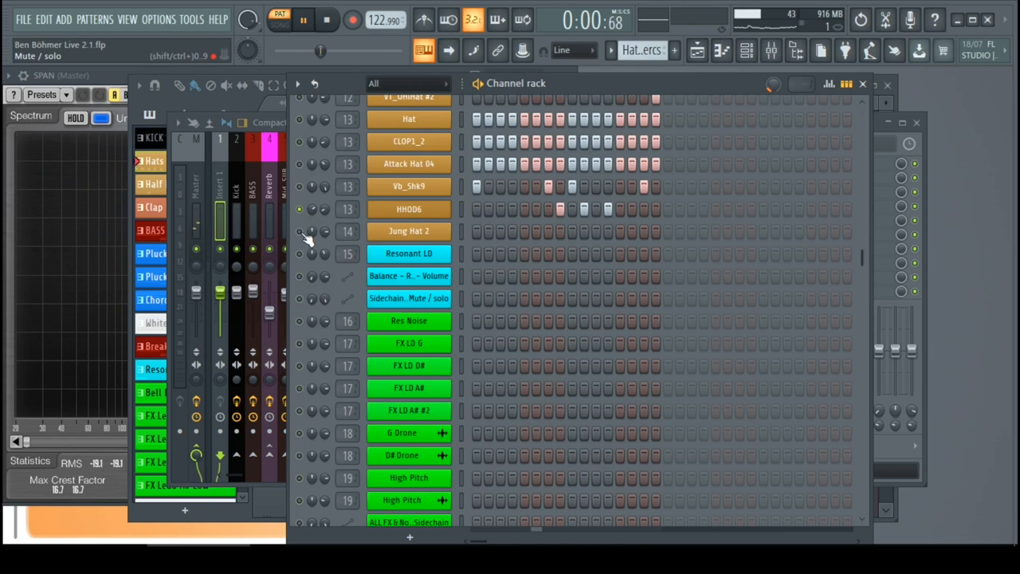
left_click(462, 231)
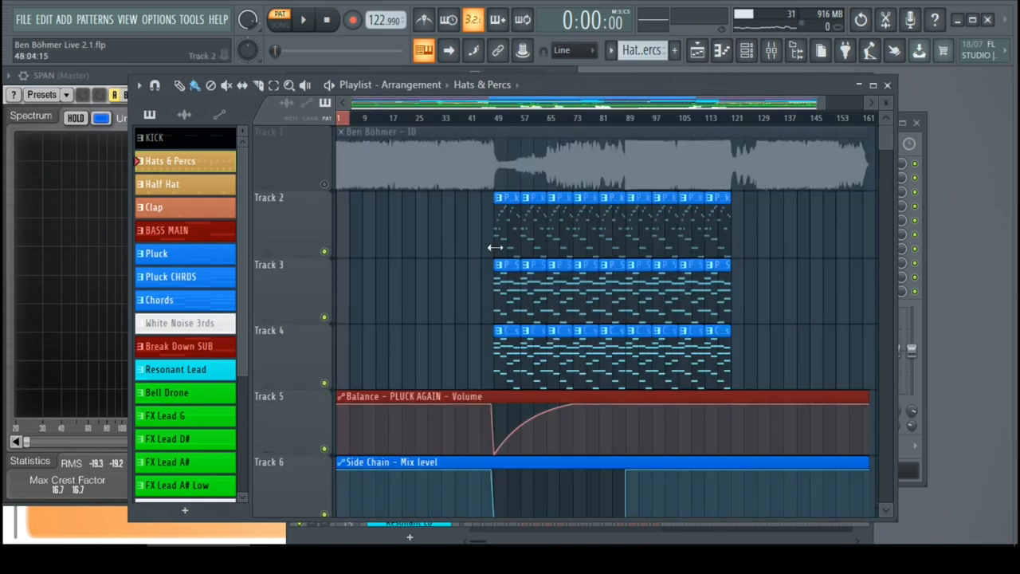
left_click(280, 24)
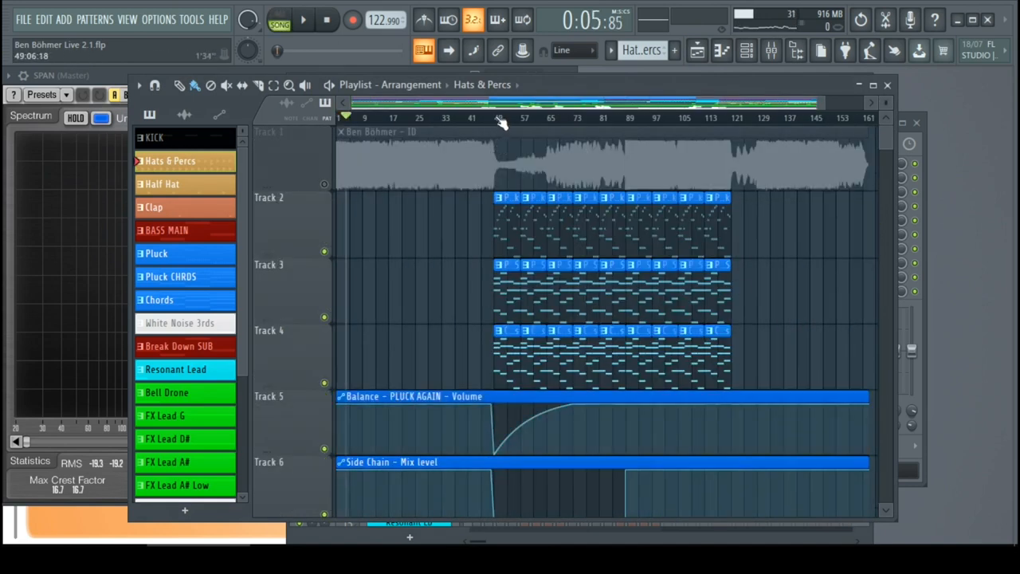
left_click(303, 20)
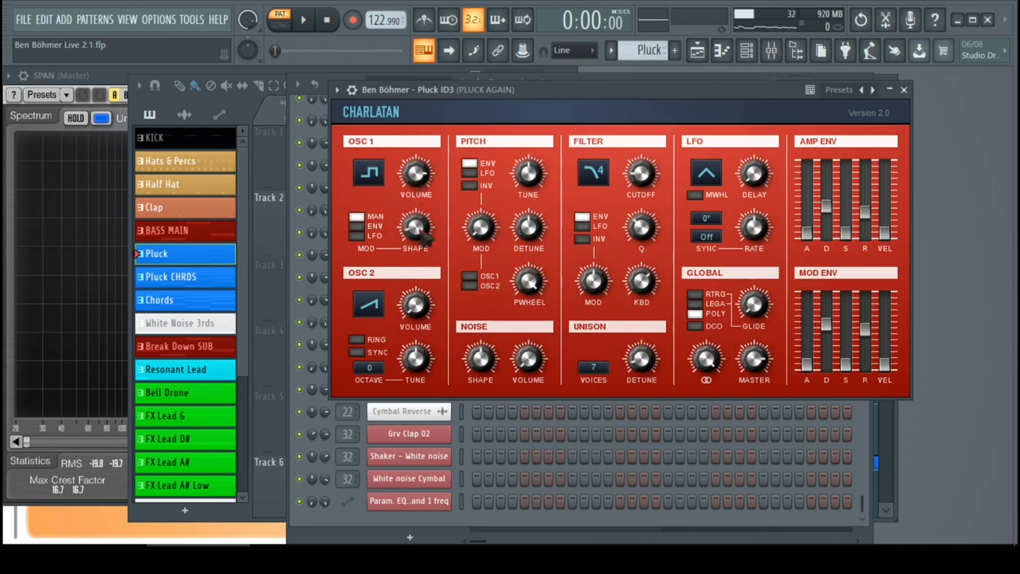
- Set the Pluck ID3 Charlatan OSC 1 Shape Mod knob to 12%
left_click_drag(416, 231, 415, 220)
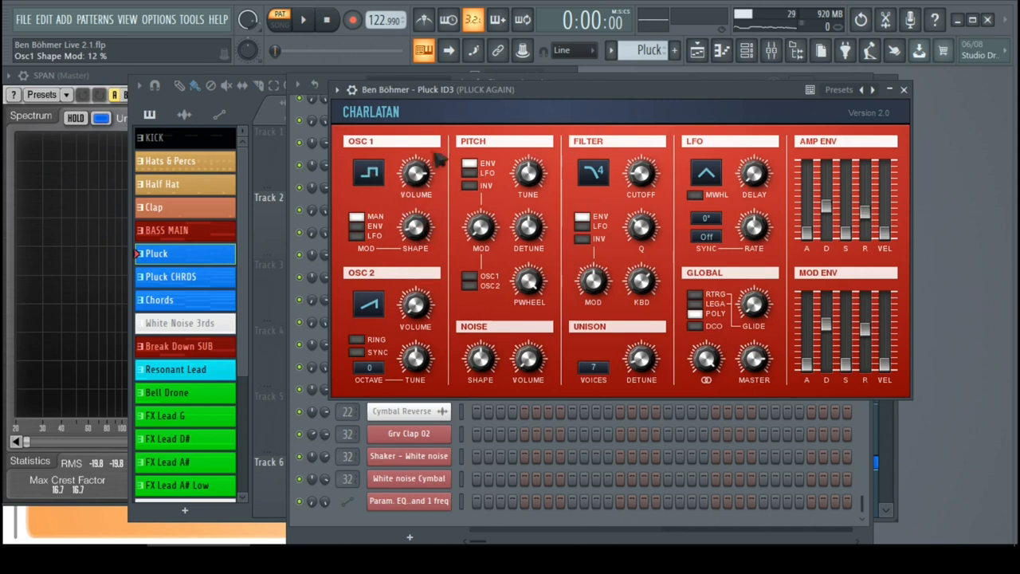
mouse_move(440, 156)
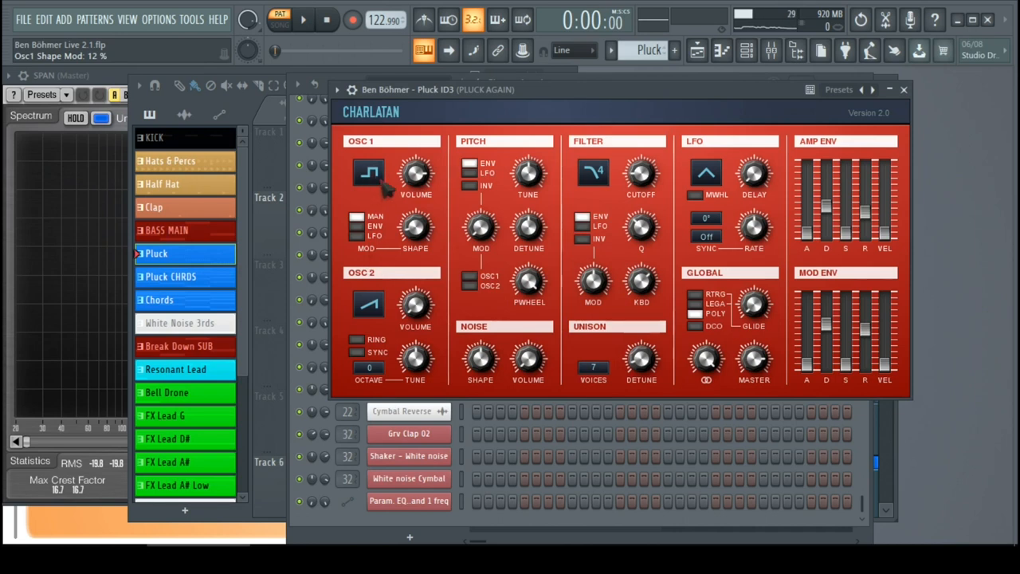
mouse_move(391, 187)
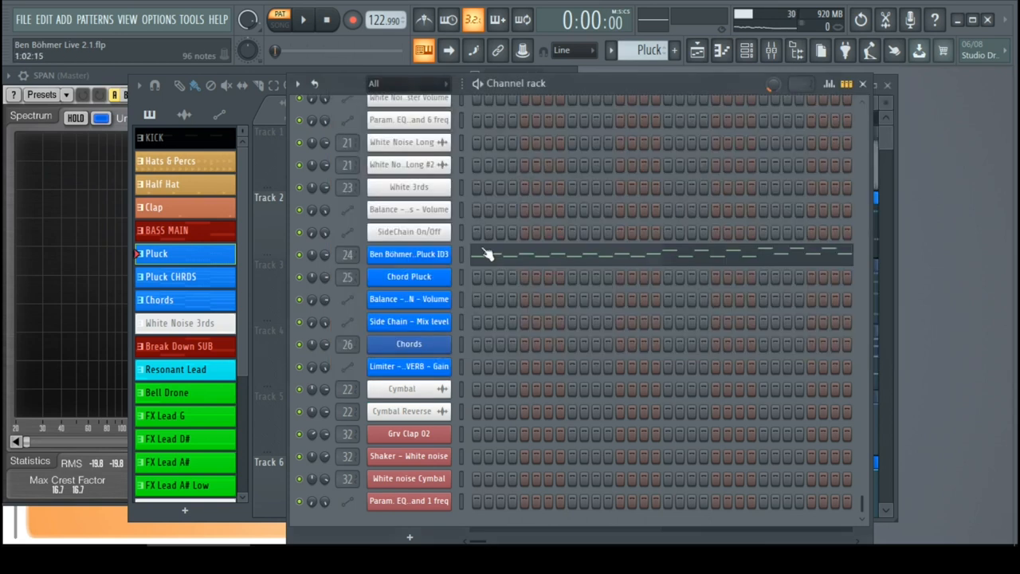
- Right-click the Pluck ID3 channel's steps before arranging Pluck, Pluck CHRDS and Chords patterns
right_click(409, 255)
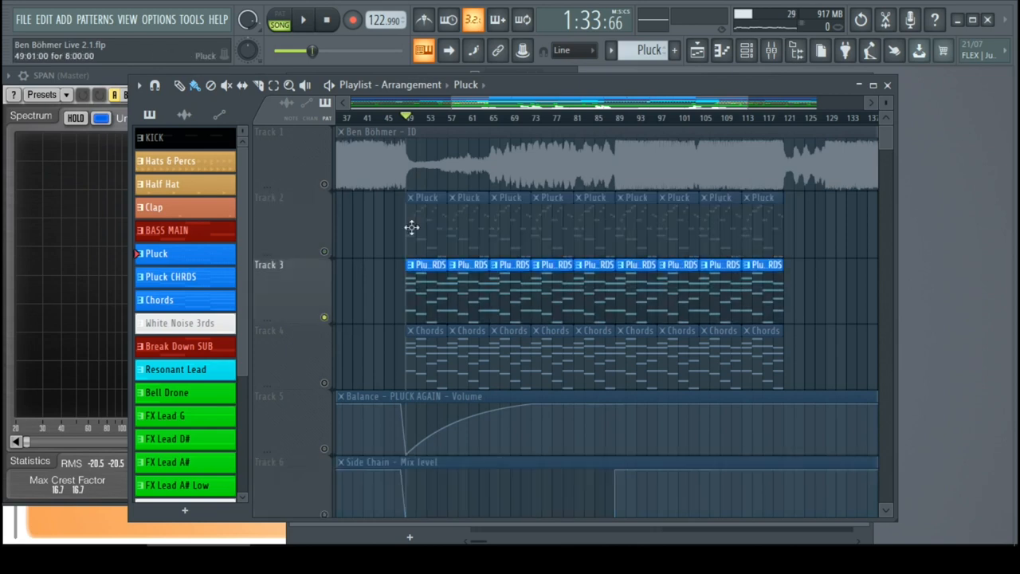
left_click(304, 20)
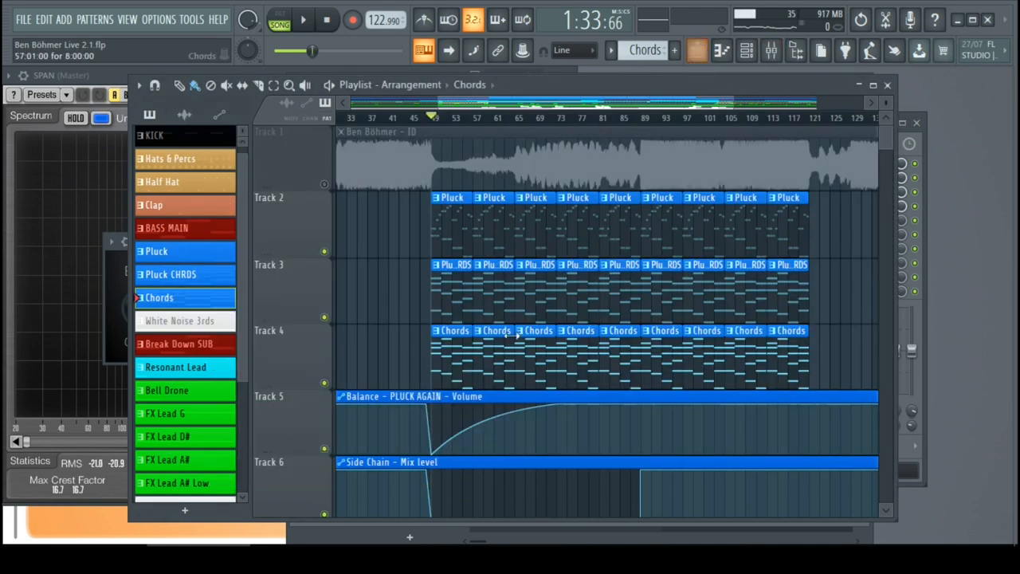
scroll("down", 3)
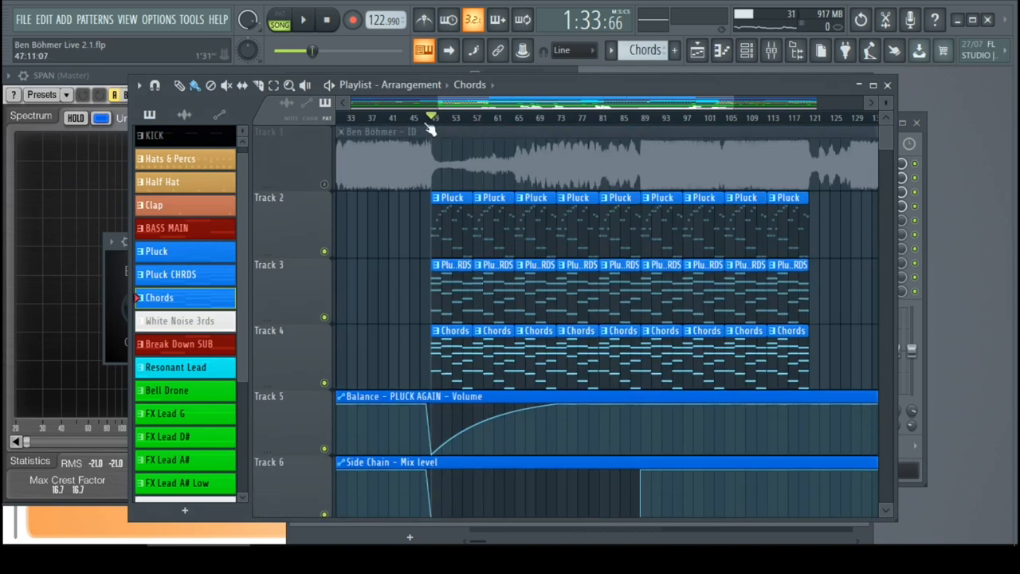
scroll("down", 3)
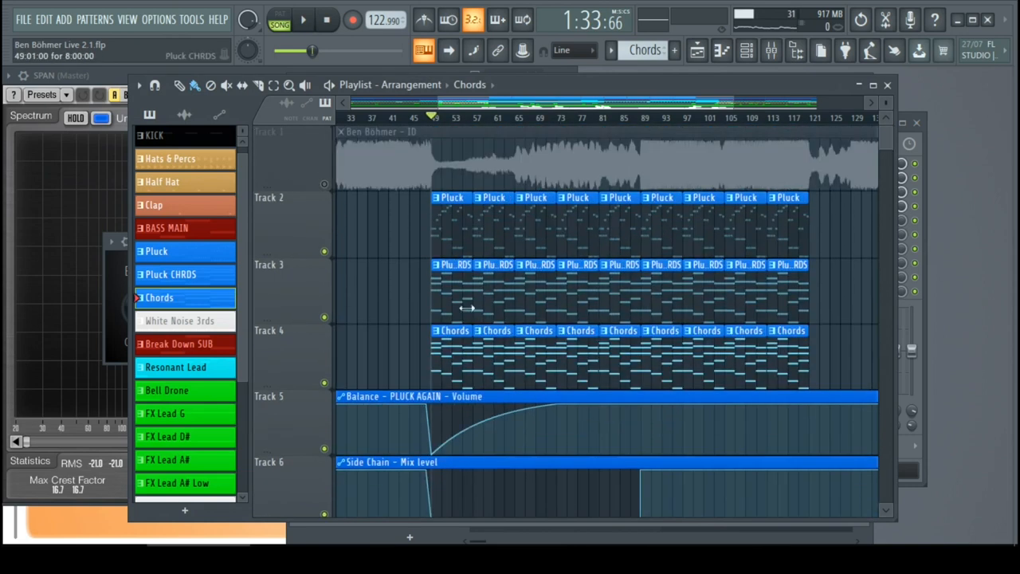
scroll("down", 3)
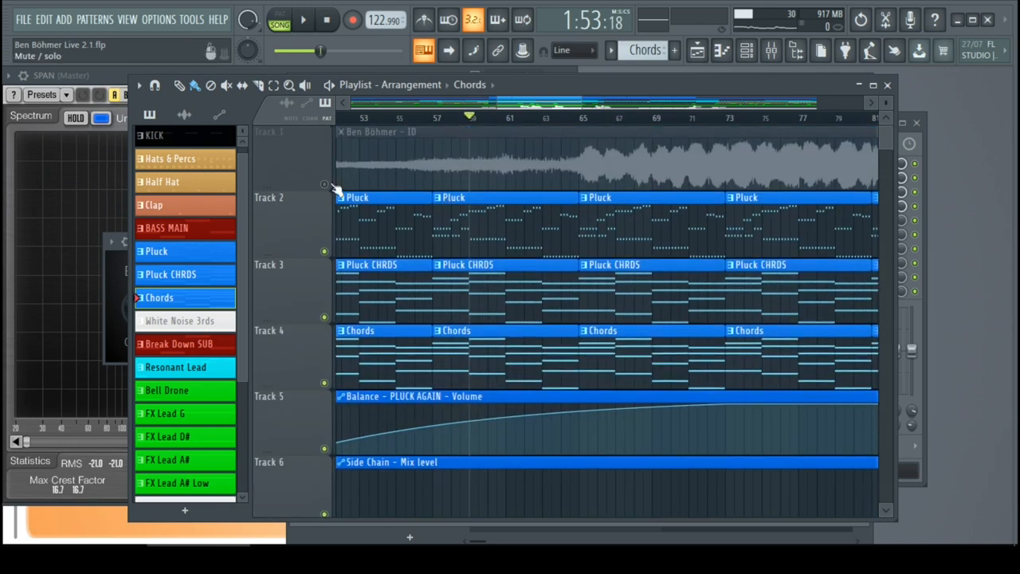
scroll("down", 3)
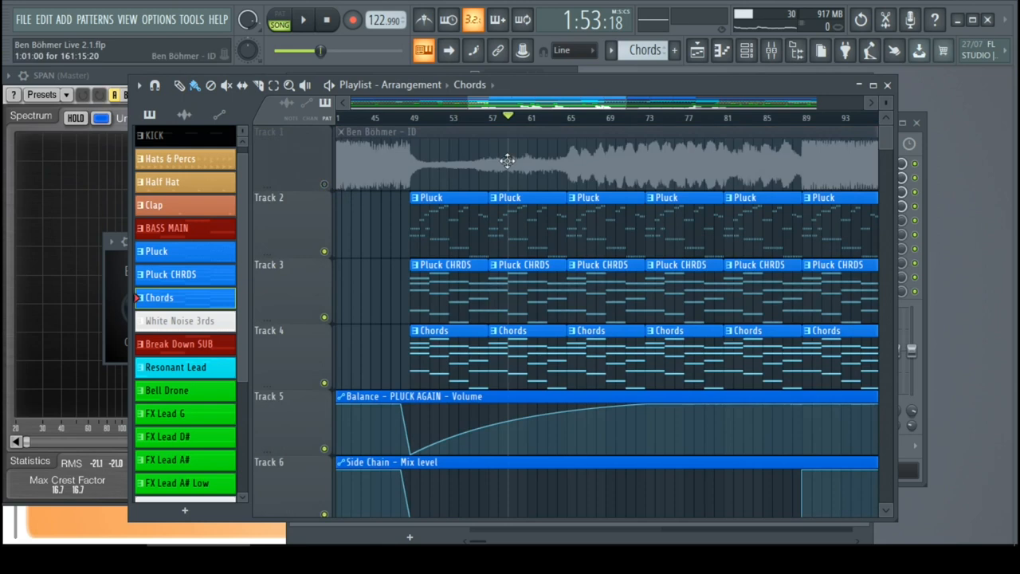
scroll("down", 3)
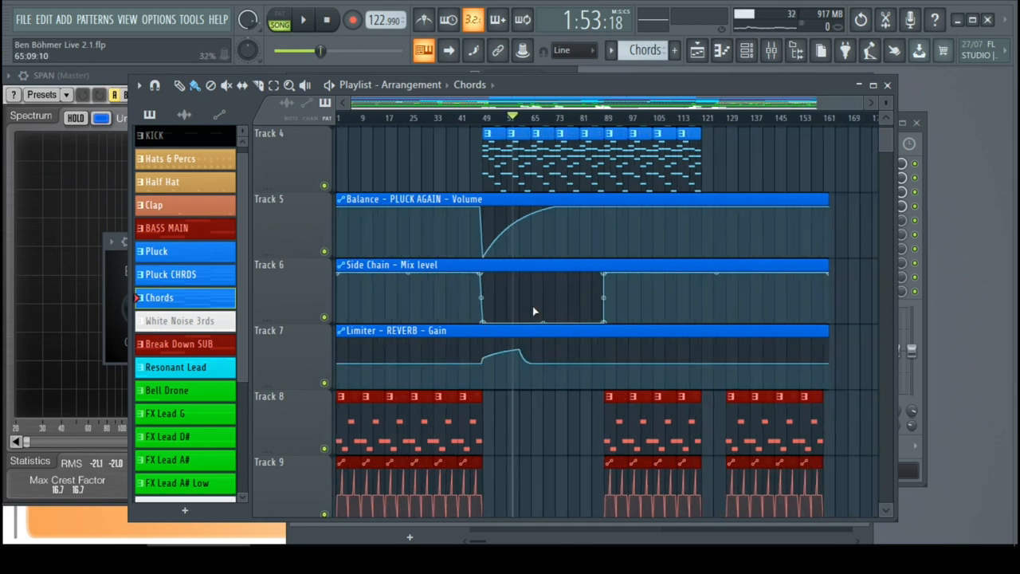
scroll("down", 3)
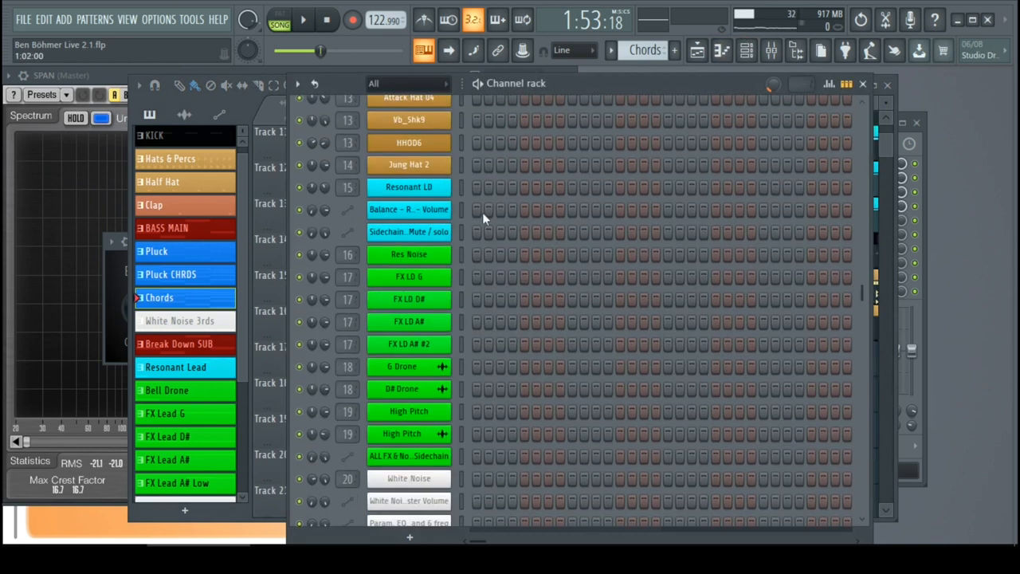
- Make Half Hat the current pattern and show Jung Hat 2's four C5 notes in the Piano roll
left_click(697, 50)
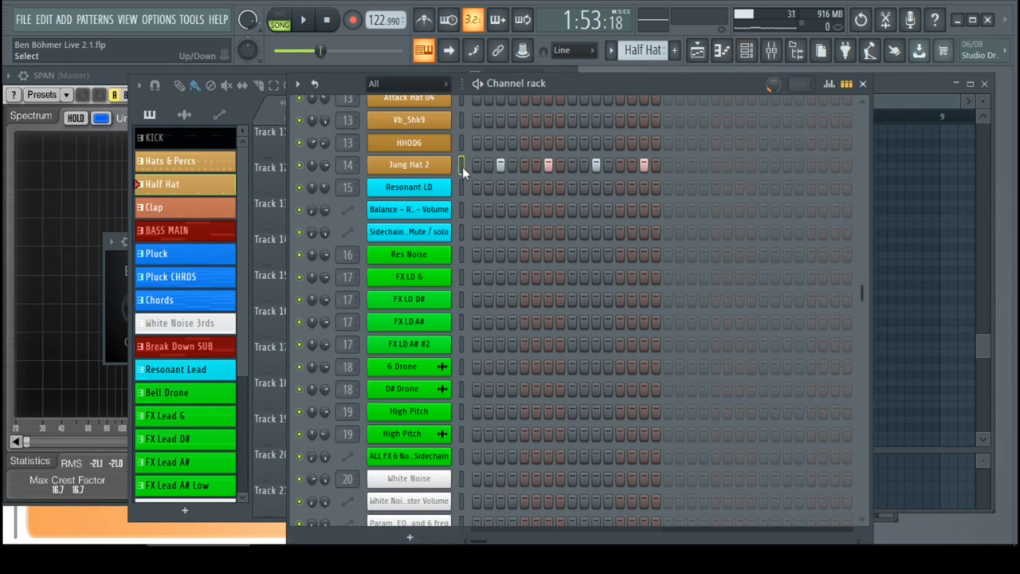
left_click(863, 83)
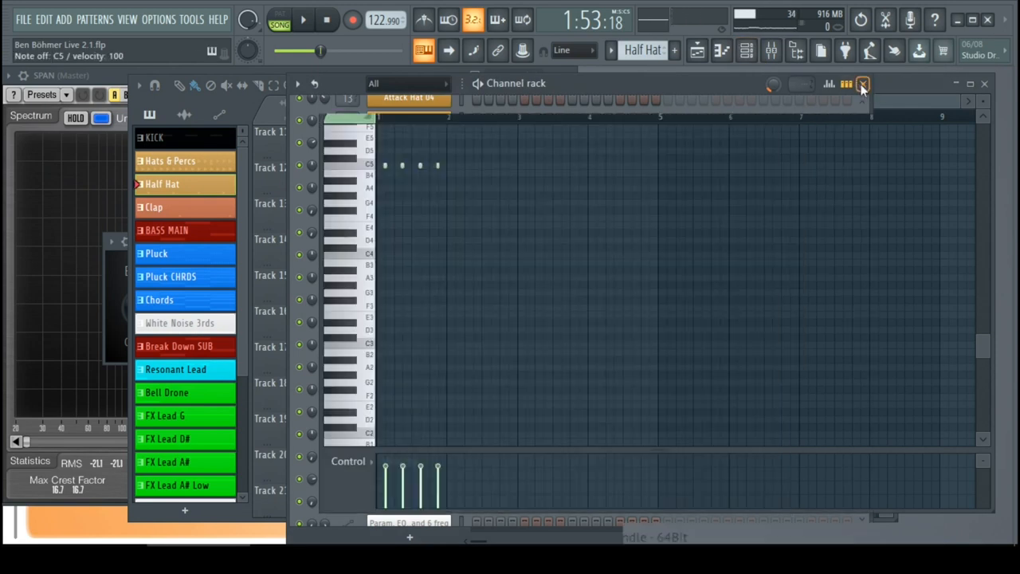
- Close the channel window and scroll through the arrangement down to the KICK and hat tracks
left_click(863, 85)
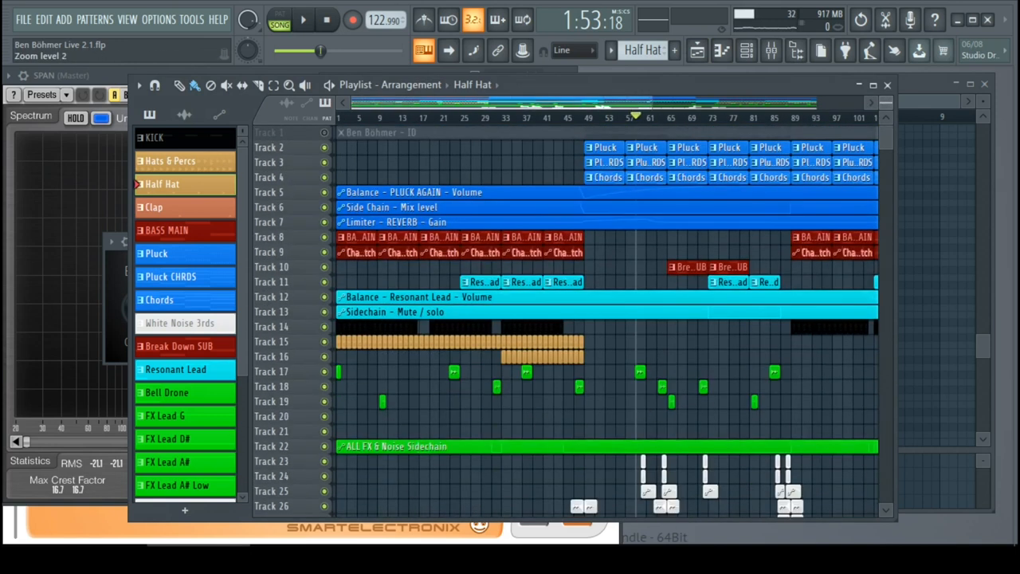
scroll("down", 3)
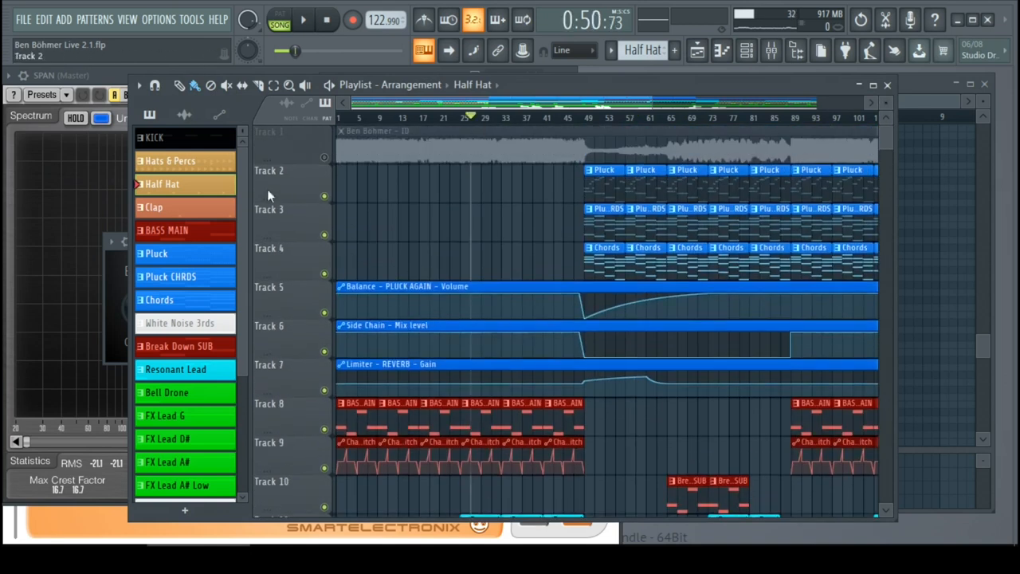
scroll("down", 3)
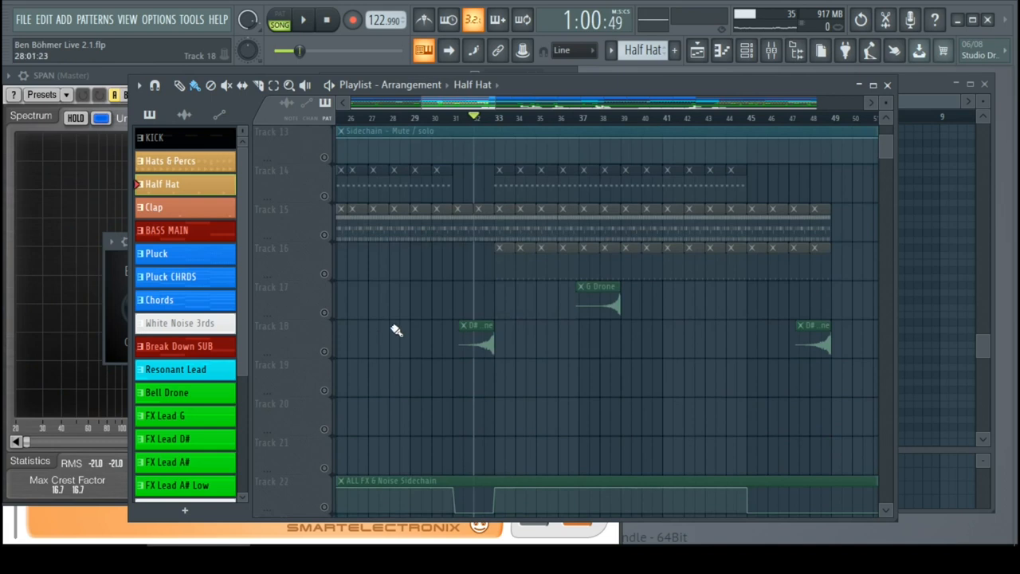
scroll("down", 3)
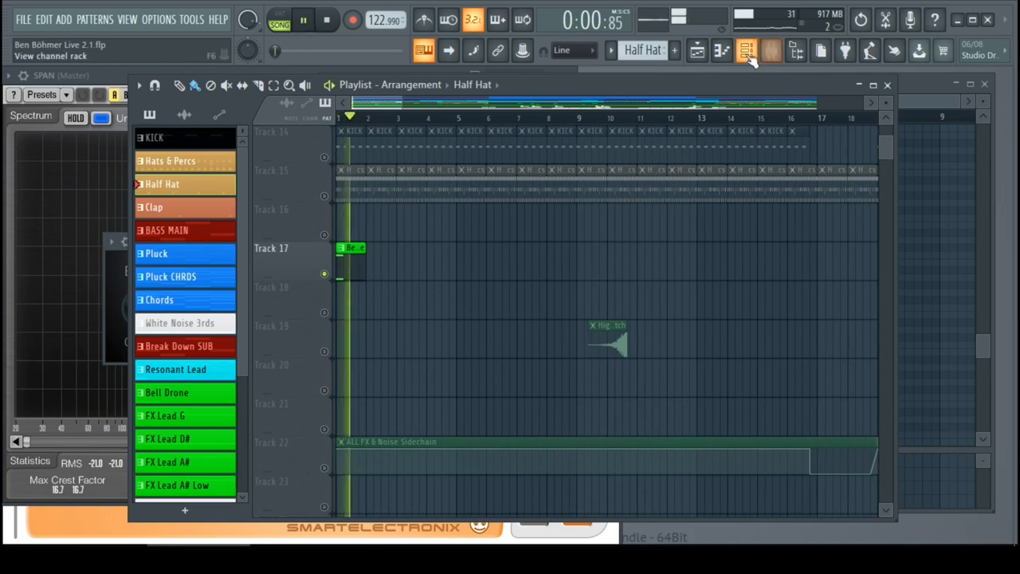
- Bring back the channel rack, then switch over to the mixer
left_click(747, 50)
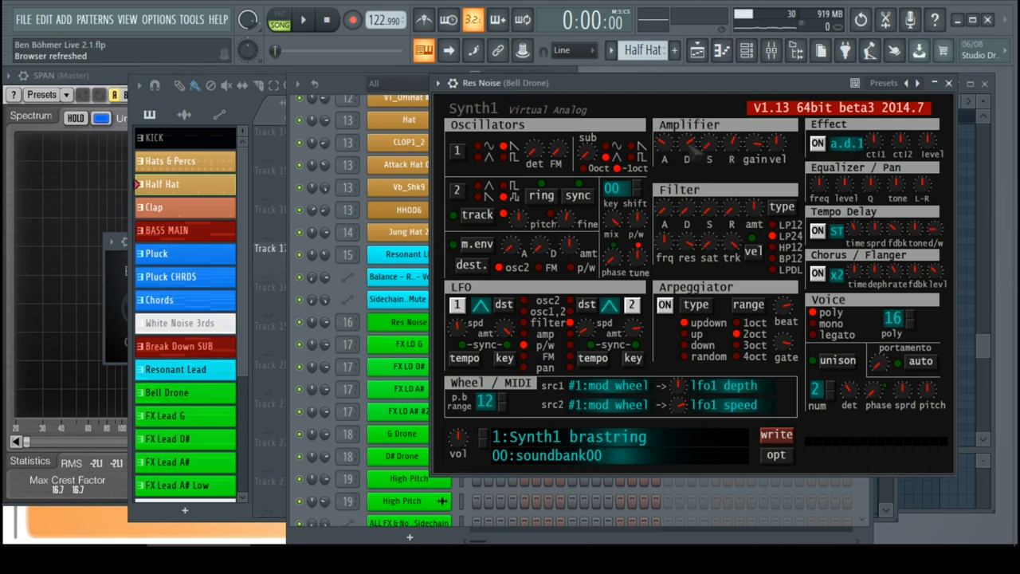
mouse_move(949, 83)
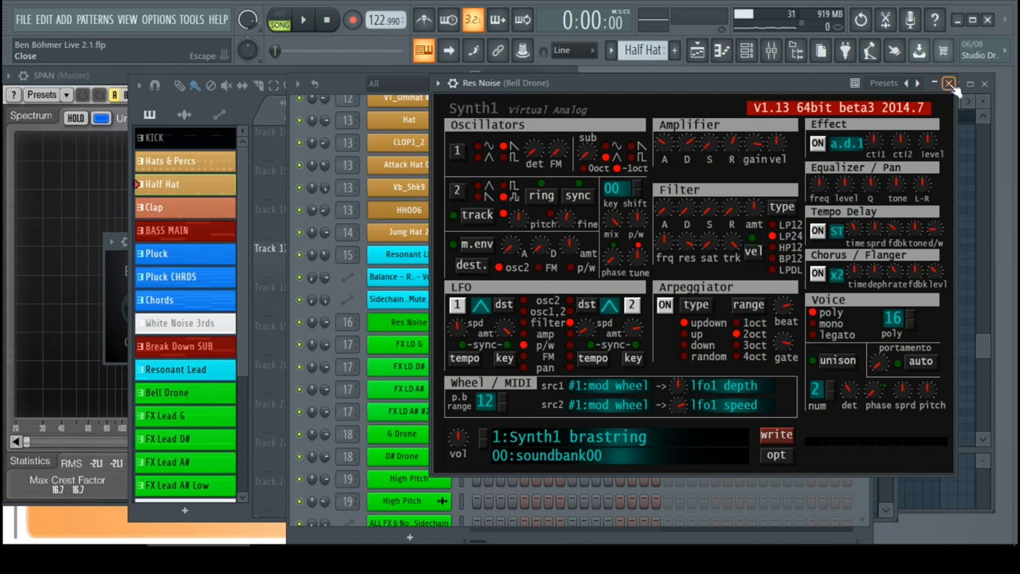
left_click(949, 83)
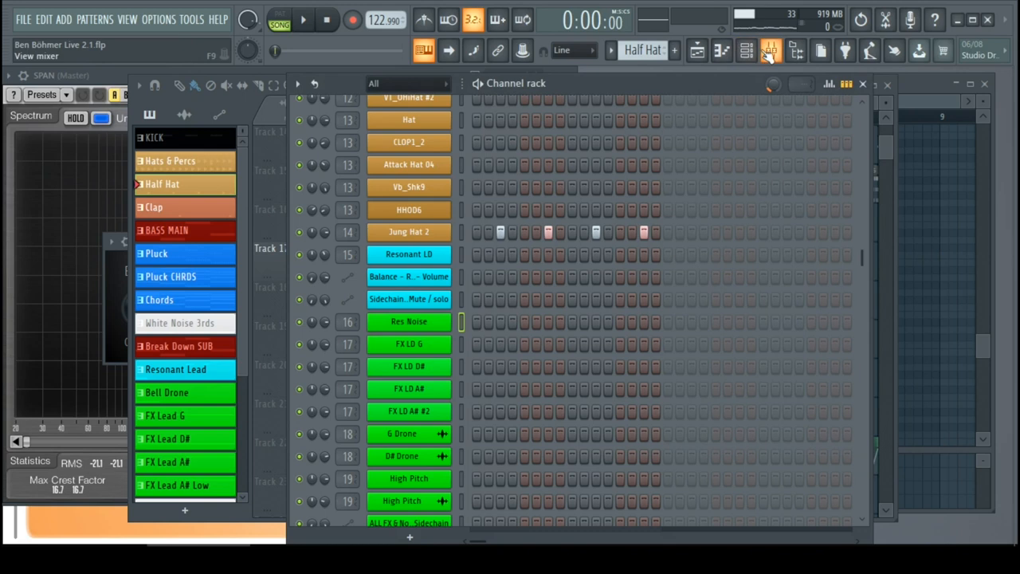
left_click(746, 50)
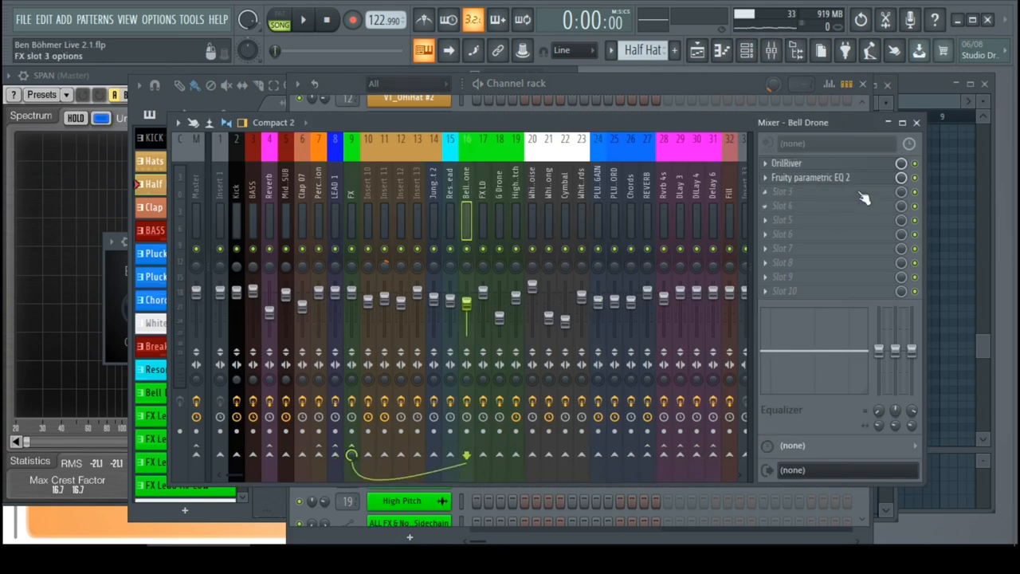
- Inspect Bell Drone's Fruity Parametric EQ 2 and the Drone channel's Synth1
left_click(810, 177)
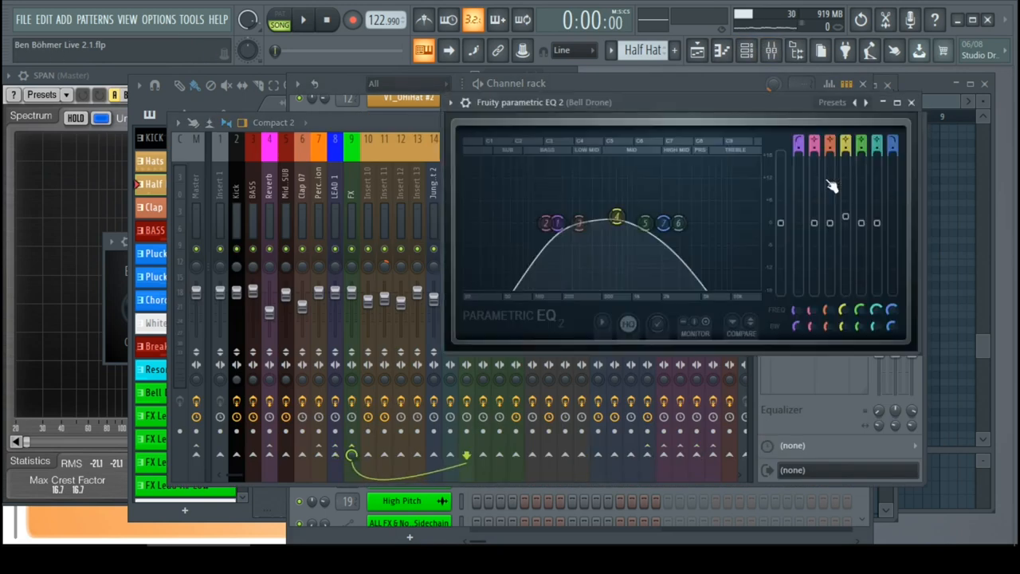
left_click(911, 102)
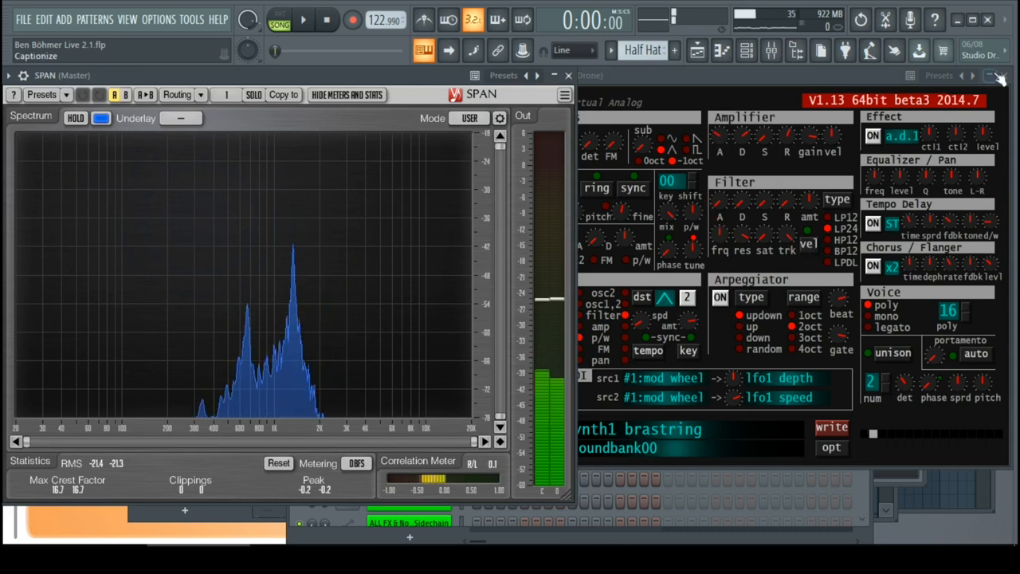
- Close the drone Synth1 window and look over the Playlist toward the High Pitch channel
left_click(998, 75)
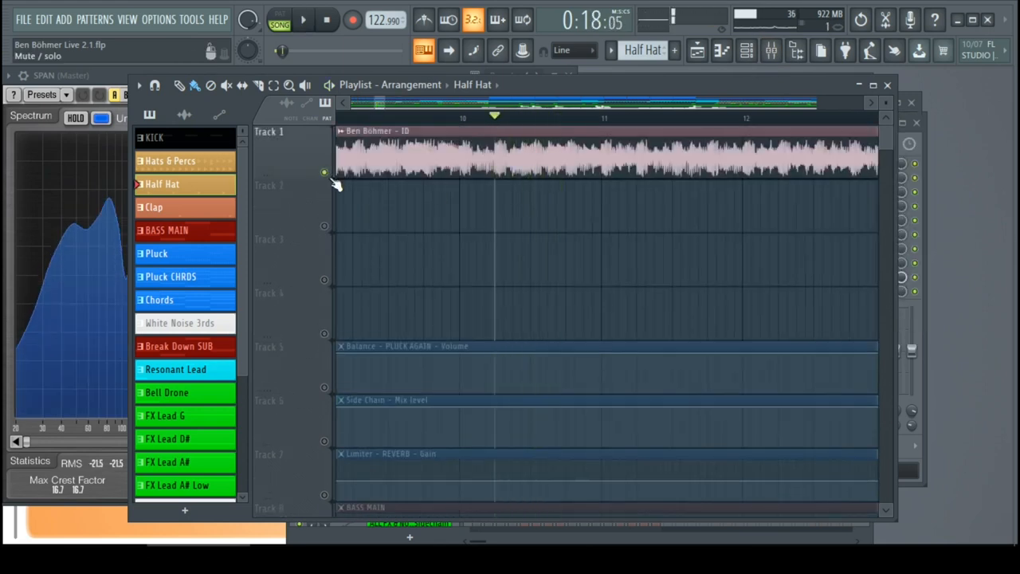
scroll("down", 3)
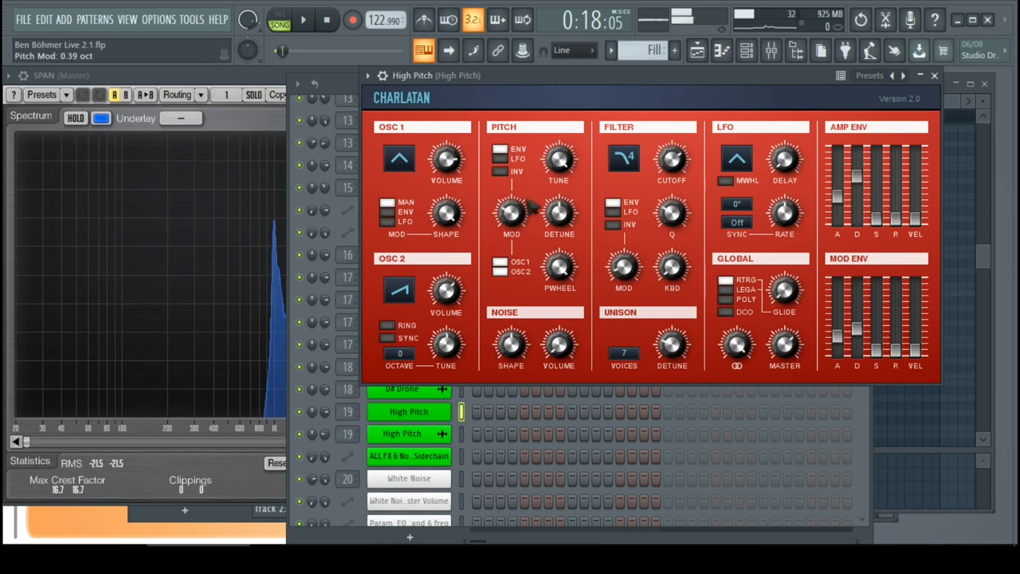
- Inspect High Pitch's second Fruity Parametric EQ 2 high-shelf band 7, then bring up its channel settings
left_click_drag(558, 159, 558, 144)
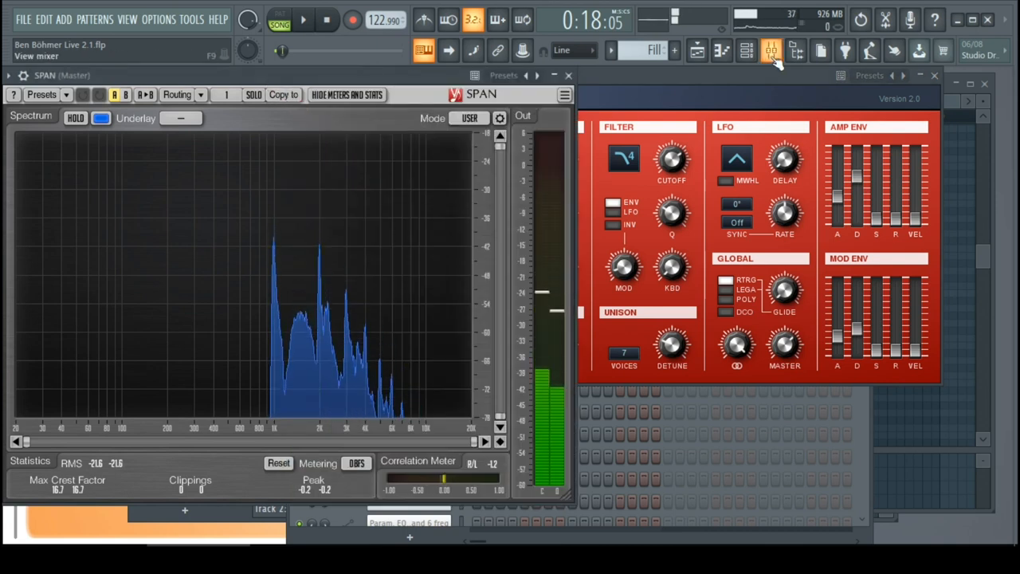
left_click(771, 50)
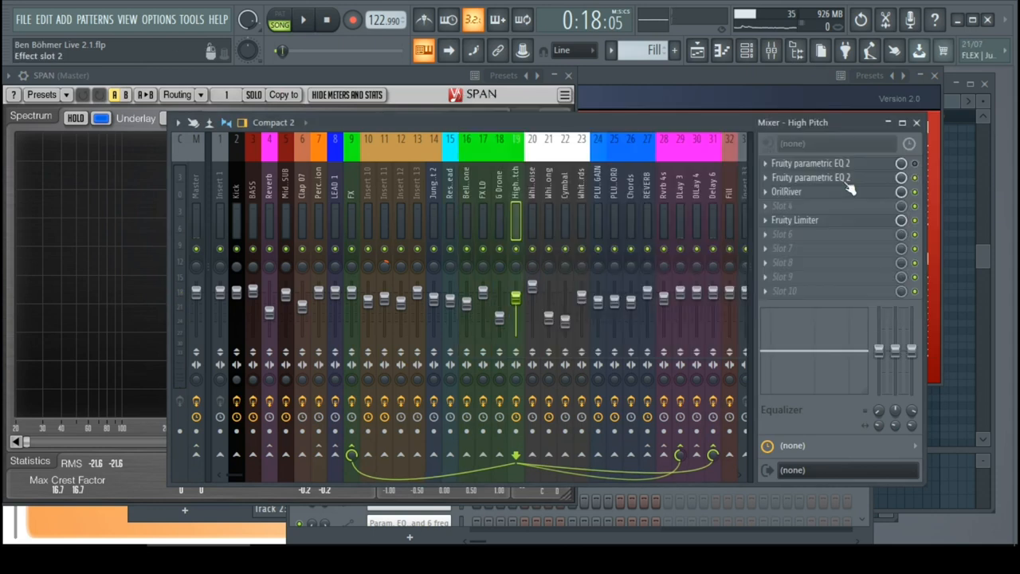
left_click(811, 163)
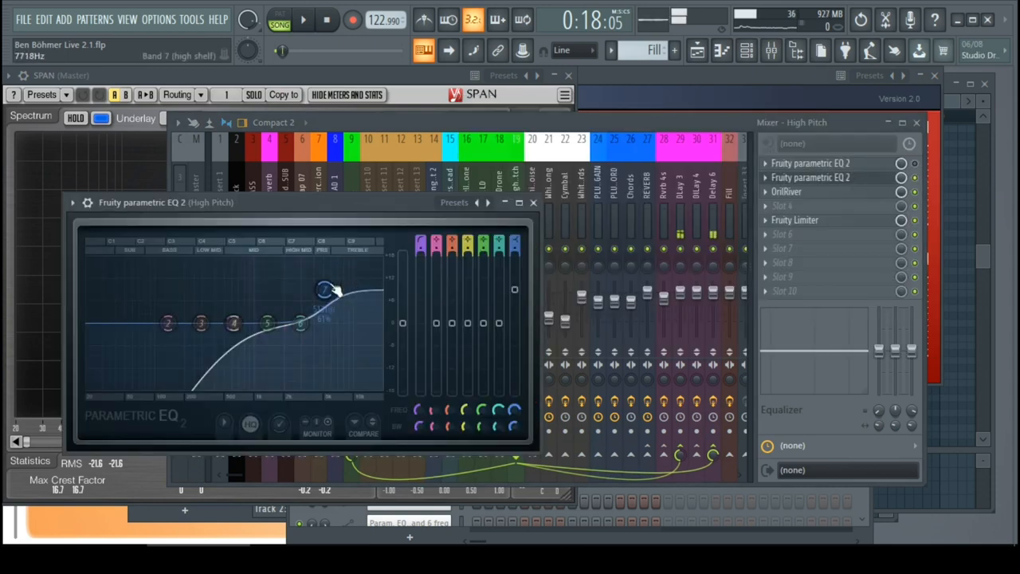
left_click(532, 202)
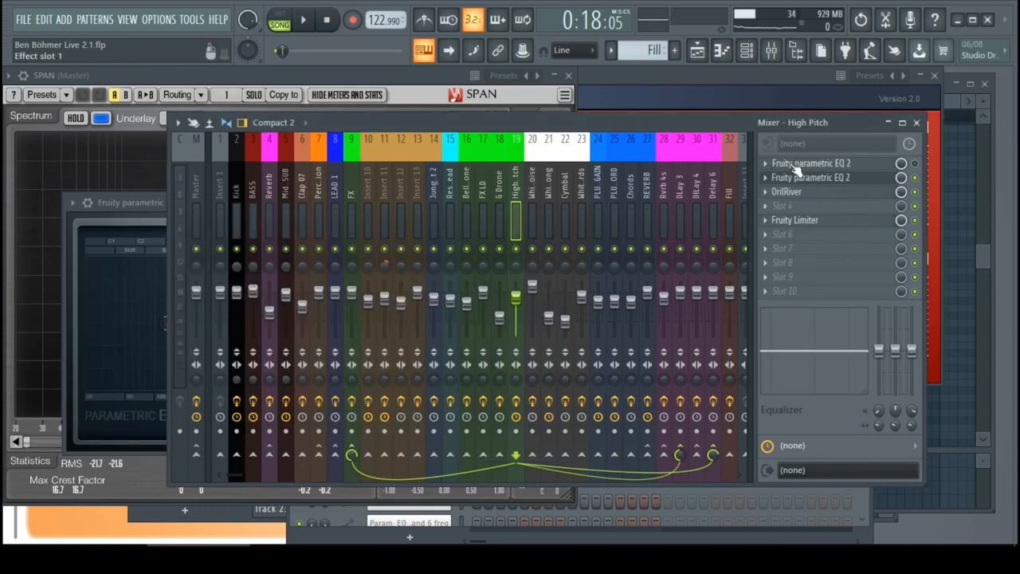
left_click(746, 50)
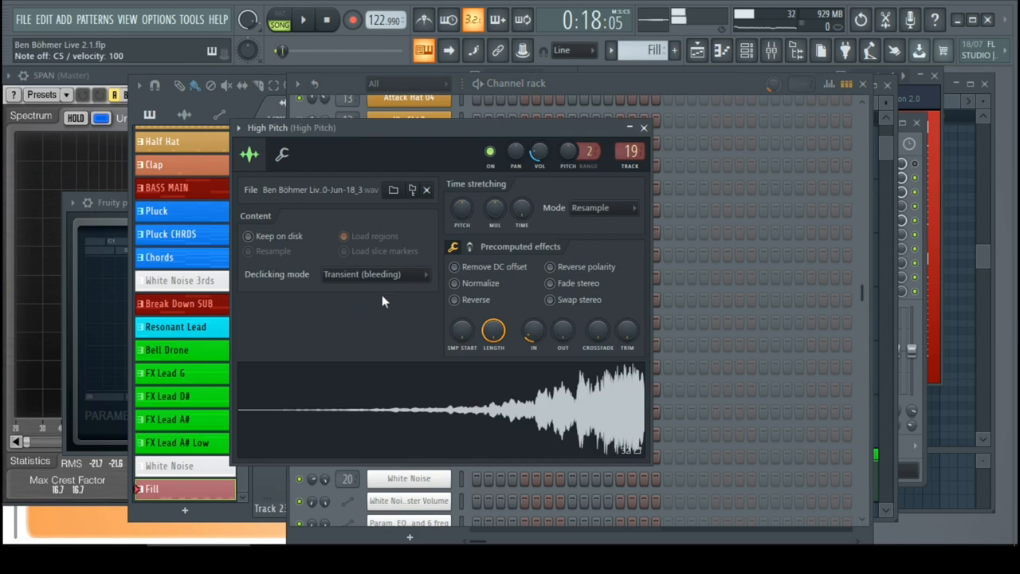
mouse_move(644, 128)
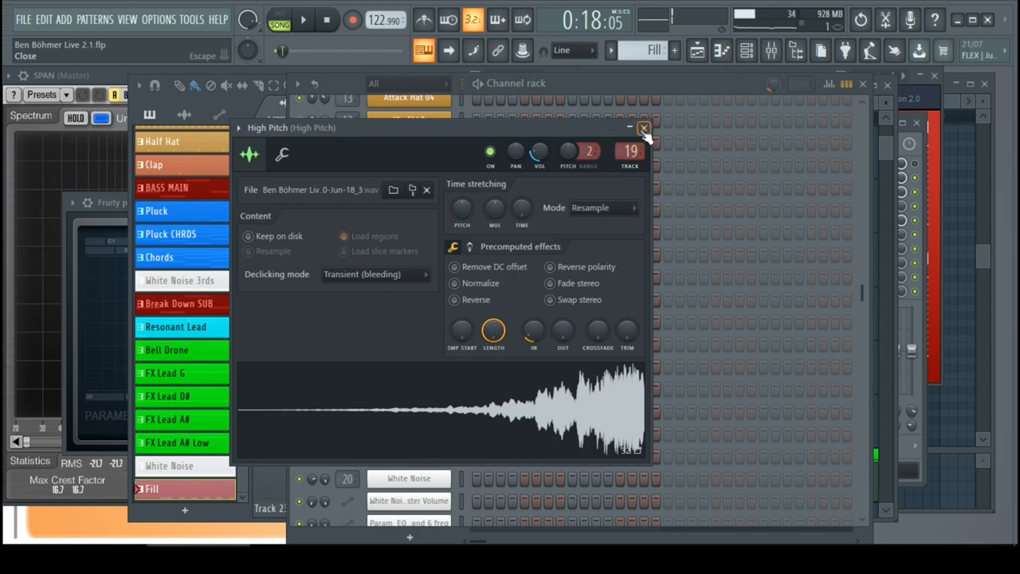
- Audition the G Drone clips in the Playlist and view its reversed swelling sample
left_click(644, 128)
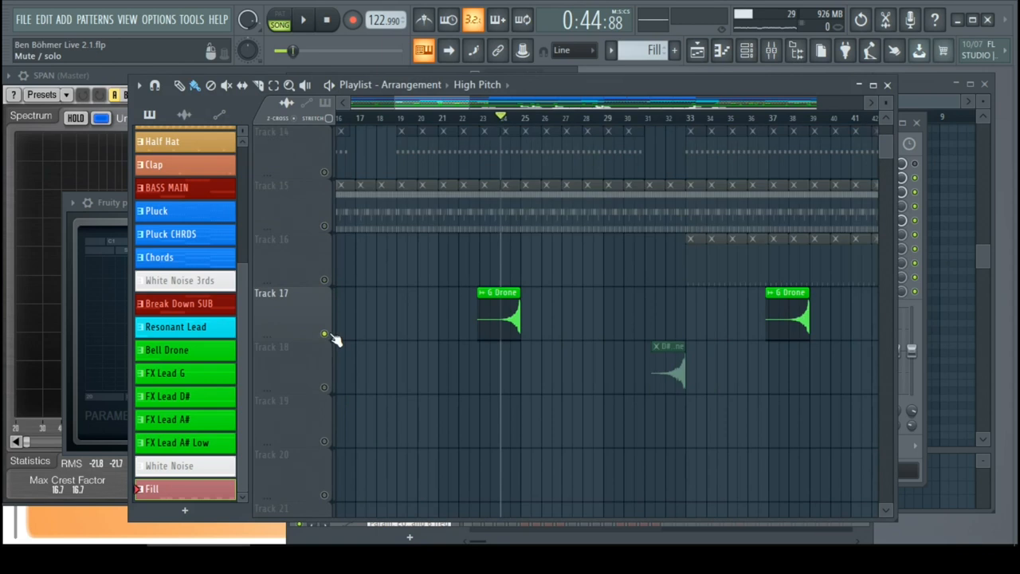
left_click(303, 20)
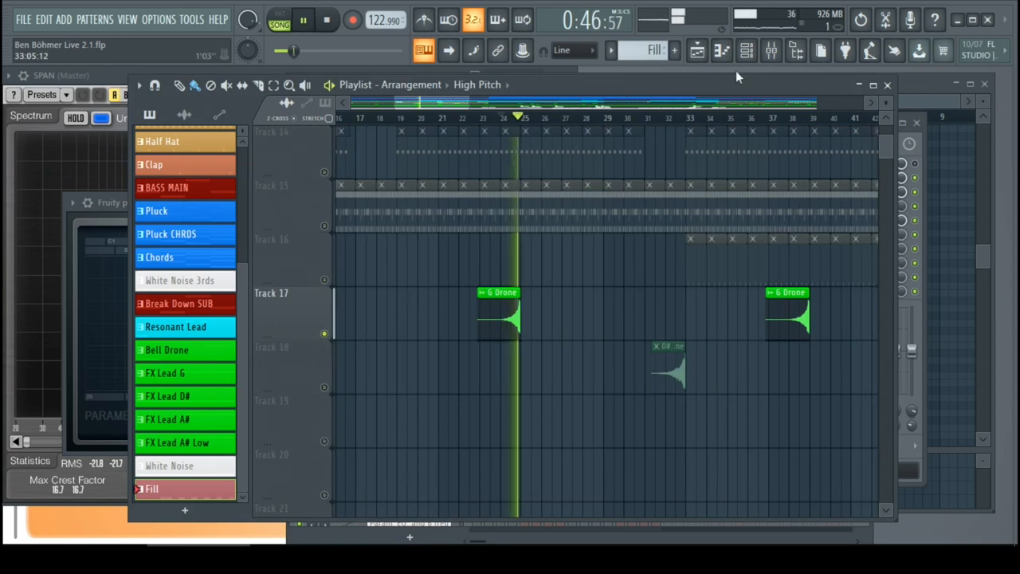
left_click(697, 50)
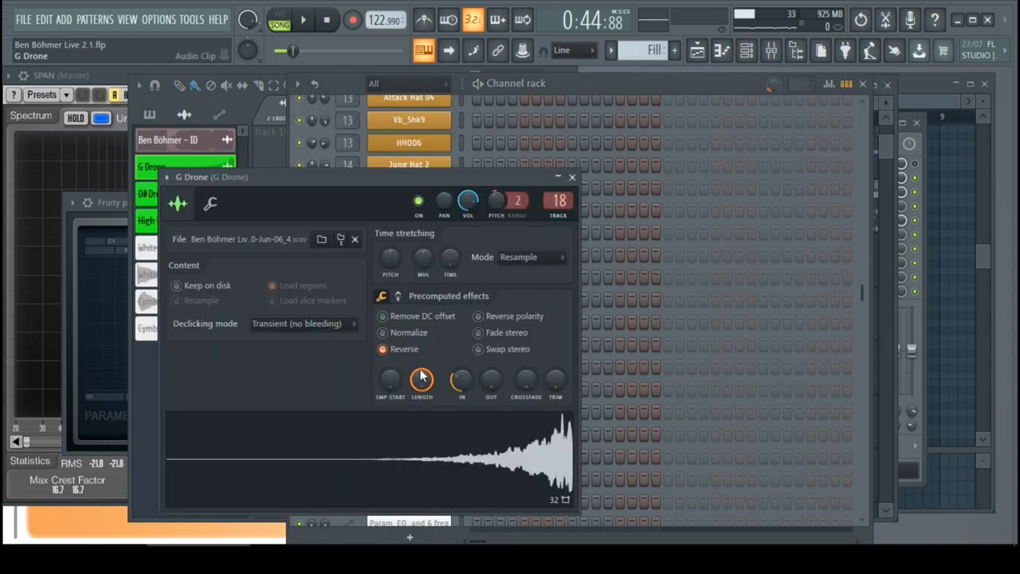
- Preview the Bell Drone and Res Noise pattern notes, then make FX Lead G the current pattern
left_click(572, 177)
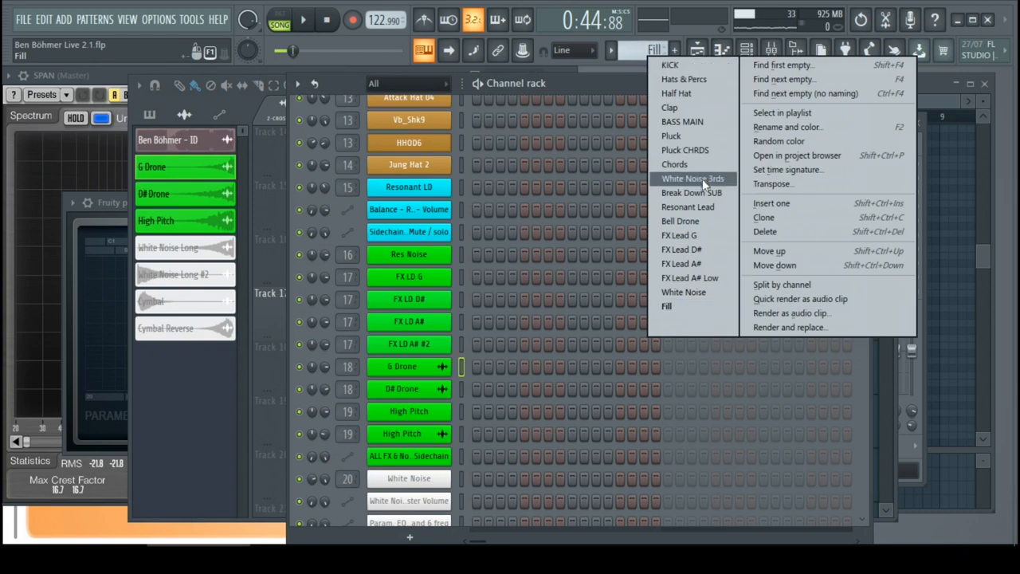
mouse_move(692, 193)
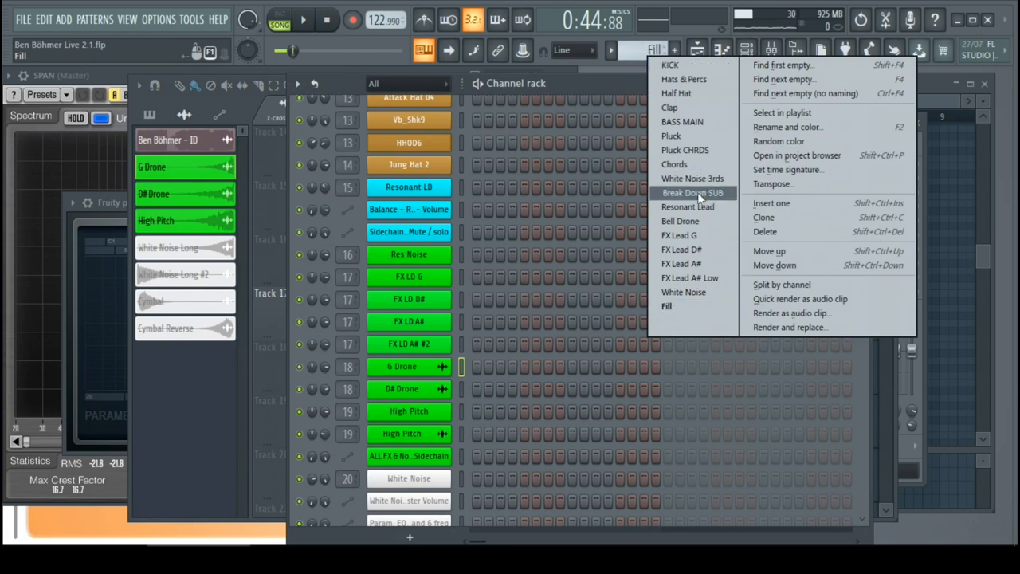
left_click(679, 221)
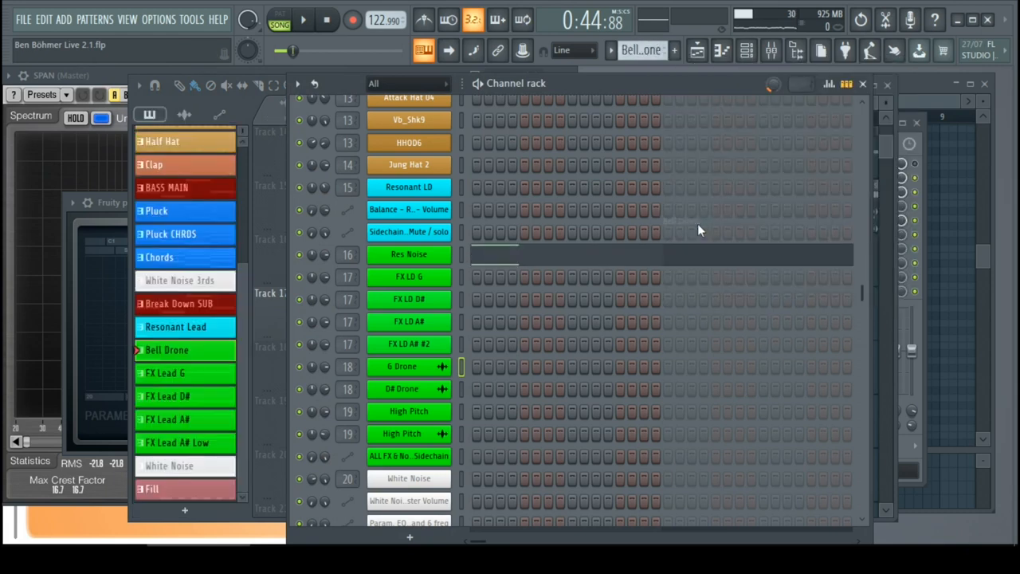
left_click(279, 19)
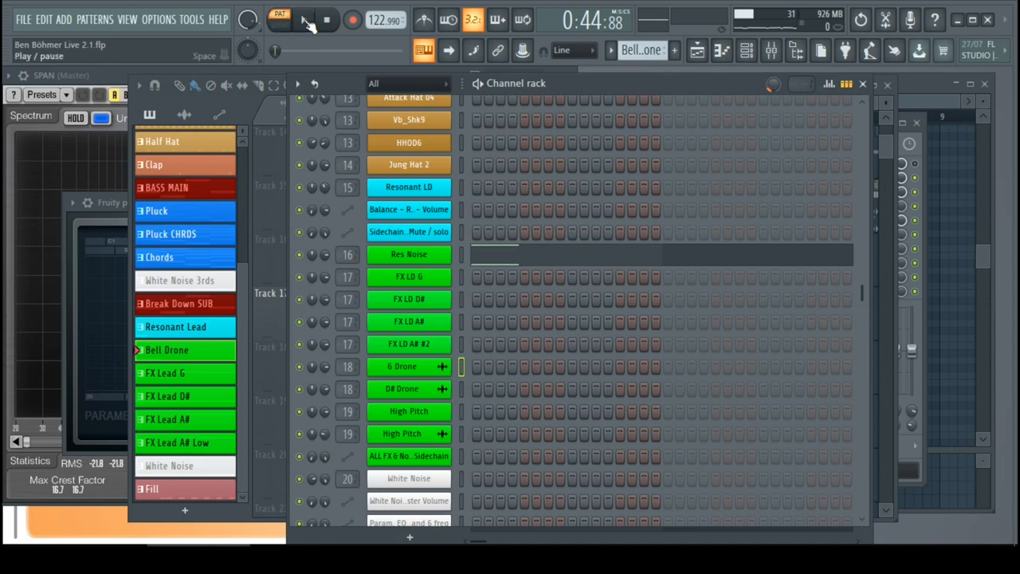
left_click(327, 20)
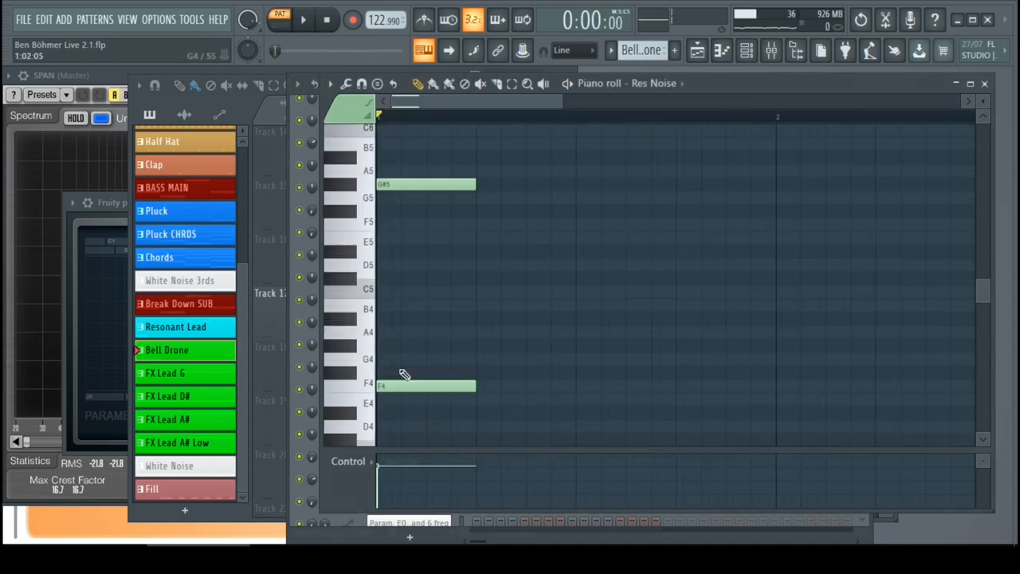
mouse_move(985, 85)
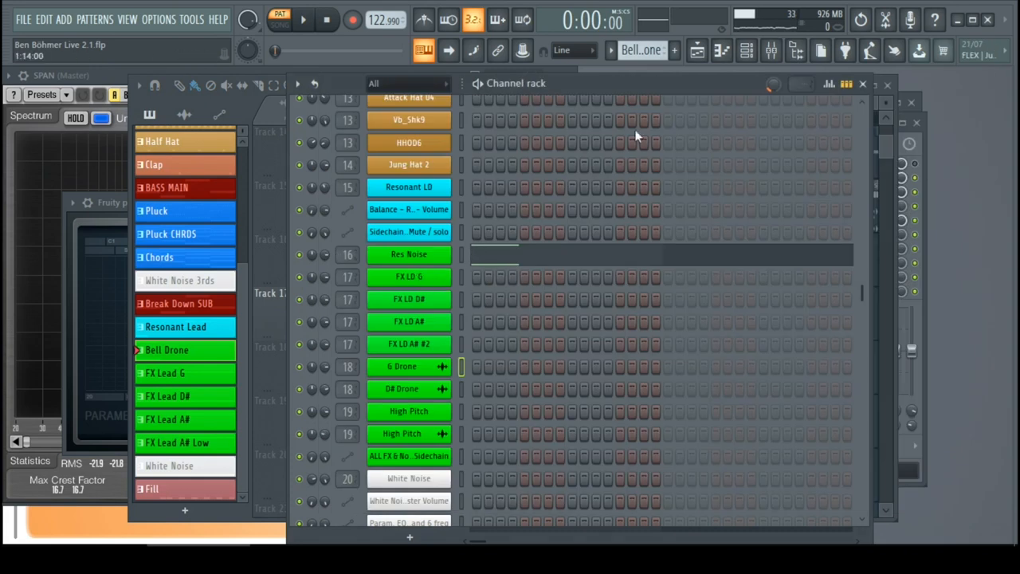
left_click(175, 326)
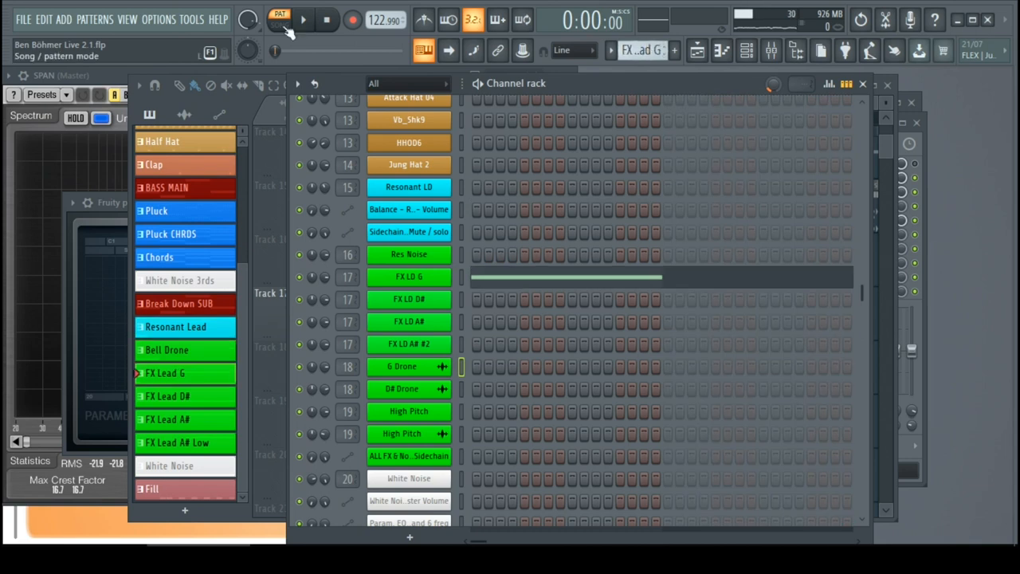
- Play the full song arrangement and check the EQ on the FX LD mixer insert
left_click(303, 20)
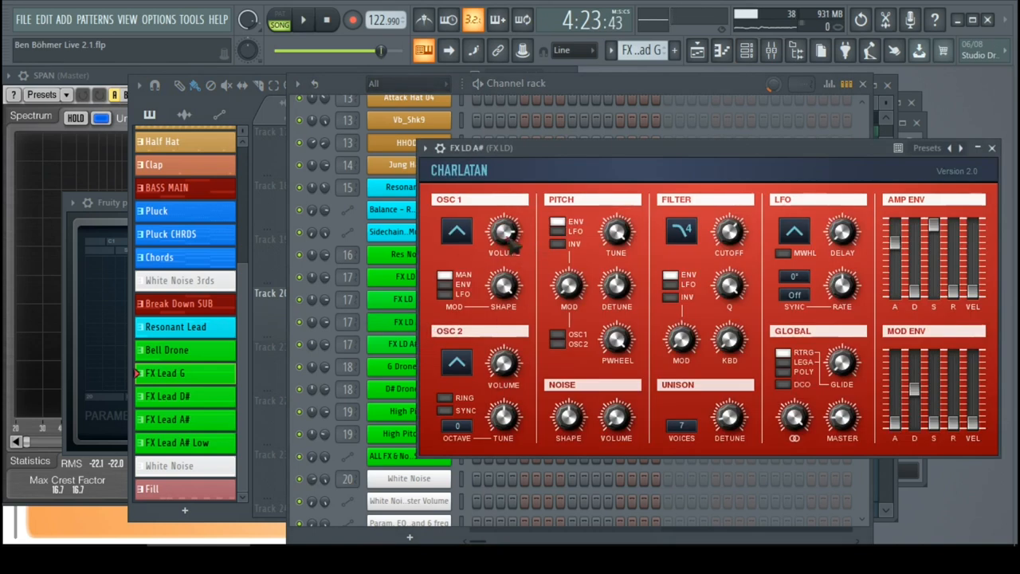
left_click(770, 50)
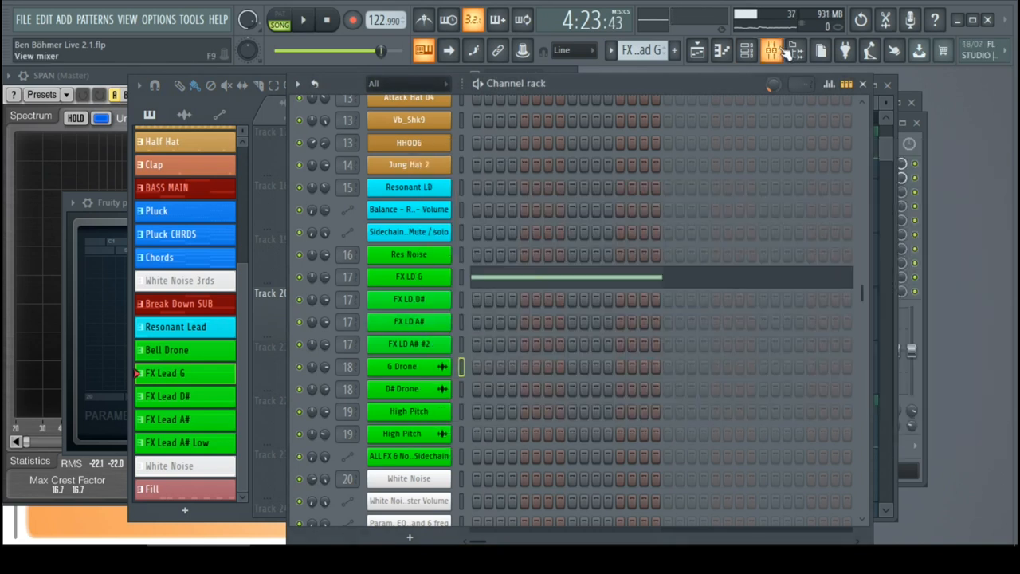
left_click(772, 50)
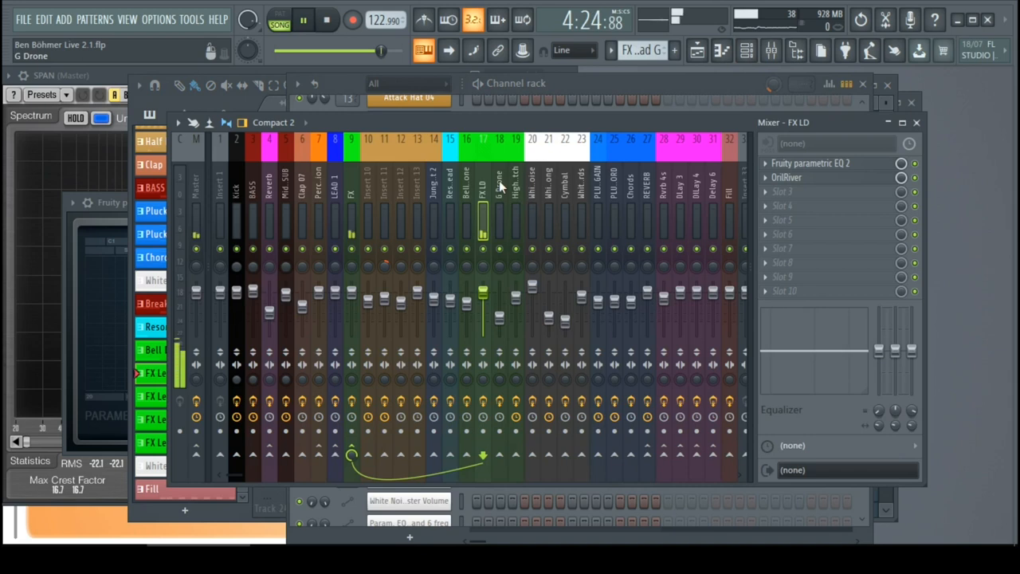
left_click(811, 163)
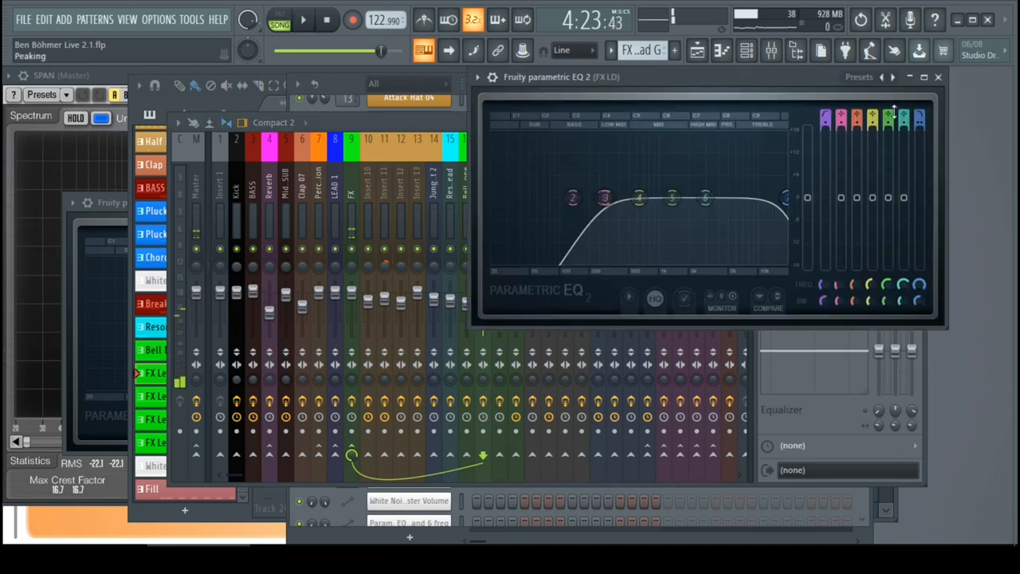
- Play the arrangement from bar 152 and bring up the channel list with White Noise current
left_click(697, 50)
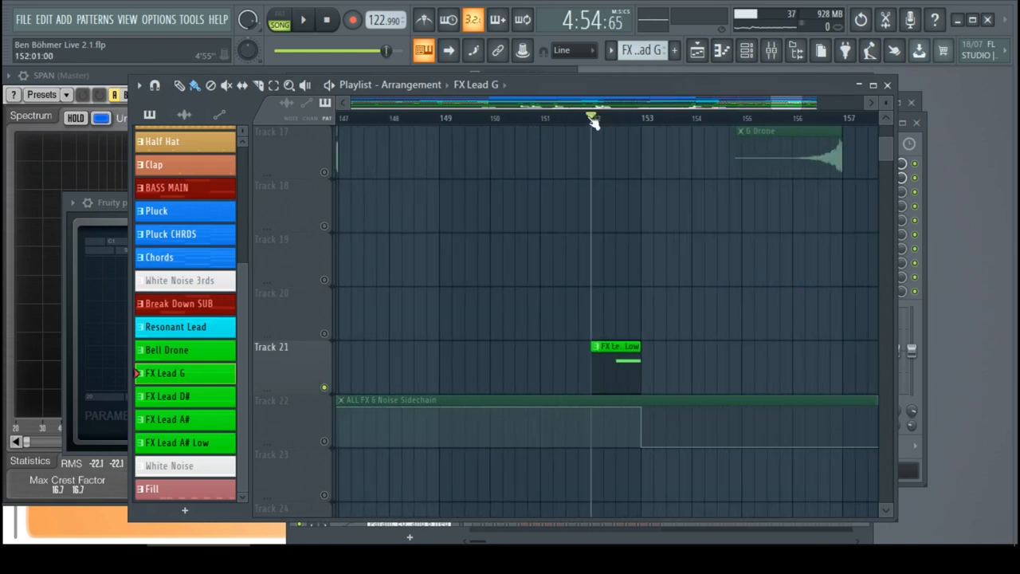
left_click(304, 20)
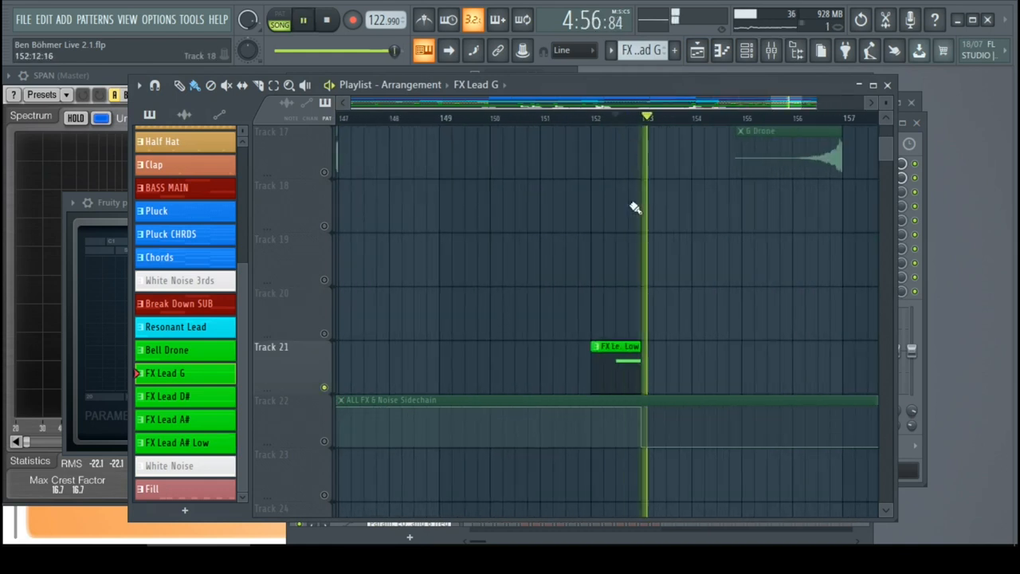
left_click(771, 50)
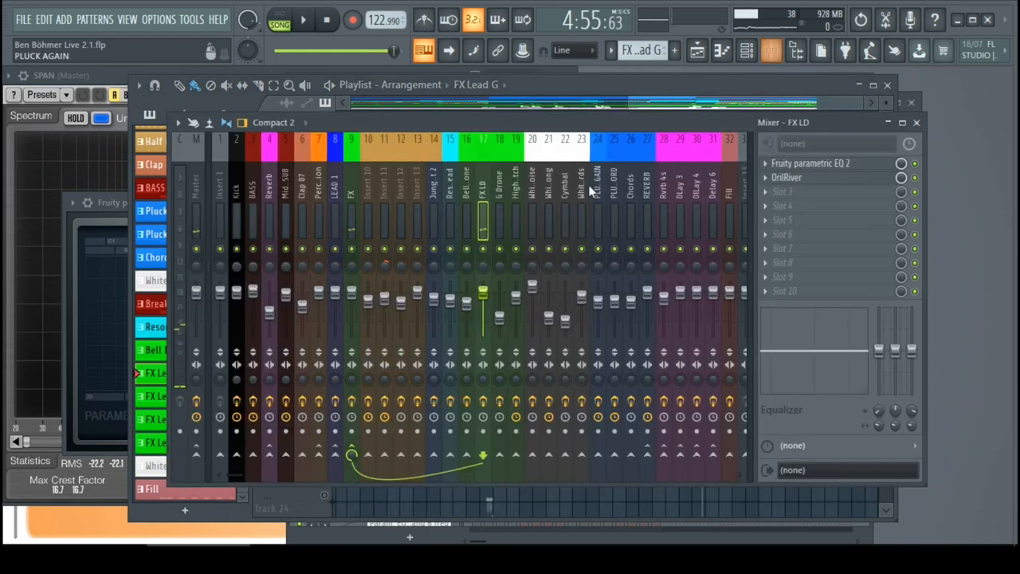
left_click(811, 163)
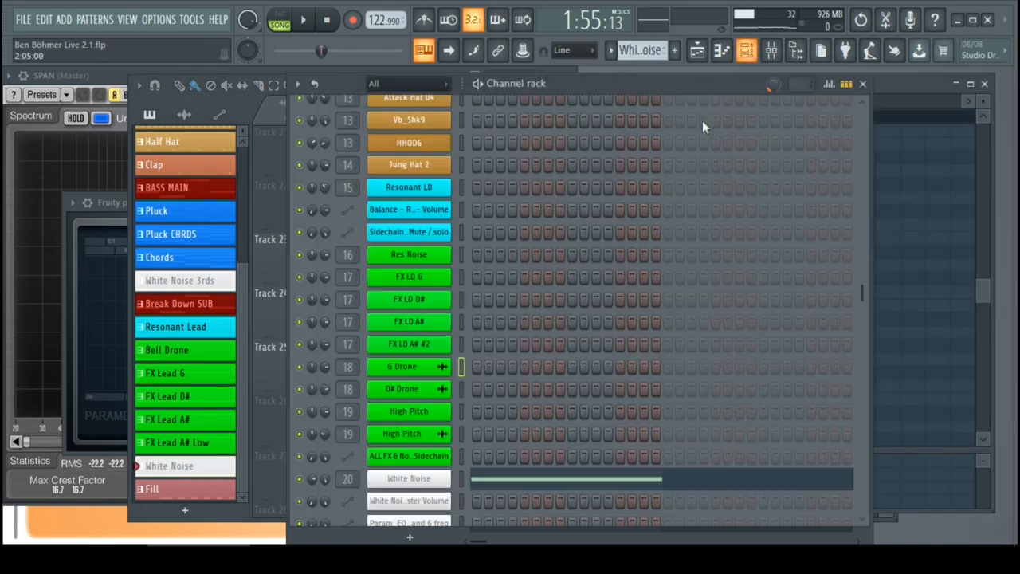
- Show the White Noise mixer insert with its Fruity Delay 2 settings visible
scroll("down", 3)
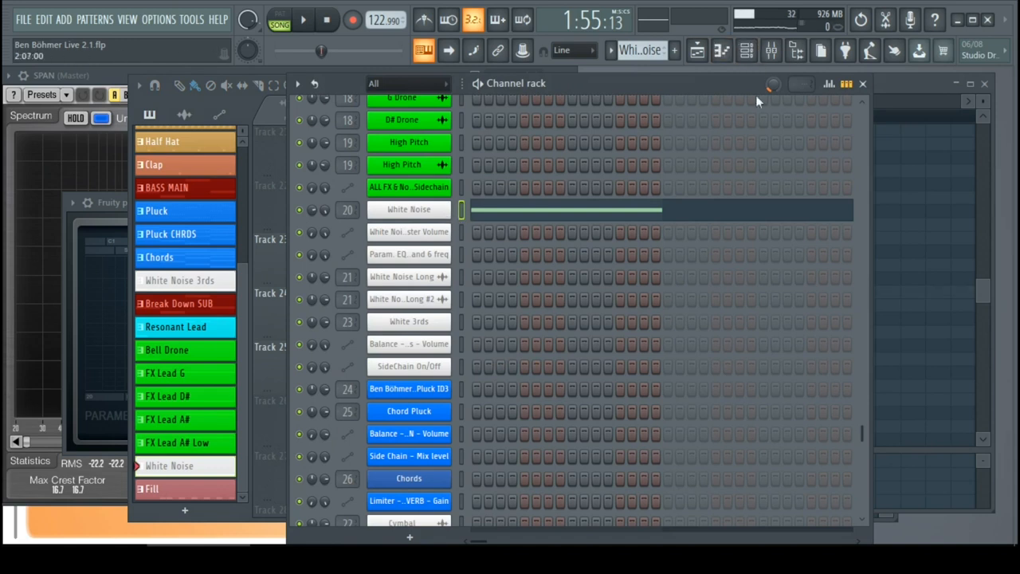
left_click(746, 50)
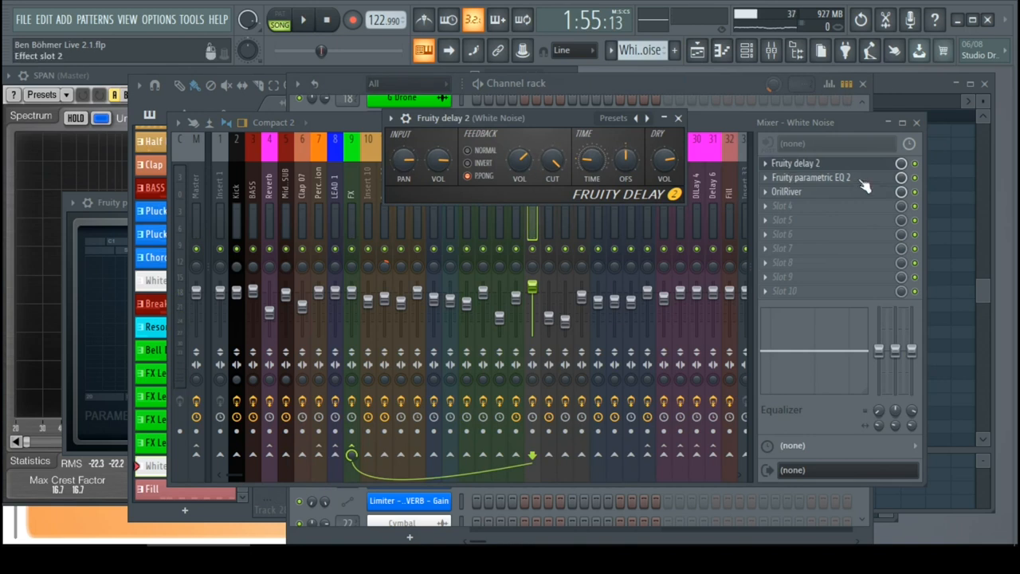
- Swap the delay window for White Noise's parametric EQ 2 with its 2–3 kHz peaking band
left_click(811, 177)
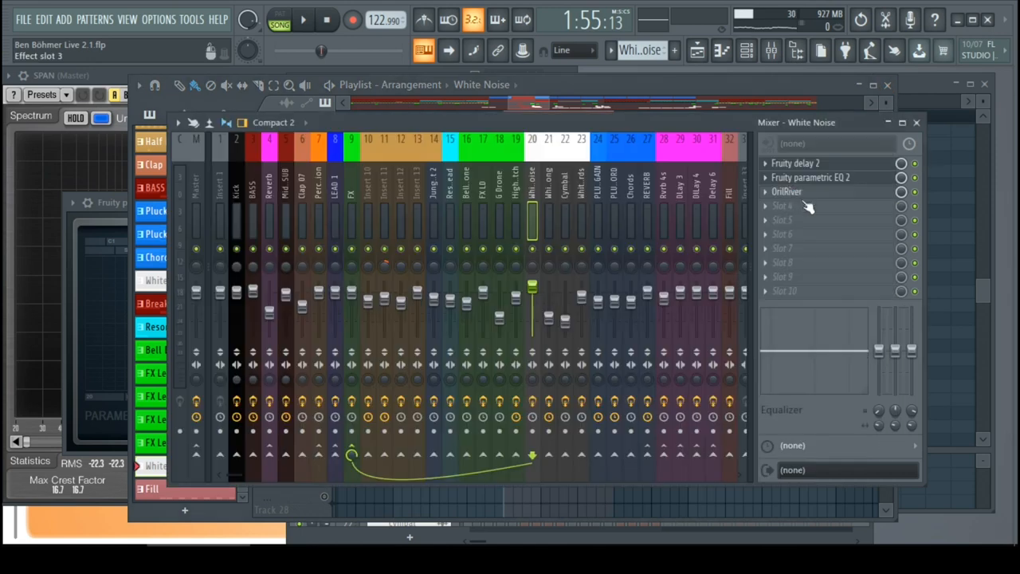
left_click(810, 177)
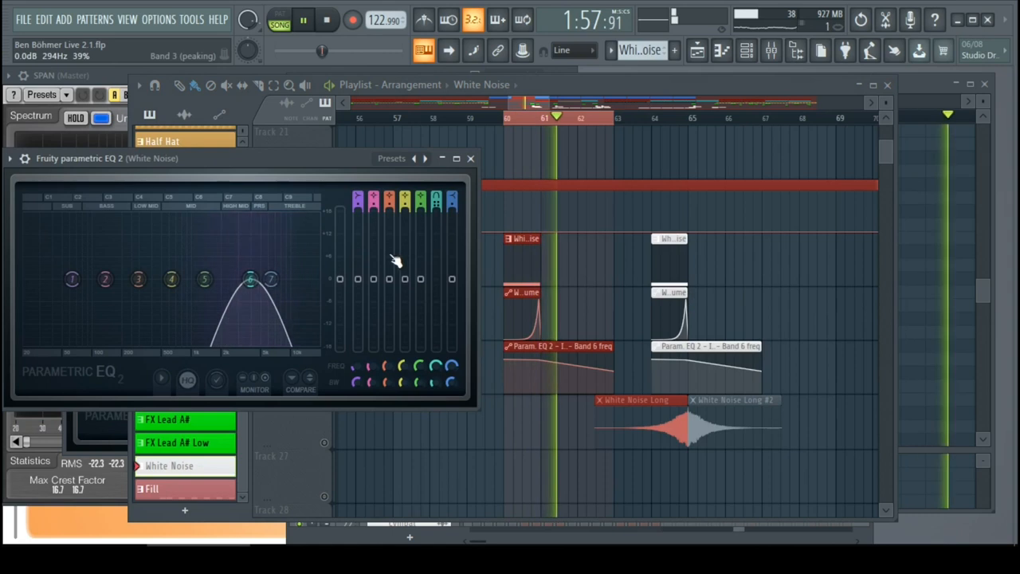
- Bring the Playlist to the White Noise Long, Cymbal Reverse and Cymbal clips around bar 88
left_click_drag(251, 278, 208, 279)
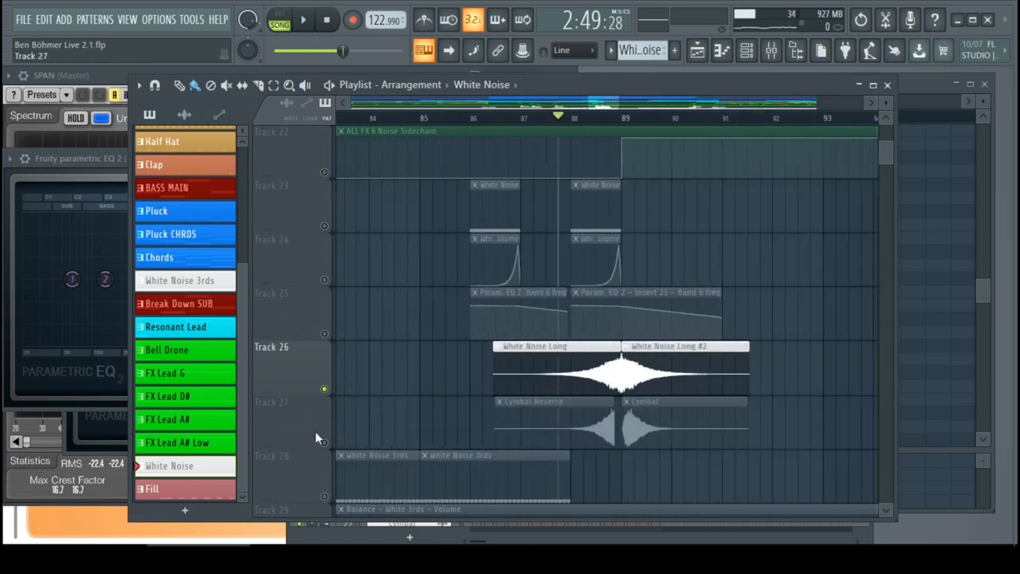
- Solo and unsolo Playlist tracks during playback, then zoom out to the whole song
left_click(303, 19)
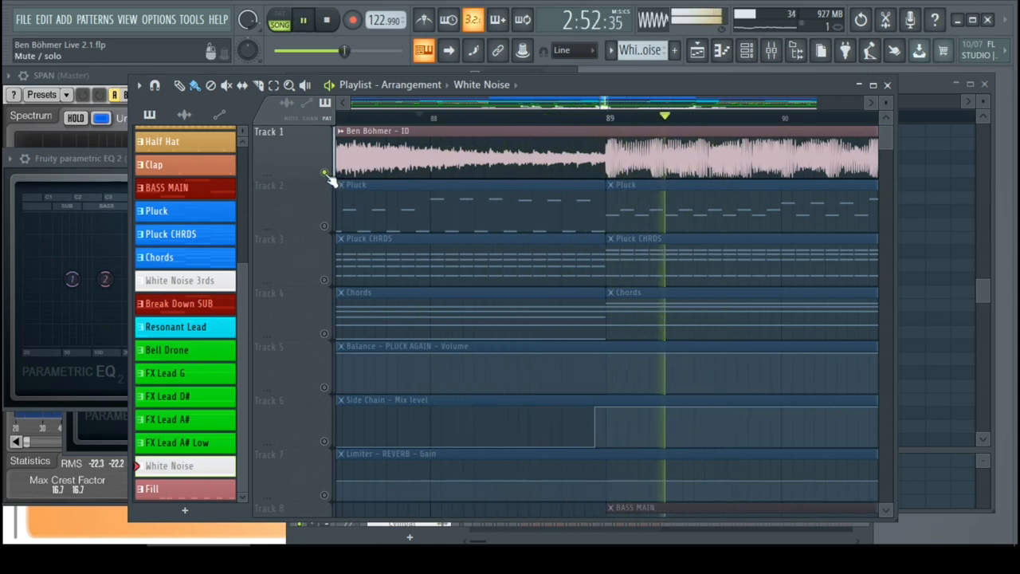
scroll("down", 3)
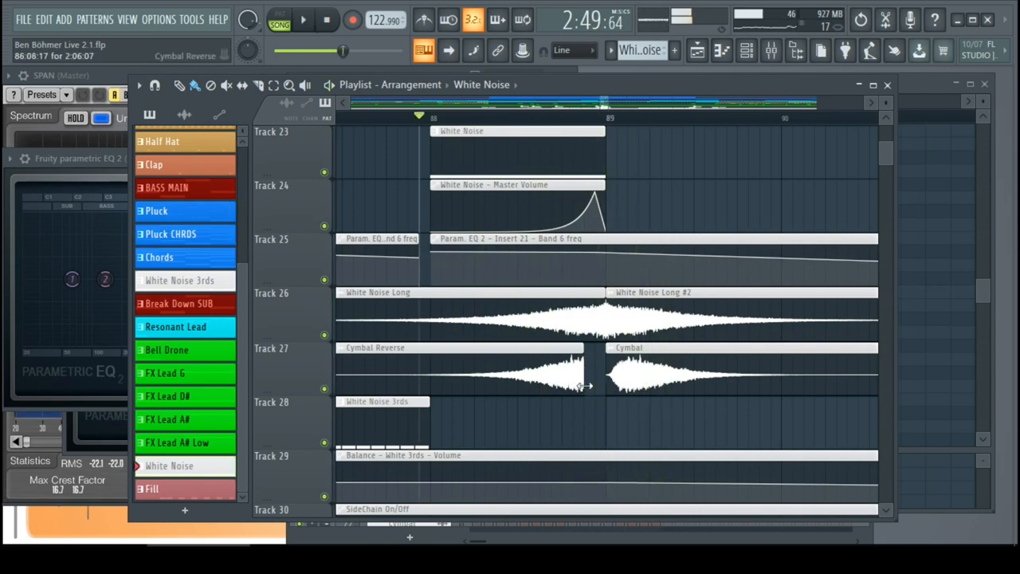
scroll("down", 3)
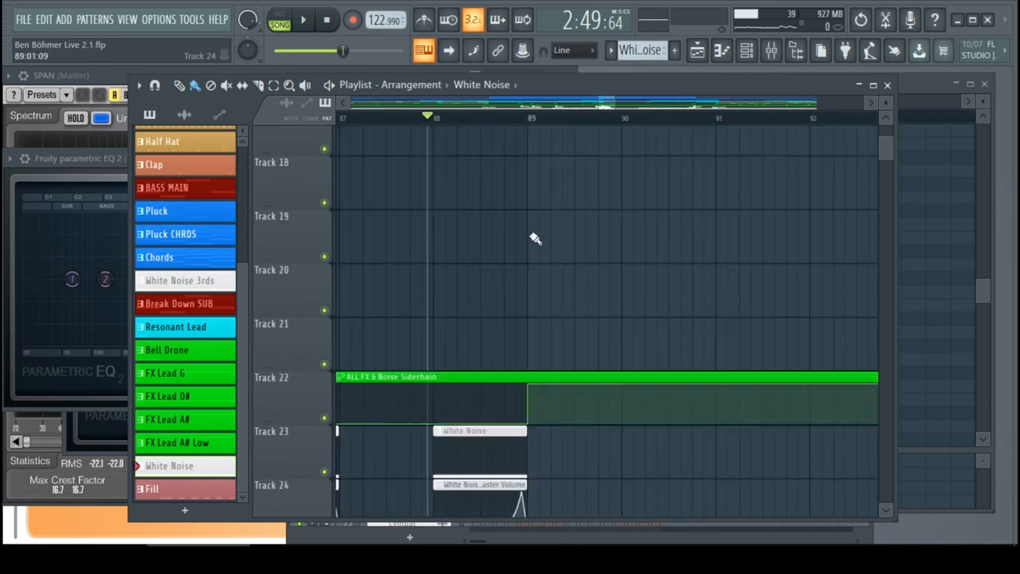
scroll("down", 3)
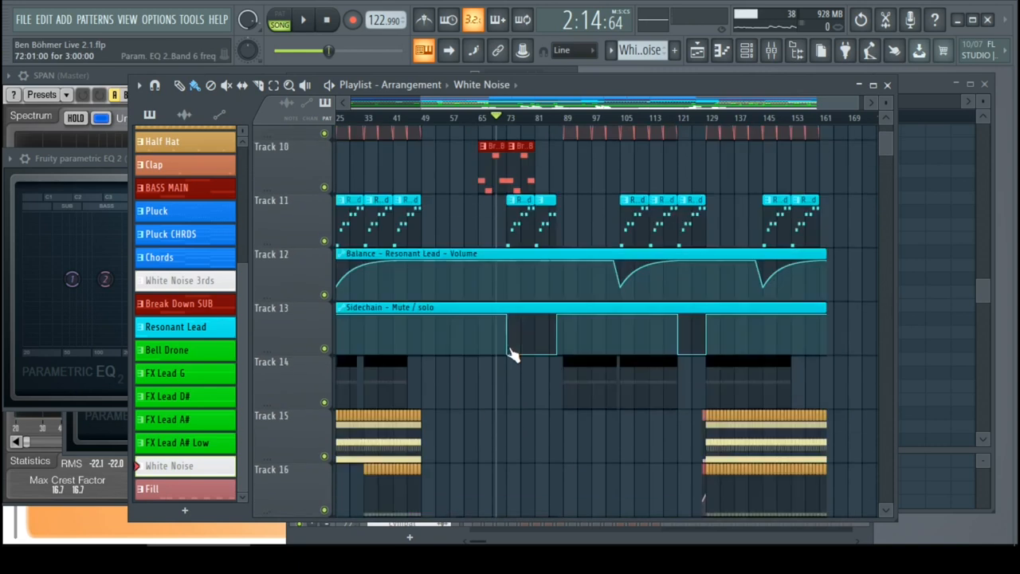
- Scroll down the Playlist tracks toward the White 3rds channel
scroll("down", 3)
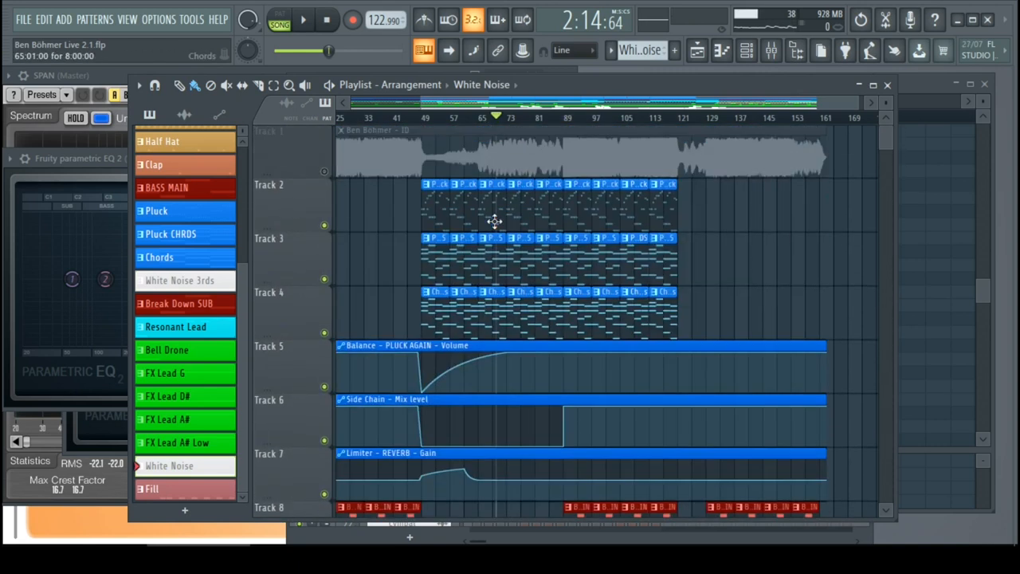
scroll("down", 3)
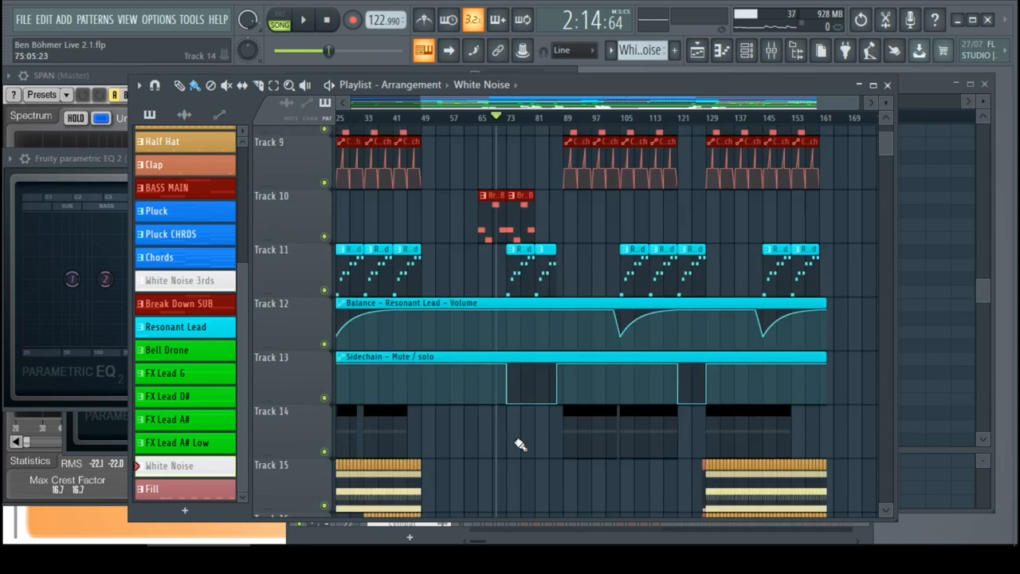
scroll("down", 3)
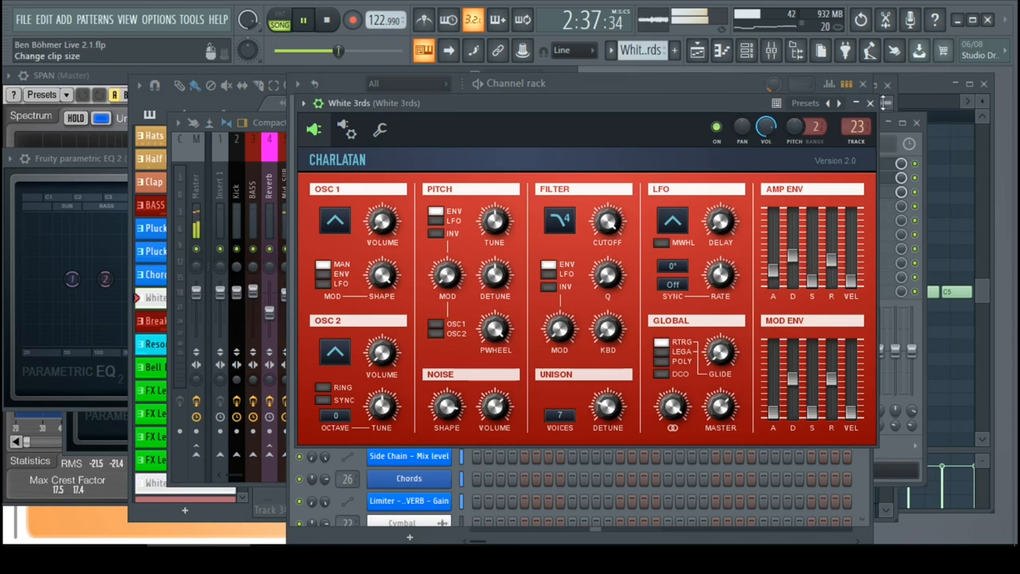
- Shorten the White 3rds Charlatan amp envelope decay to about 152.6 ms and return to the mixer
left_click(870, 102)
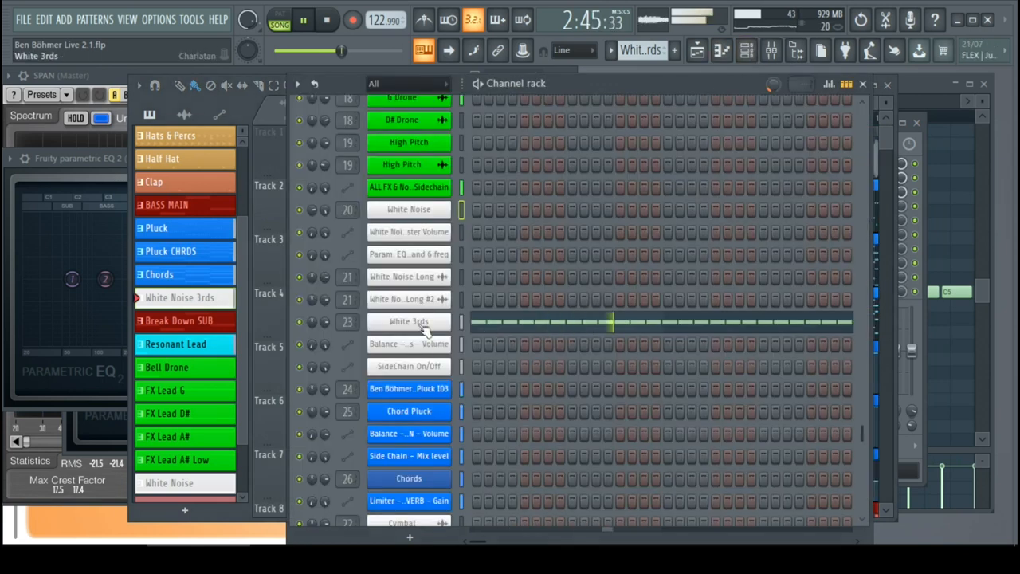
left_click(409, 321)
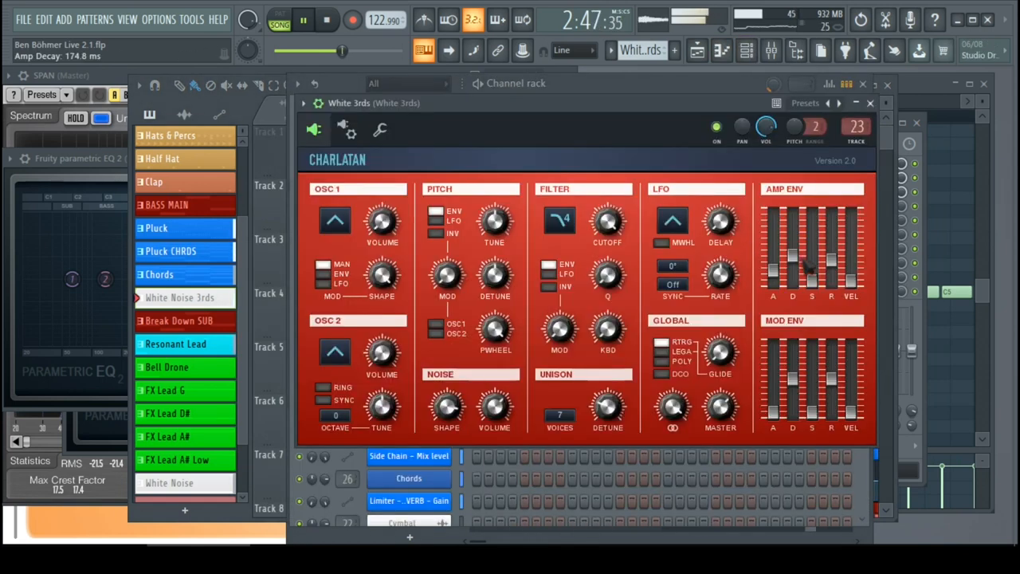
left_click_drag(792, 271, 792, 255)
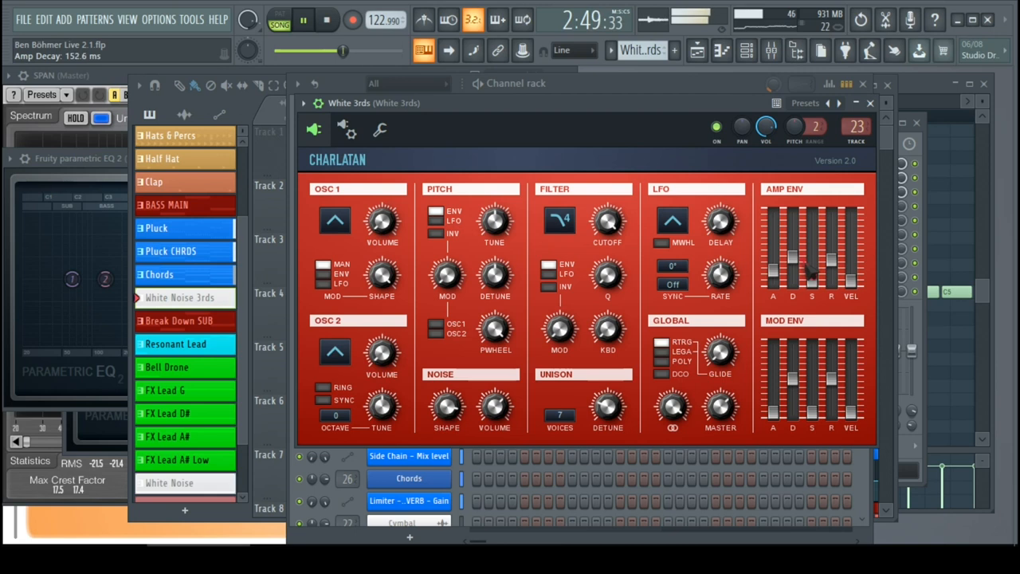
left_click(870, 103)
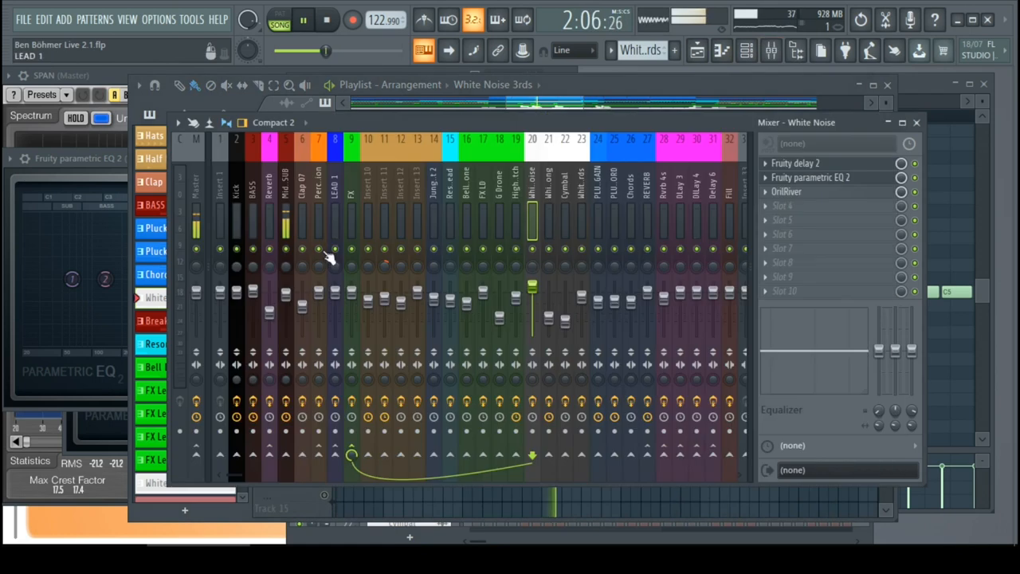
- Inspect the Fruity Limiter on the Mid Bass SUB insert, then close it and return to the Playlist
left_click(284, 192)
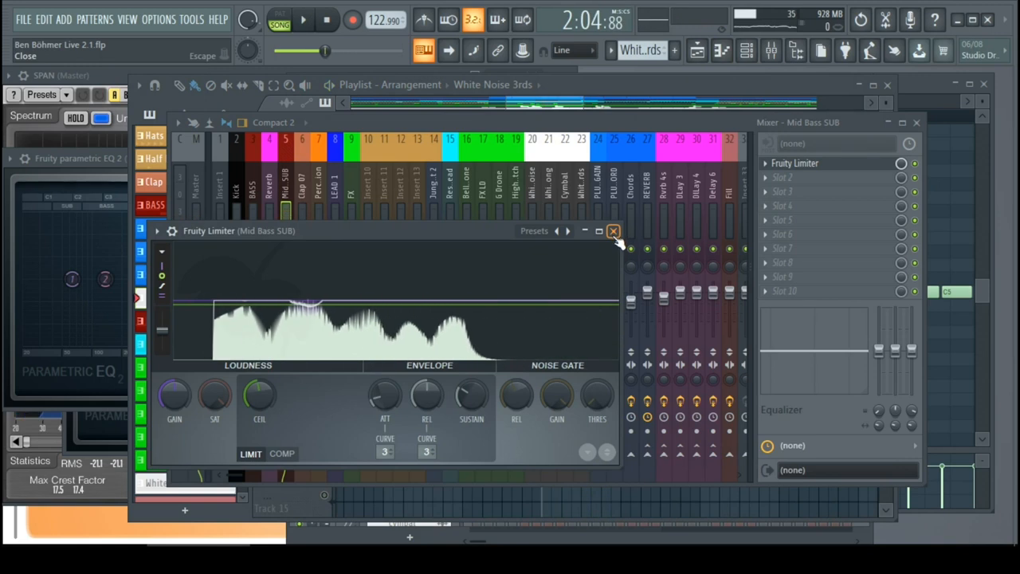
left_click(613, 230)
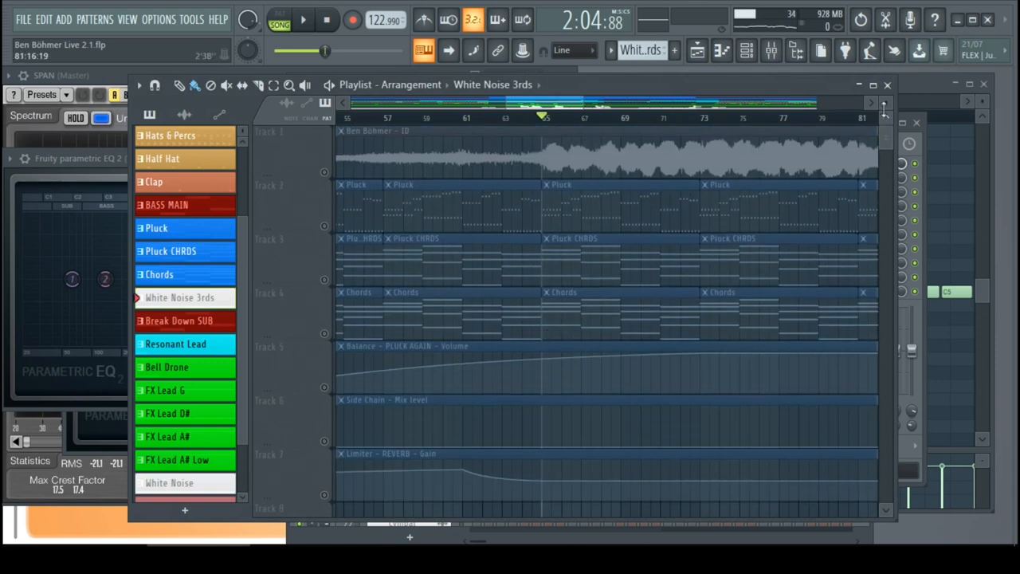
scroll("down", 3)
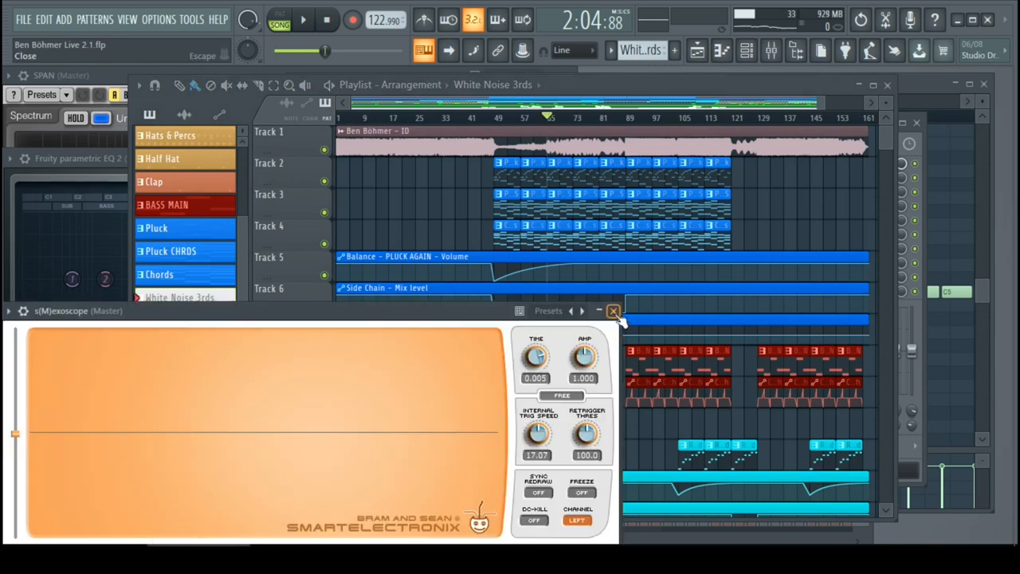
- Close the Master oscilloscope and solo Track 10's Break Down SUB clip for playback
left_click(303, 19)
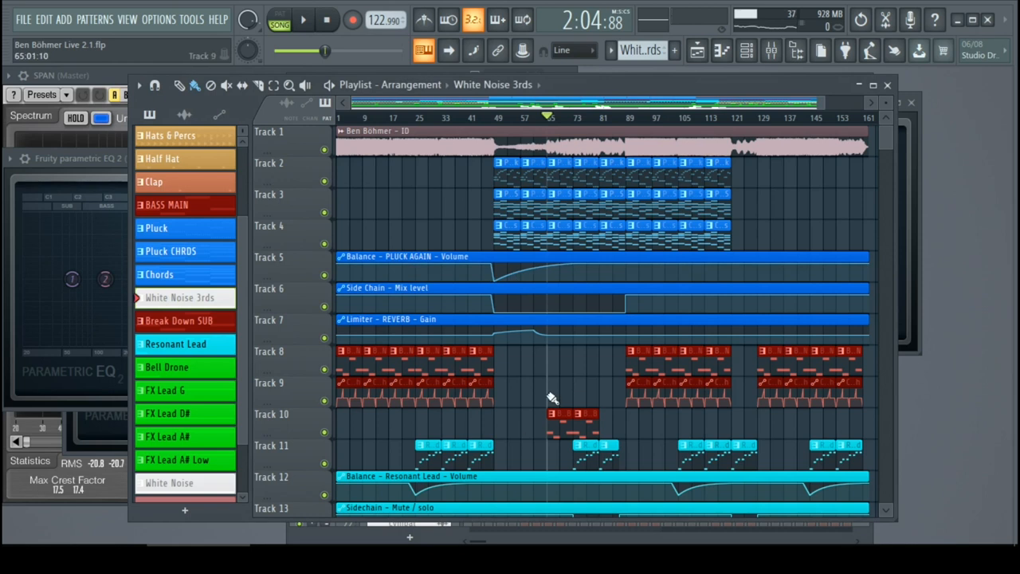
scroll("down", 3)
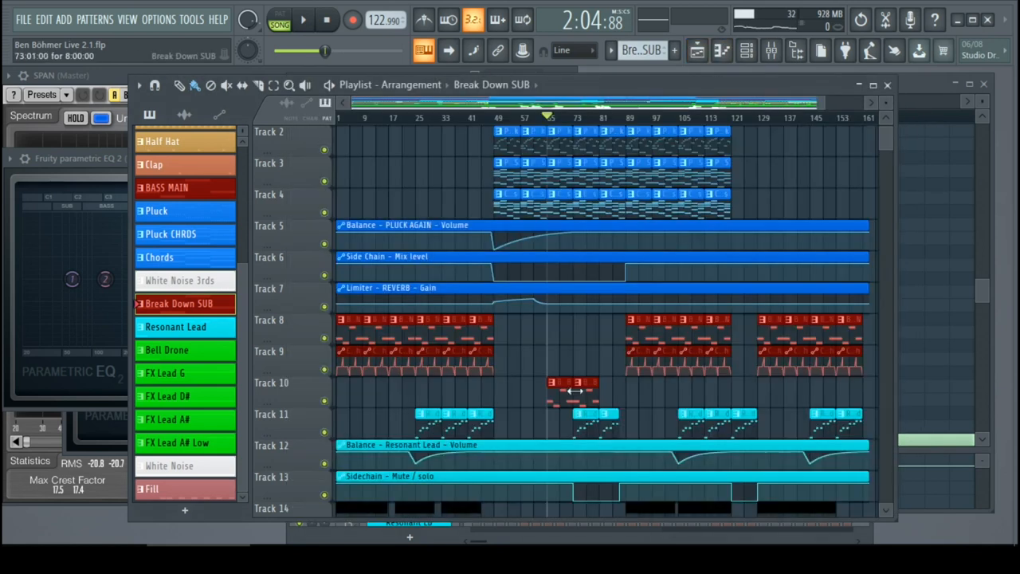
left_click(304, 20)
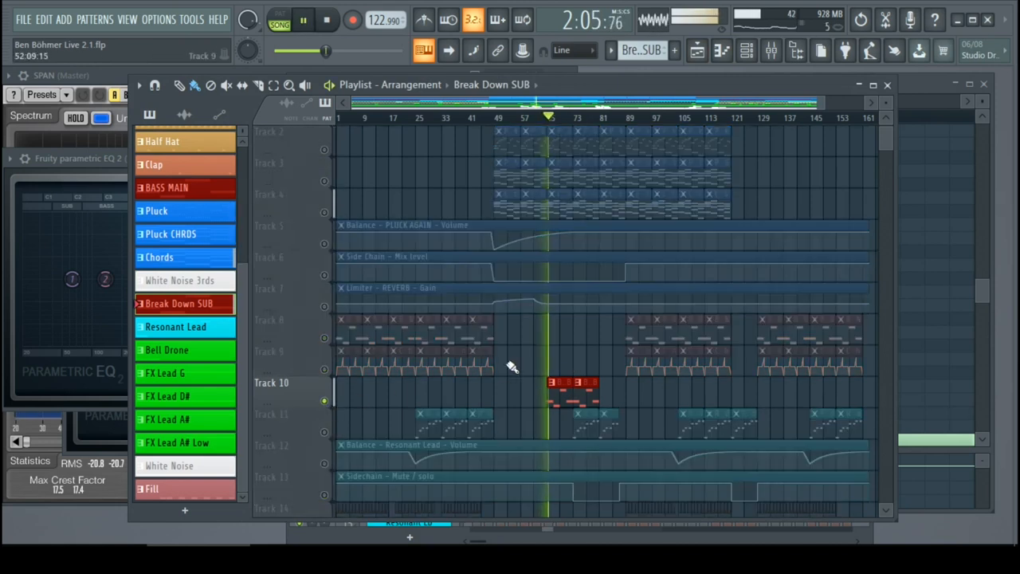